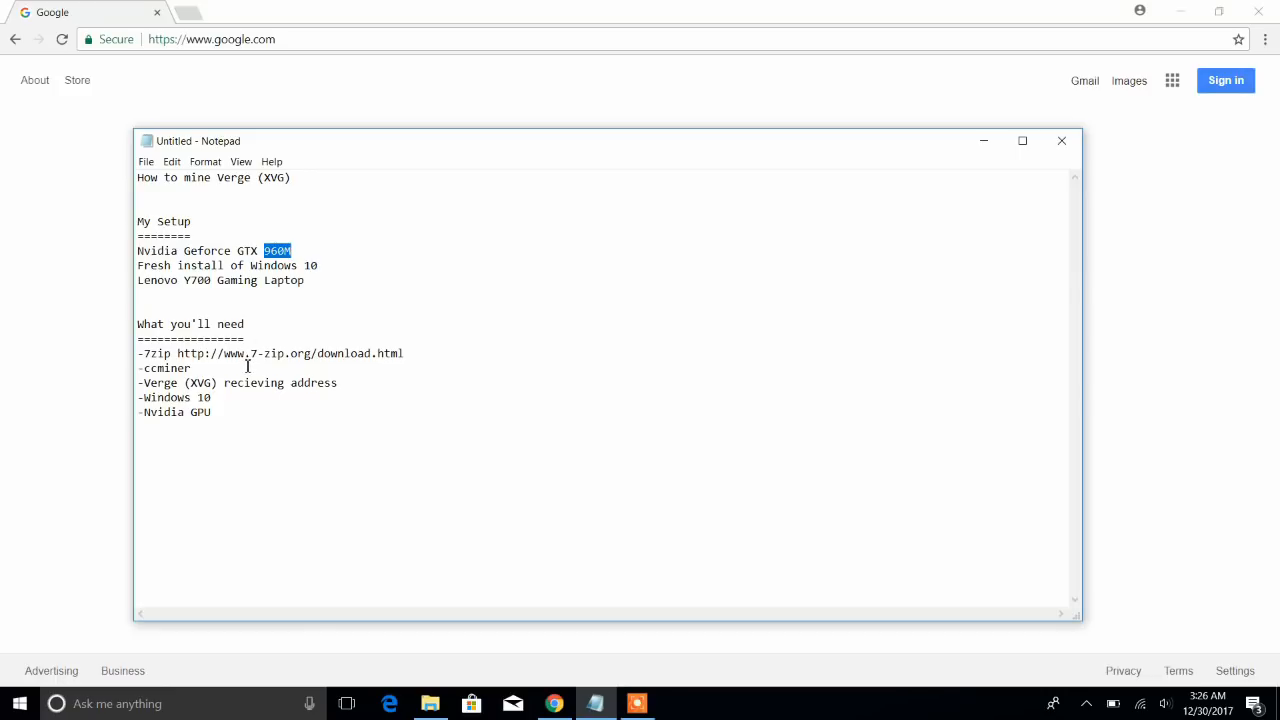
Add version 2.2.3 after ccminor in the requirements list, then leave the notes for Google.
{"action": "double_click", "coordinate": [156, 352]}
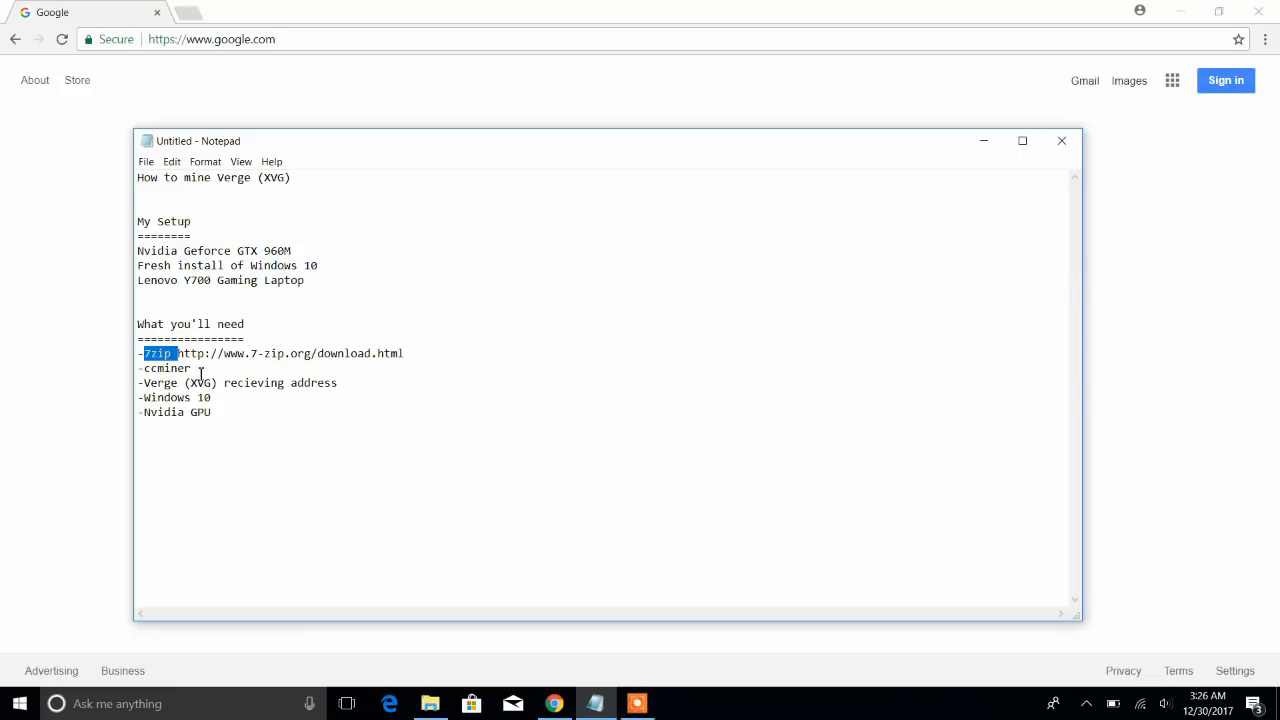
{"action": "type", "text": "2"}
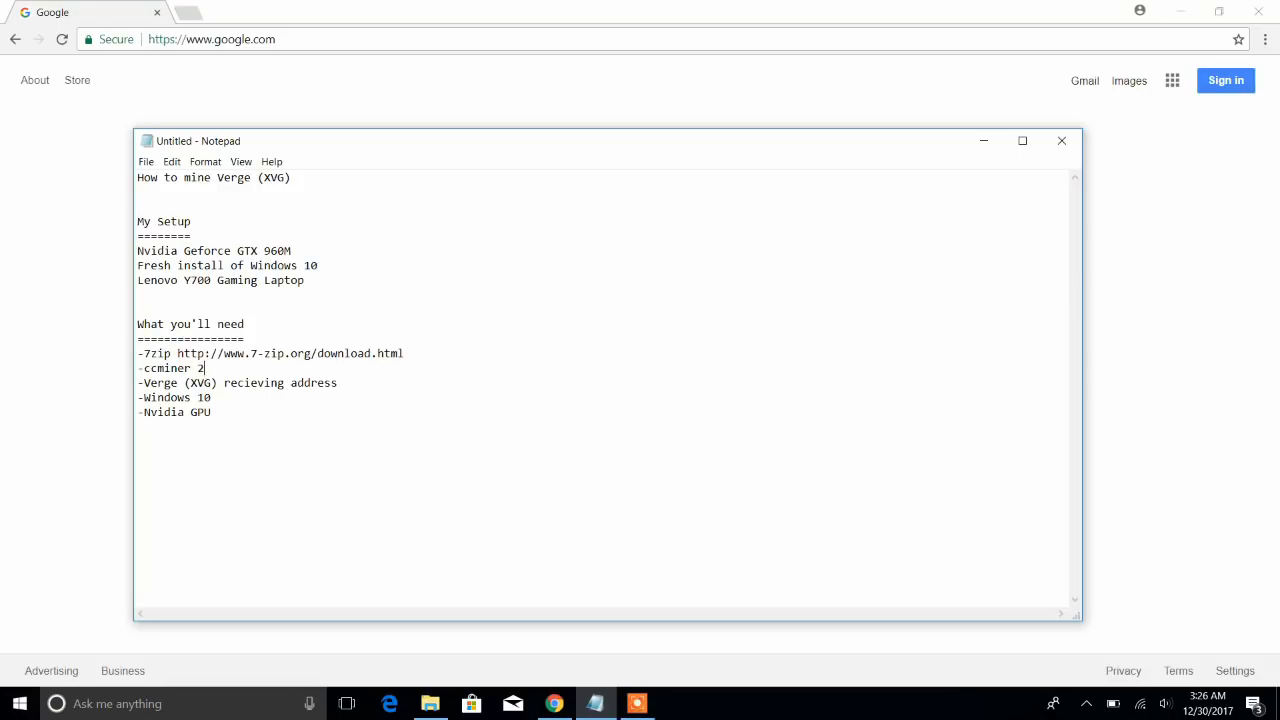
{"action": "type", "text": ".2.3"}
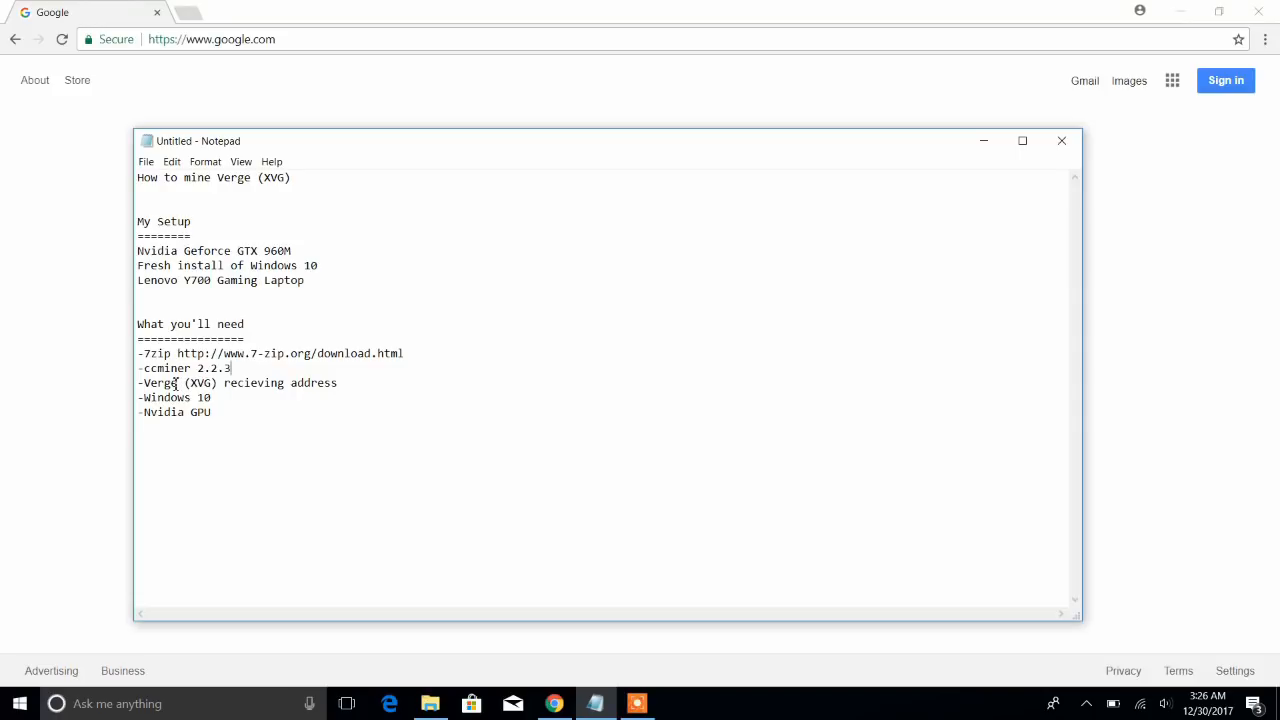
{"action": "double_click", "coordinate": [160, 384]}
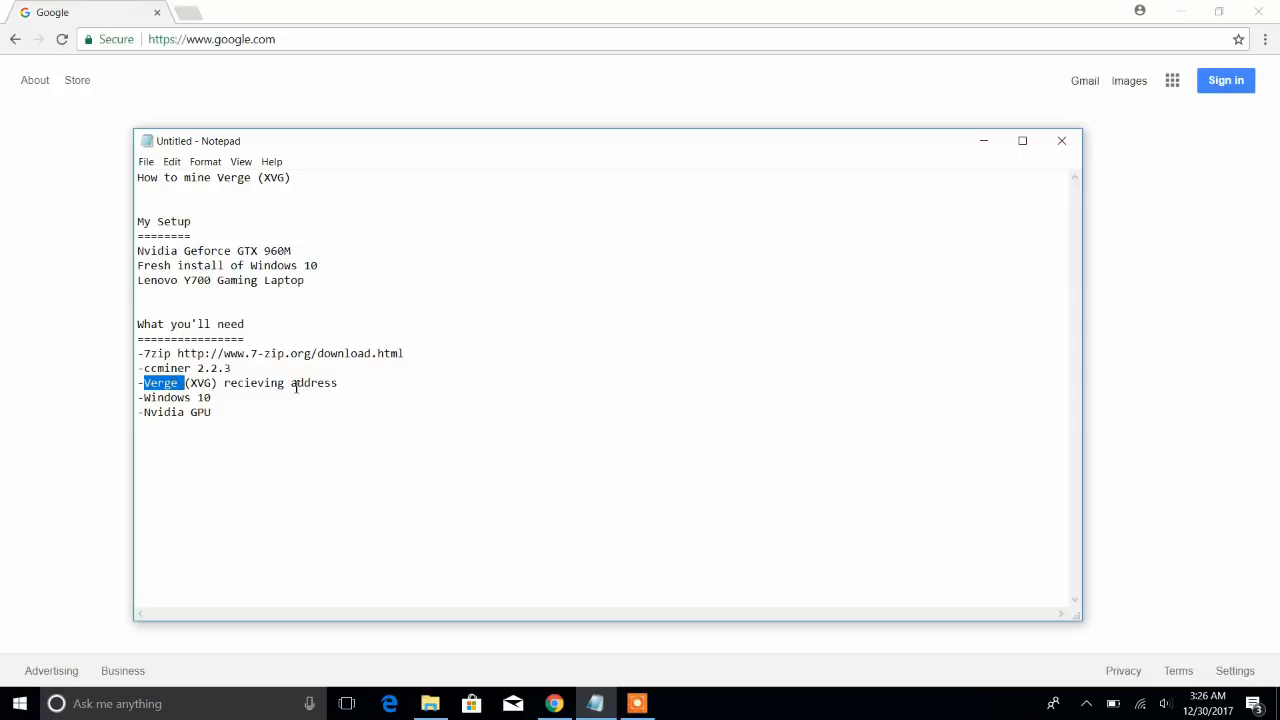
{"action": "left_click", "coordinate": [342, 382]}
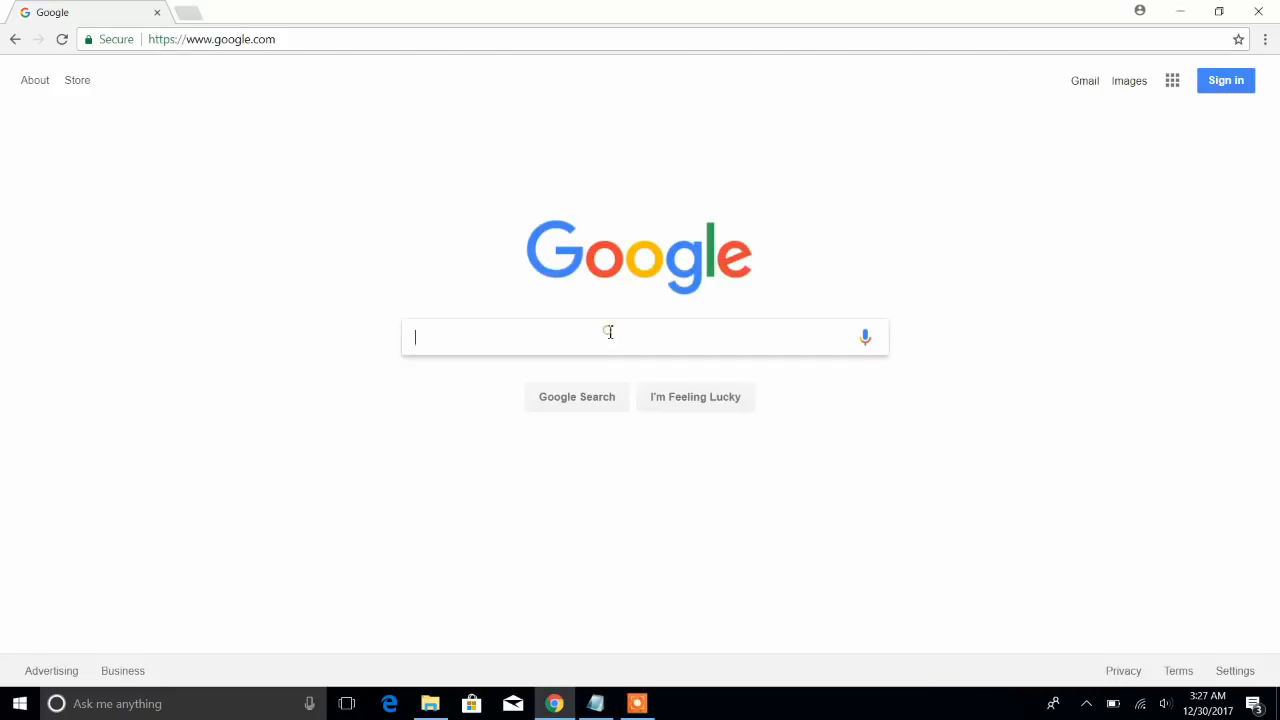
Search for 7zip and download the 64-bit Windows installer from 7-zip.org.
{"action": "type", "text": "7zip"}
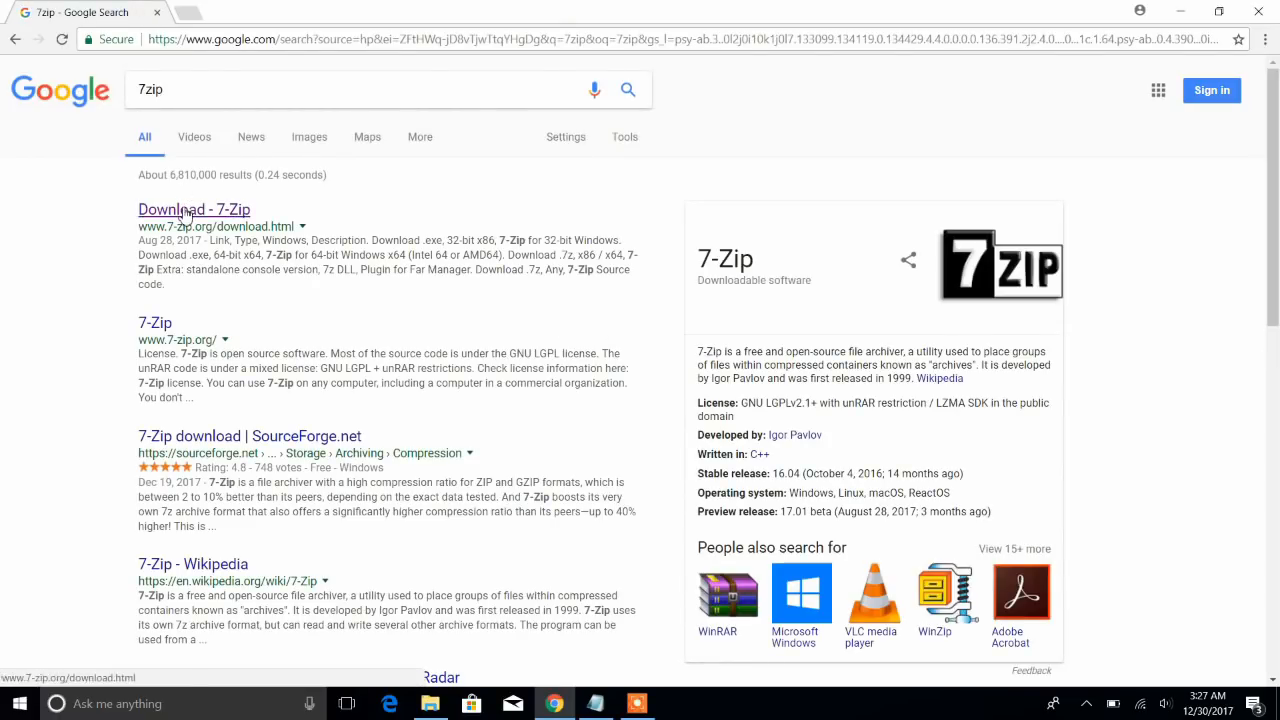
{"action": "left_click", "coordinate": [194, 210]}
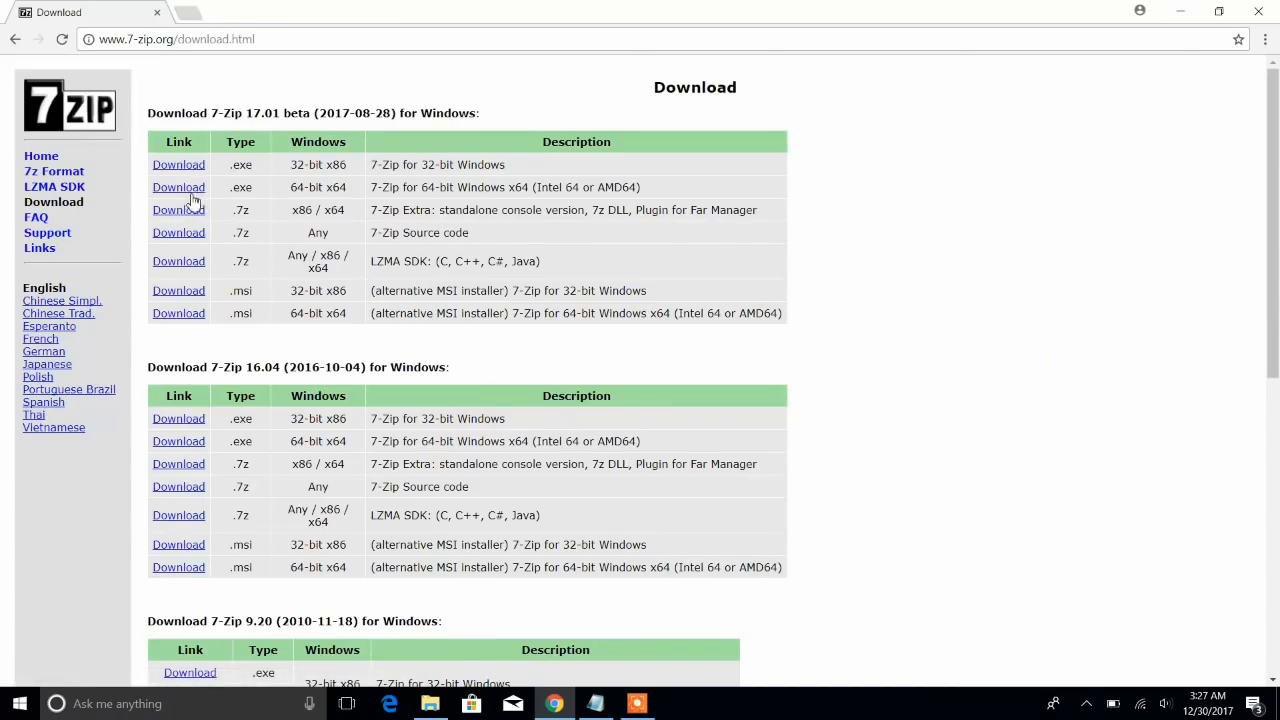
{"action": "left_click", "coordinate": [178, 188]}
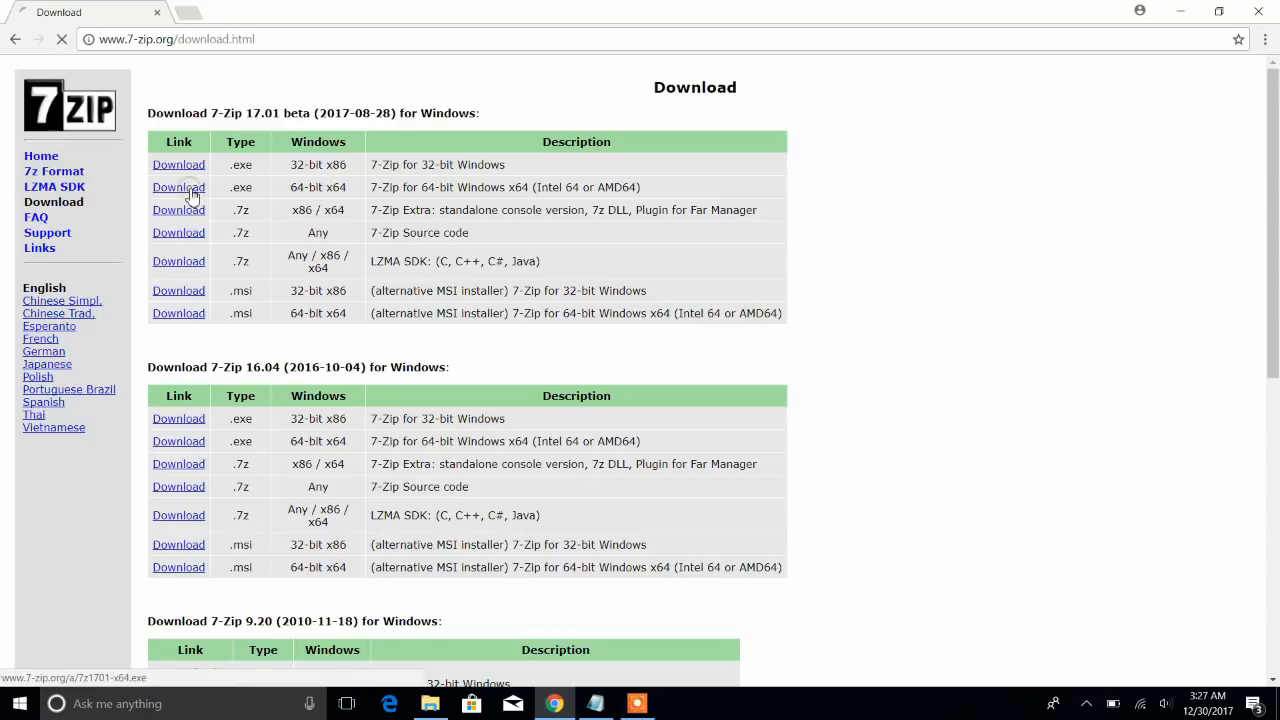
{"action": "left_click", "coordinate": [178, 188]}
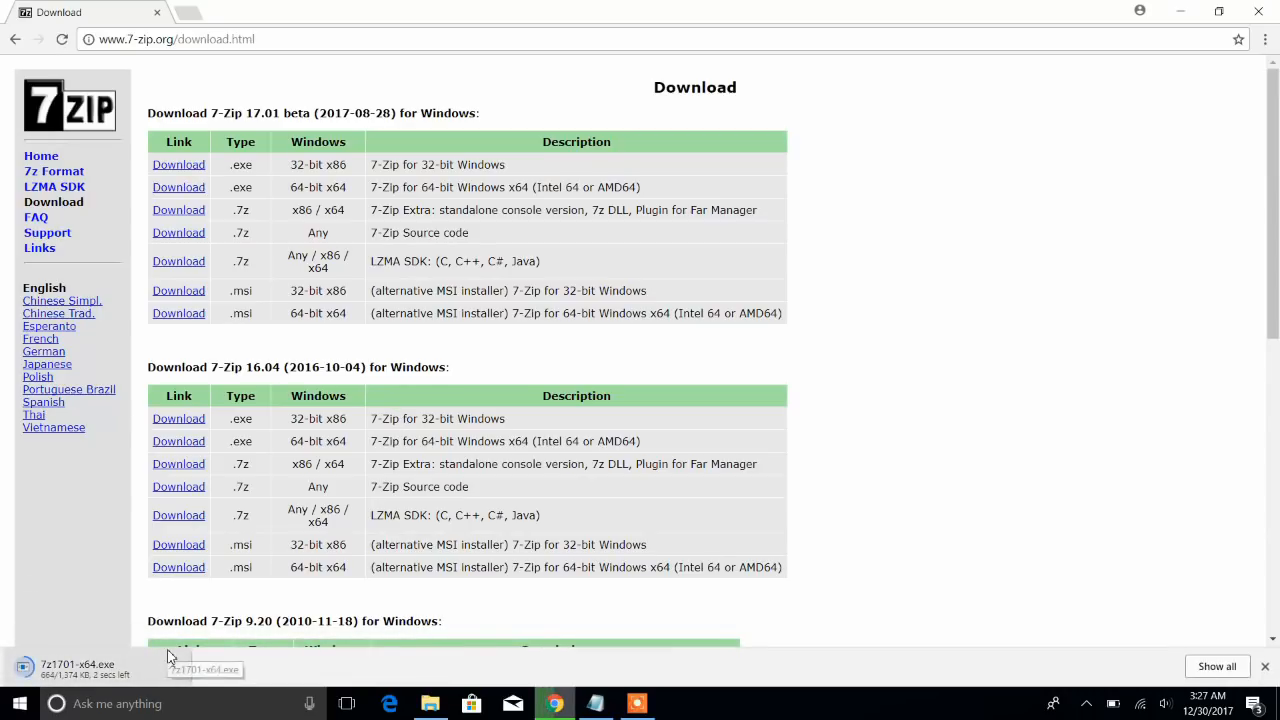
Run the 7-Zip 17.01 installer to the default folder and finish it.
{"action": "left_click", "coordinate": [172, 668]}
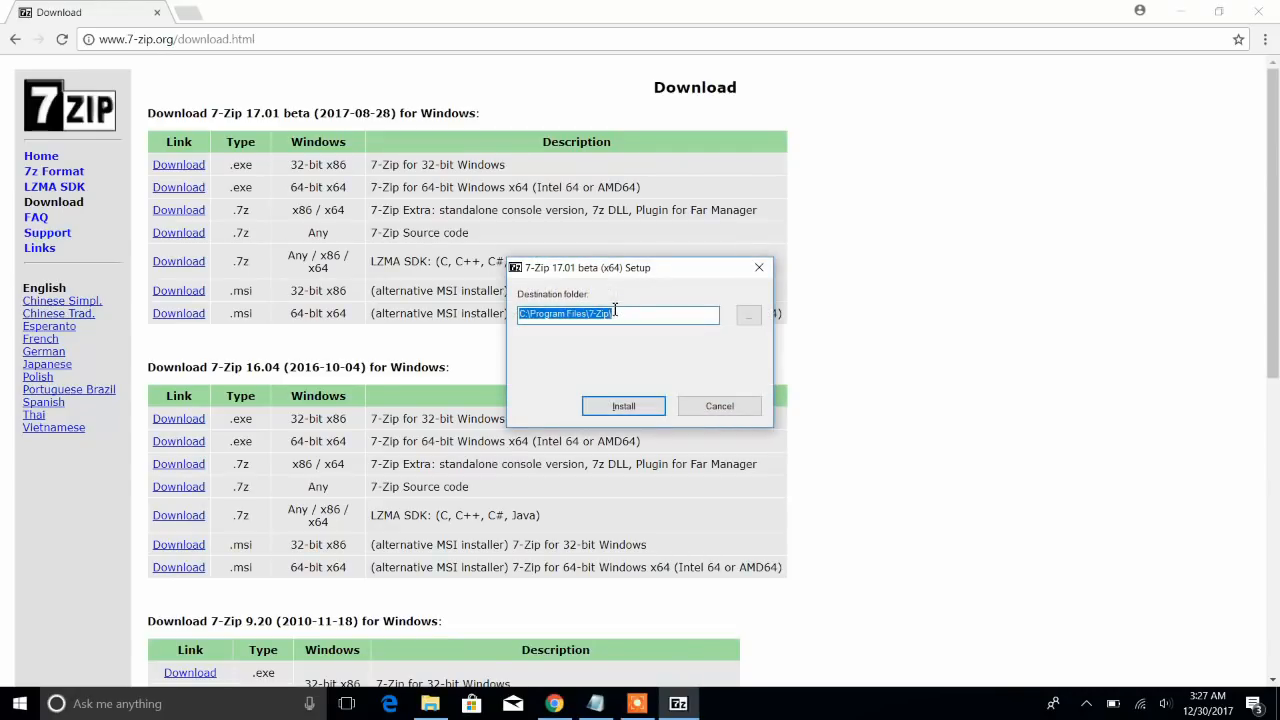
{"action": "left_click", "coordinate": [624, 404]}
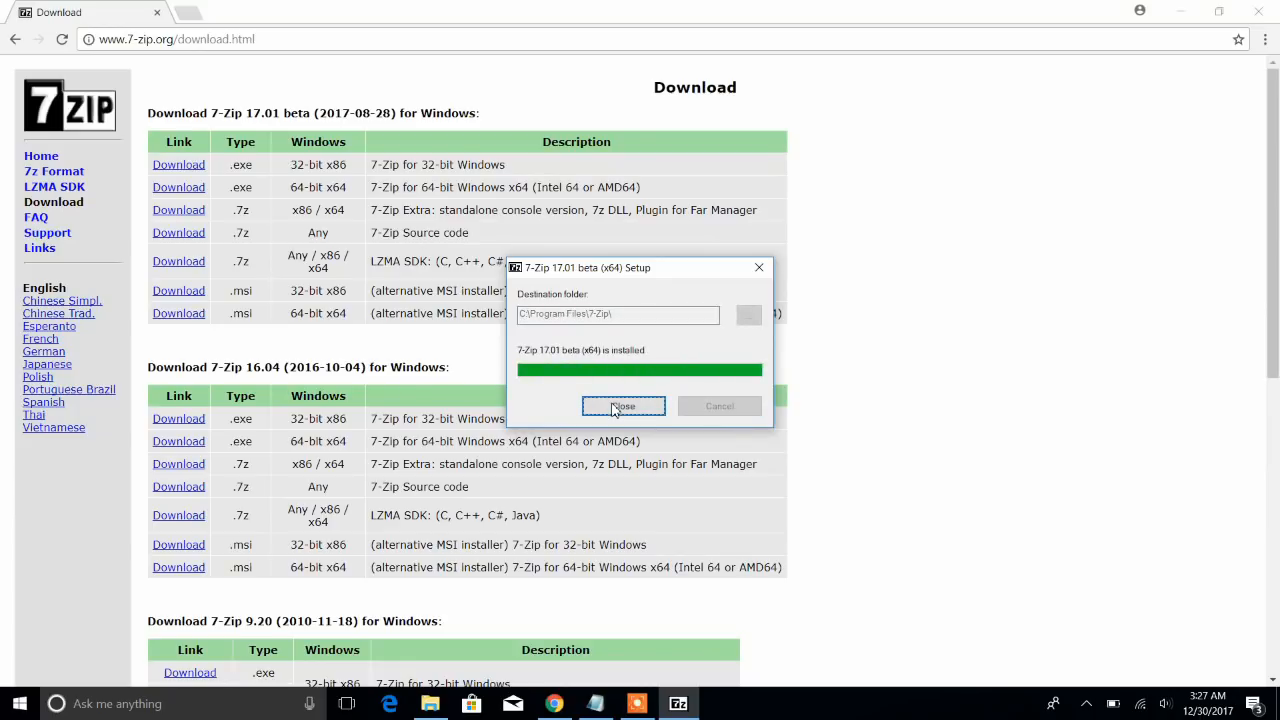
{"action": "left_click", "coordinate": [624, 406]}
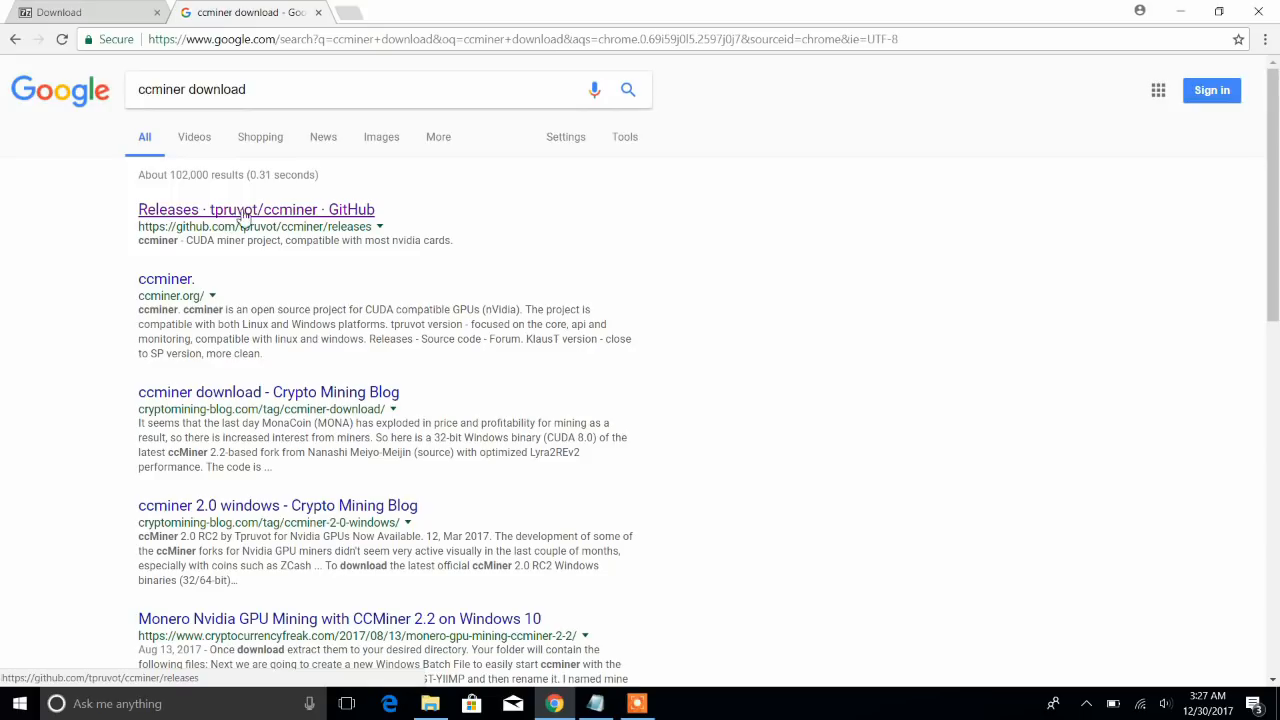
Download ccminer-x64-2.2.3-cuda9.7z from the tpruvot/ccminer GitHub releases page.
{"action": "left_click", "coordinate": [256, 210]}
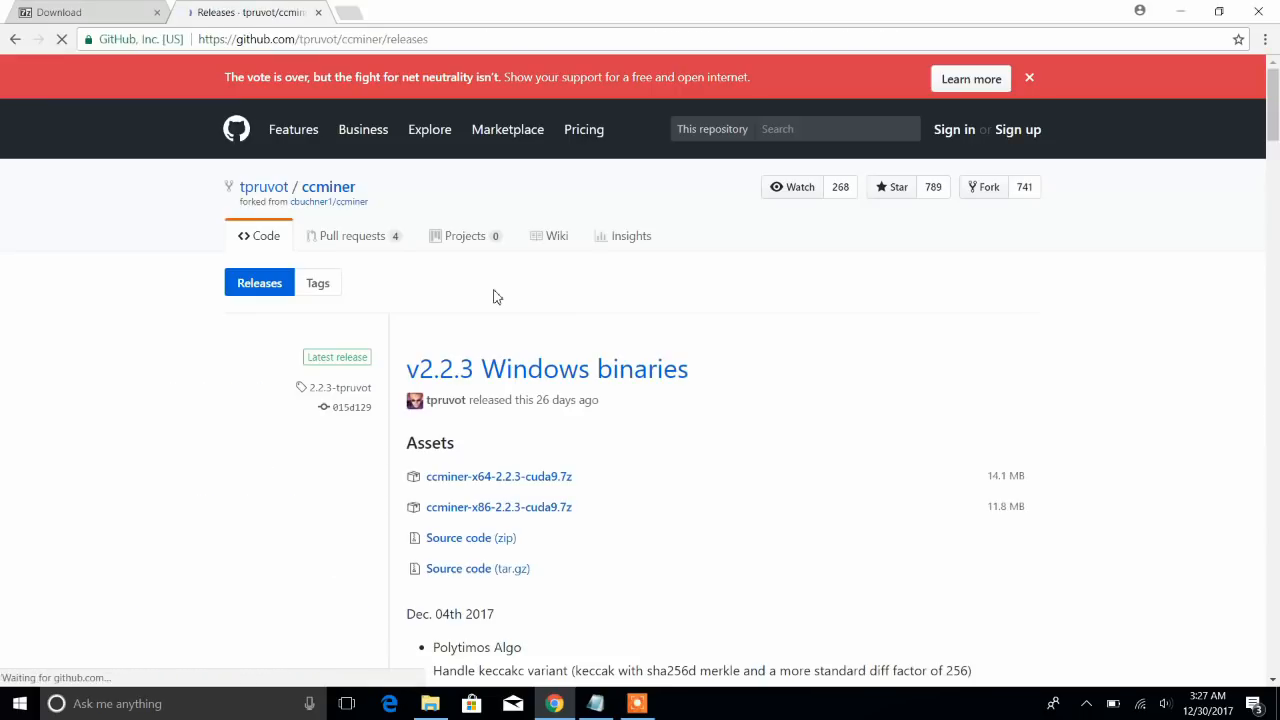
{"action": "scroll", "scroll_direction": "down", "scroll_amount": 3}
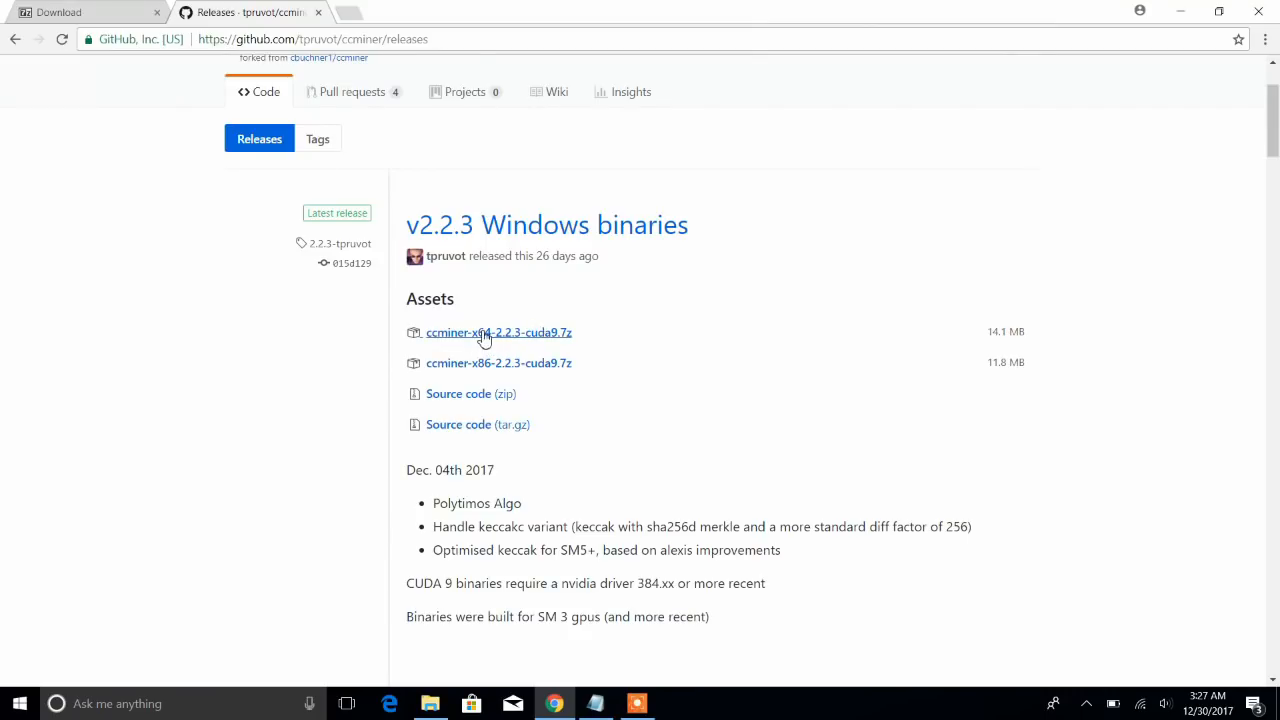
{"action": "left_click", "coordinate": [498, 332]}
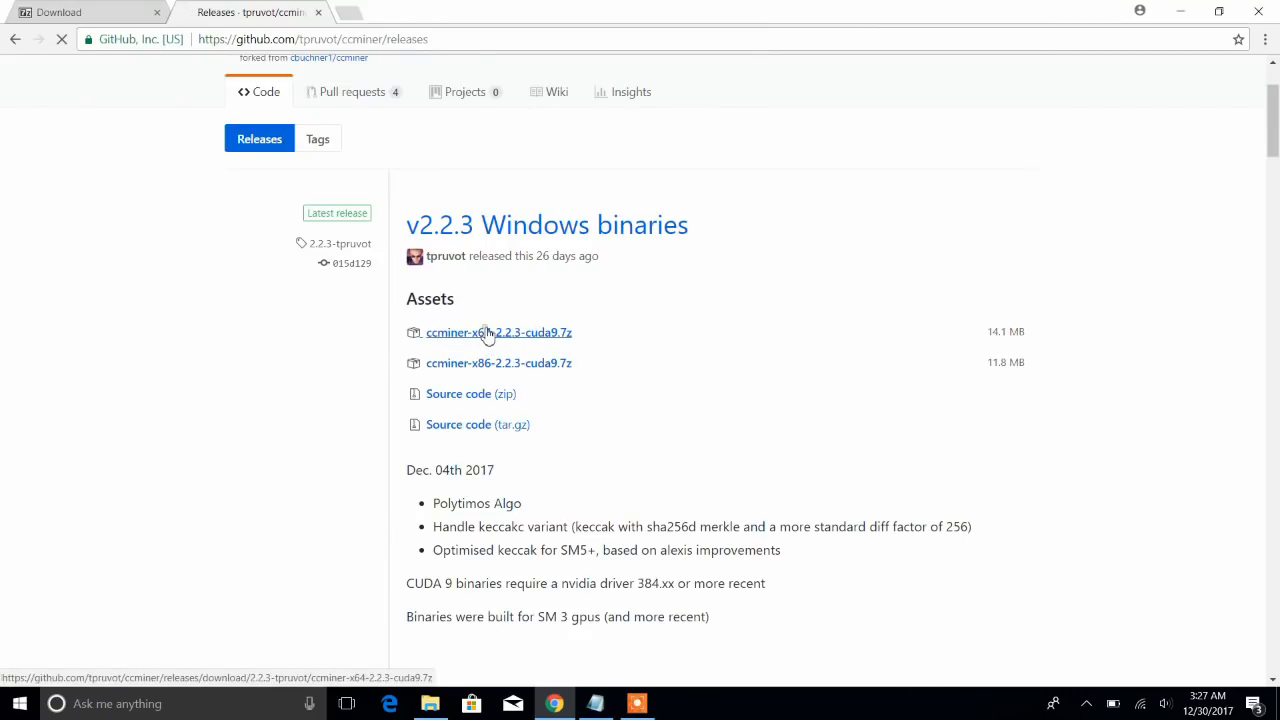
{"action": "left_click", "coordinate": [498, 332]}
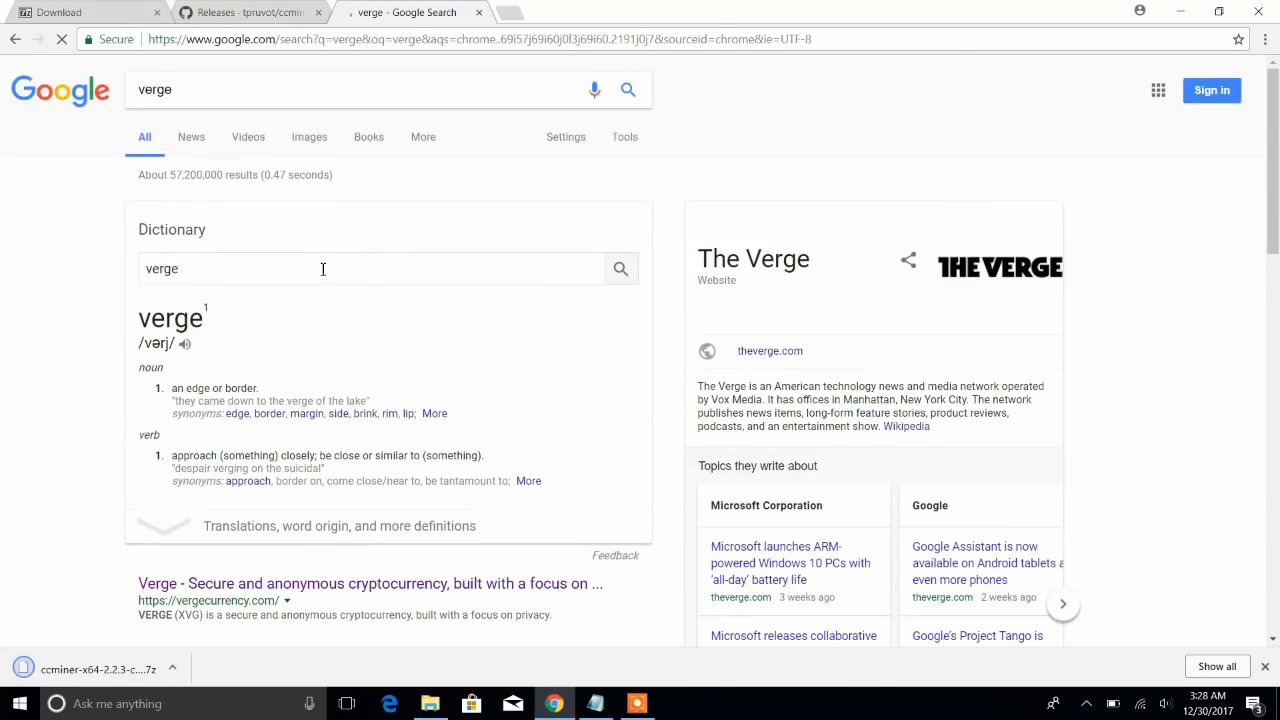
Download the Verge Windows Electrum wallet zip from vergecurrency.com.
{"action": "scroll", "scroll_direction": "down", "scroll_amount": 3}
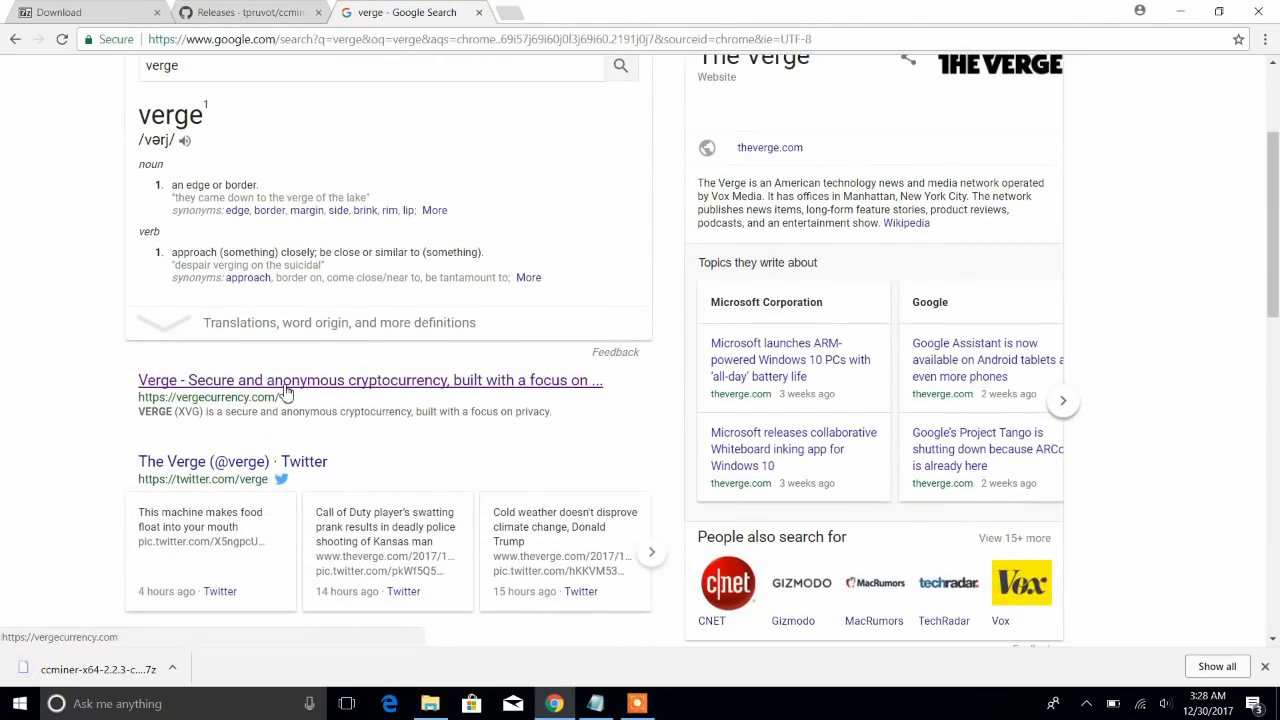
{"action": "left_click", "coordinate": [370, 380]}
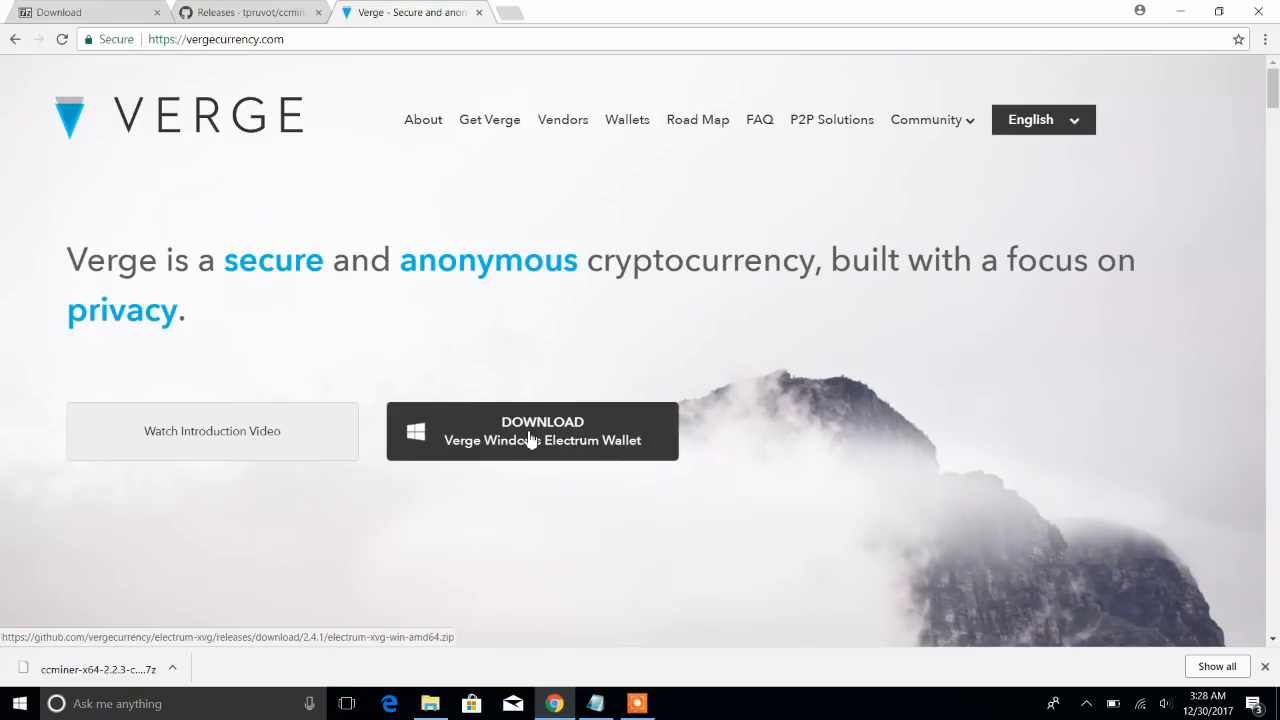
{"action": "left_click", "coordinate": [532, 432]}
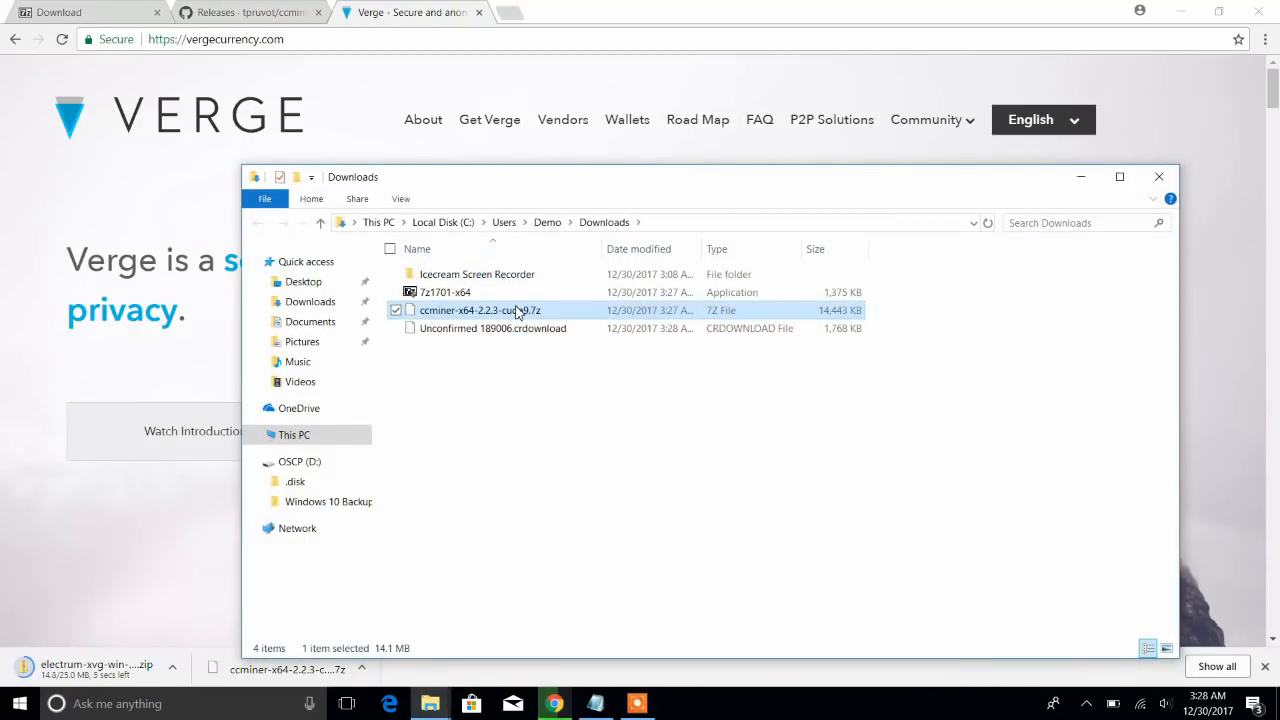
Extract the ccminer .7z into its own ccminer-x64-2.2.3-cuda9 folder with 7-Zip.
{"action": "right_click", "coordinate": [480, 310]}
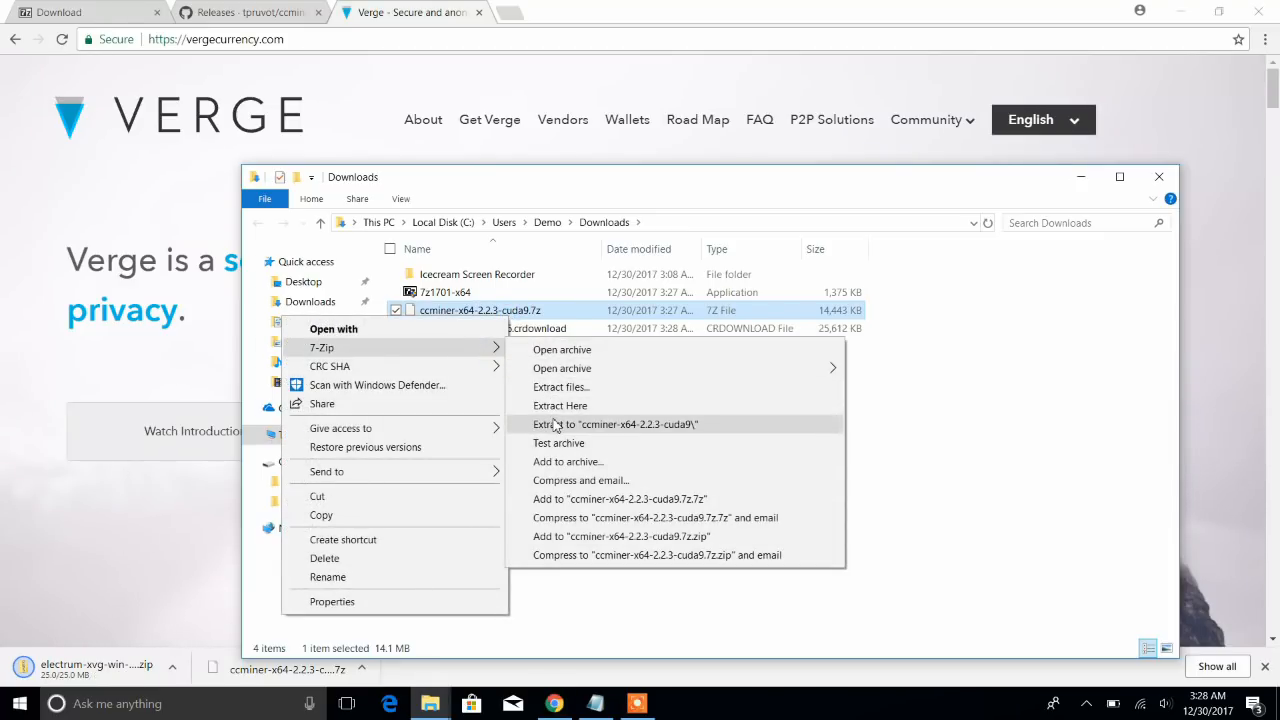
{"action": "left_click", "coordinate": [616, 424]}
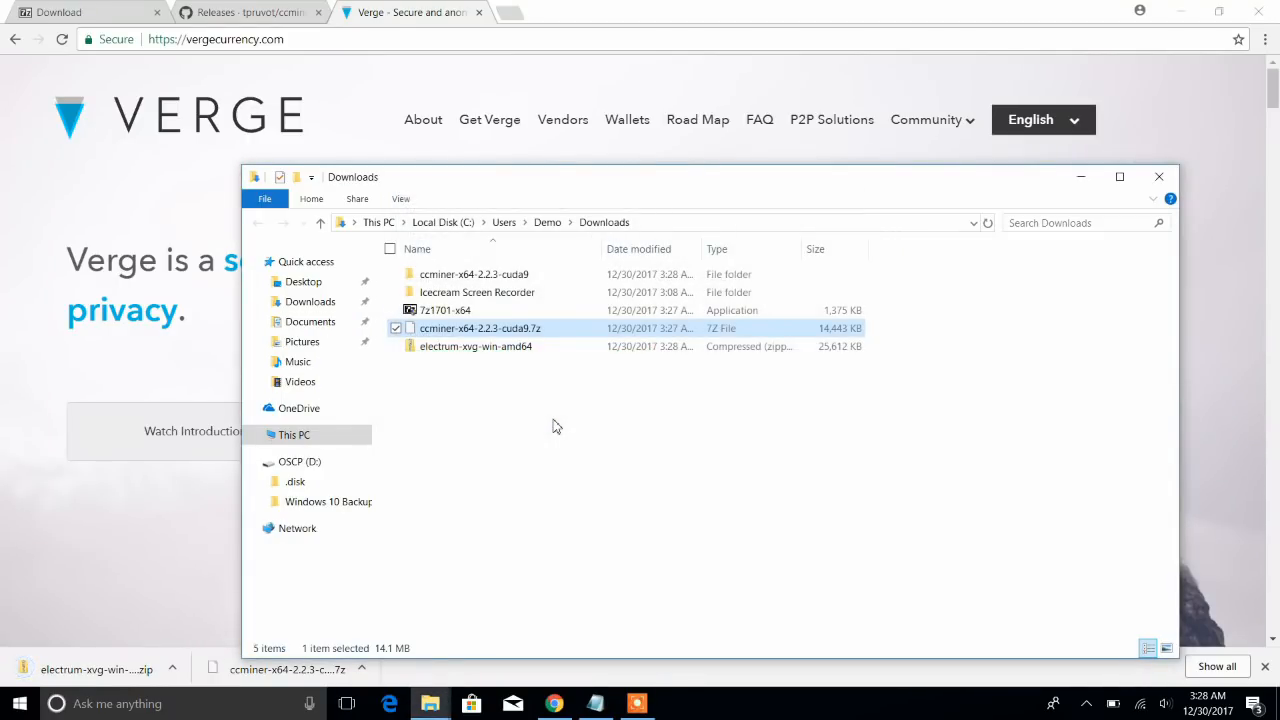
{"action": "mouse_move", "coordinate": [490, 280]}
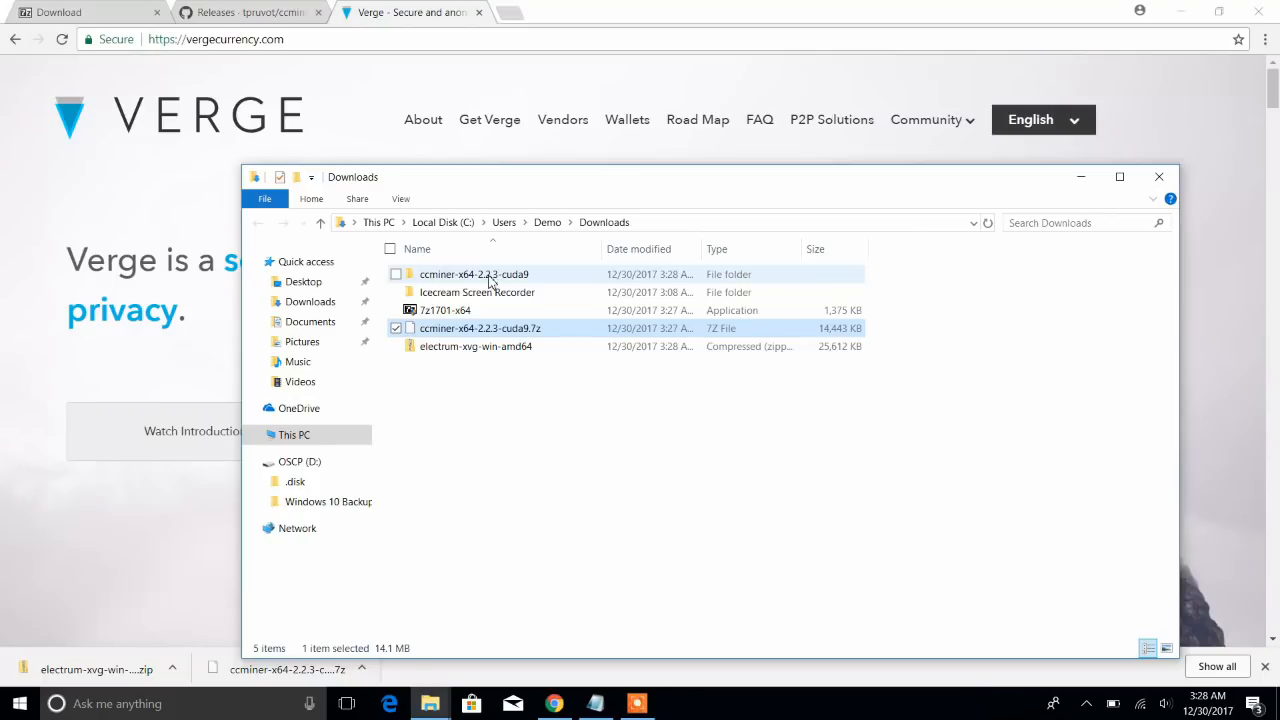
{"action": "left_click", "coordinate": [490, 462]}
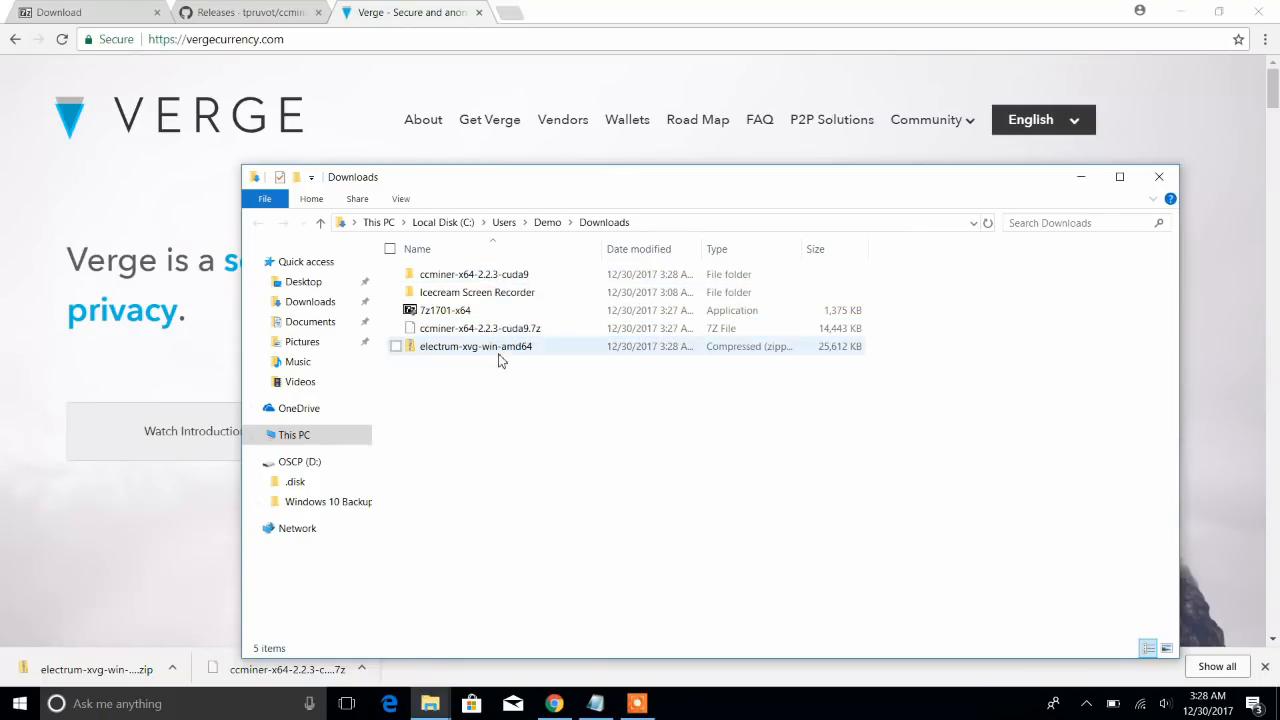
Extract the Electrum XVG wallet zip into its folder with Extract All.
{"action": "right_click", "coordinate": [476, 346]}
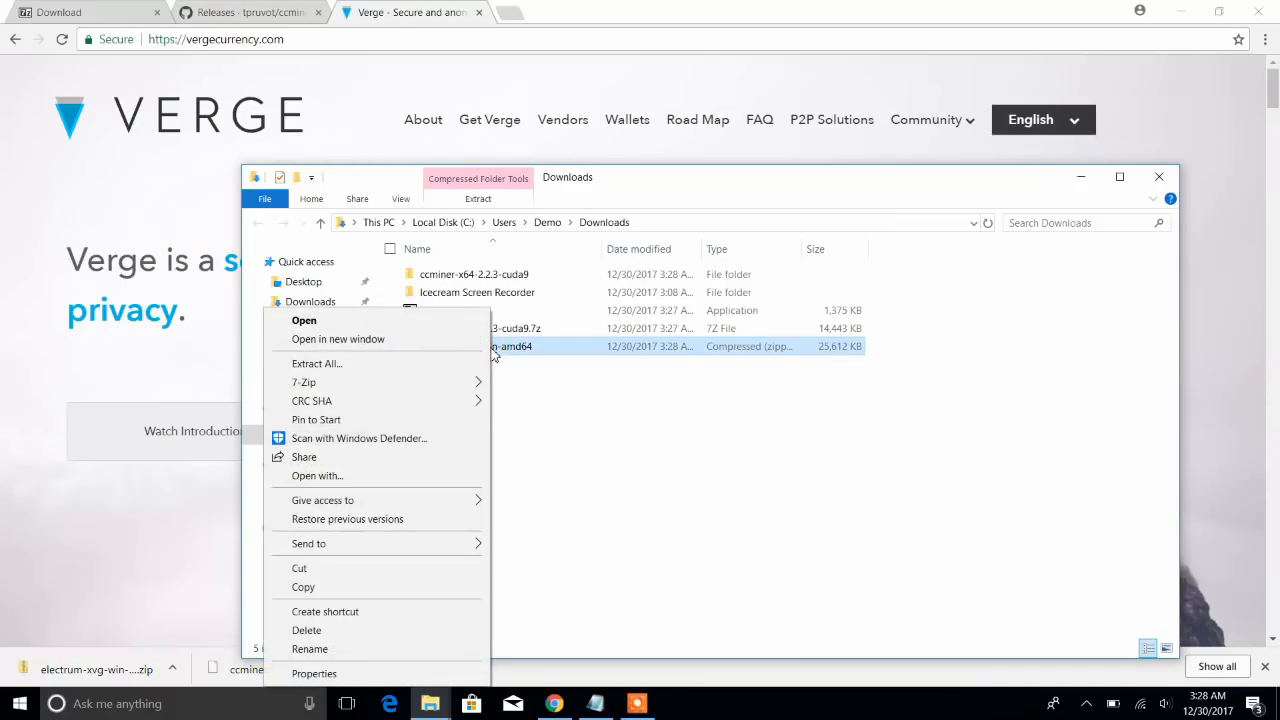
{"action": "left_click", "coordinate": [316, 364]}
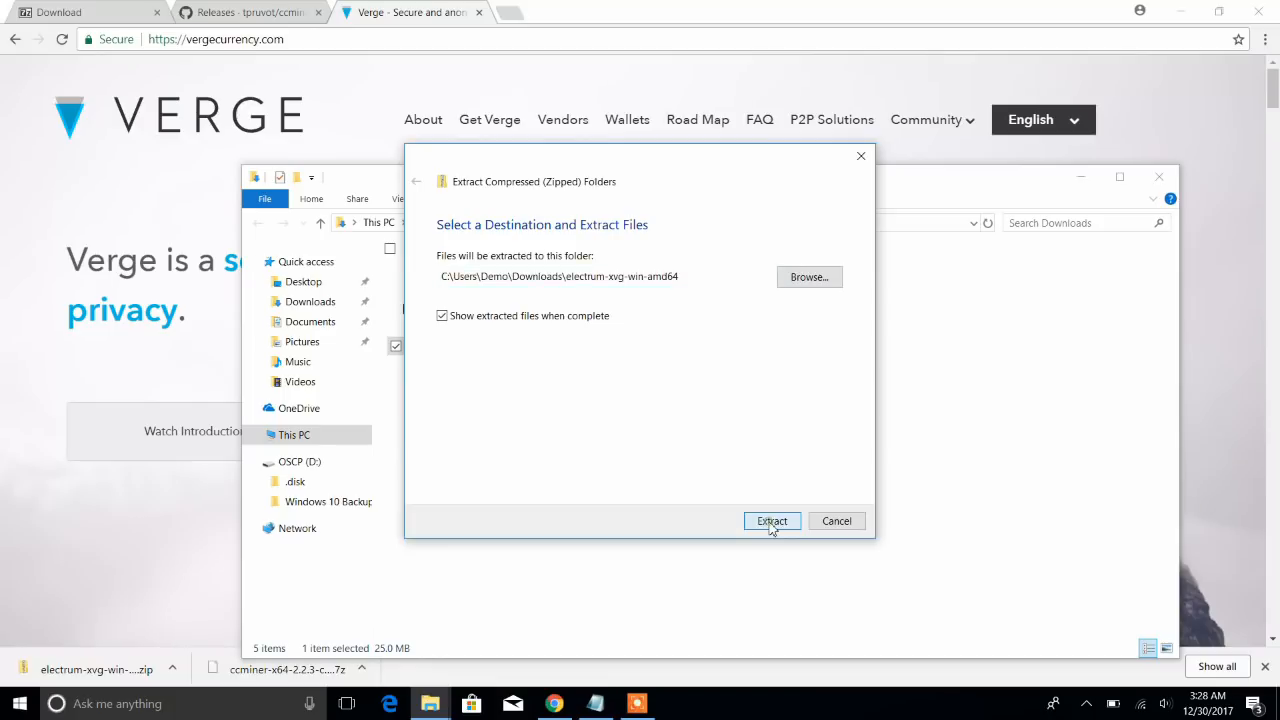
{"action": "left_click", "coordinate": [772, 520]}
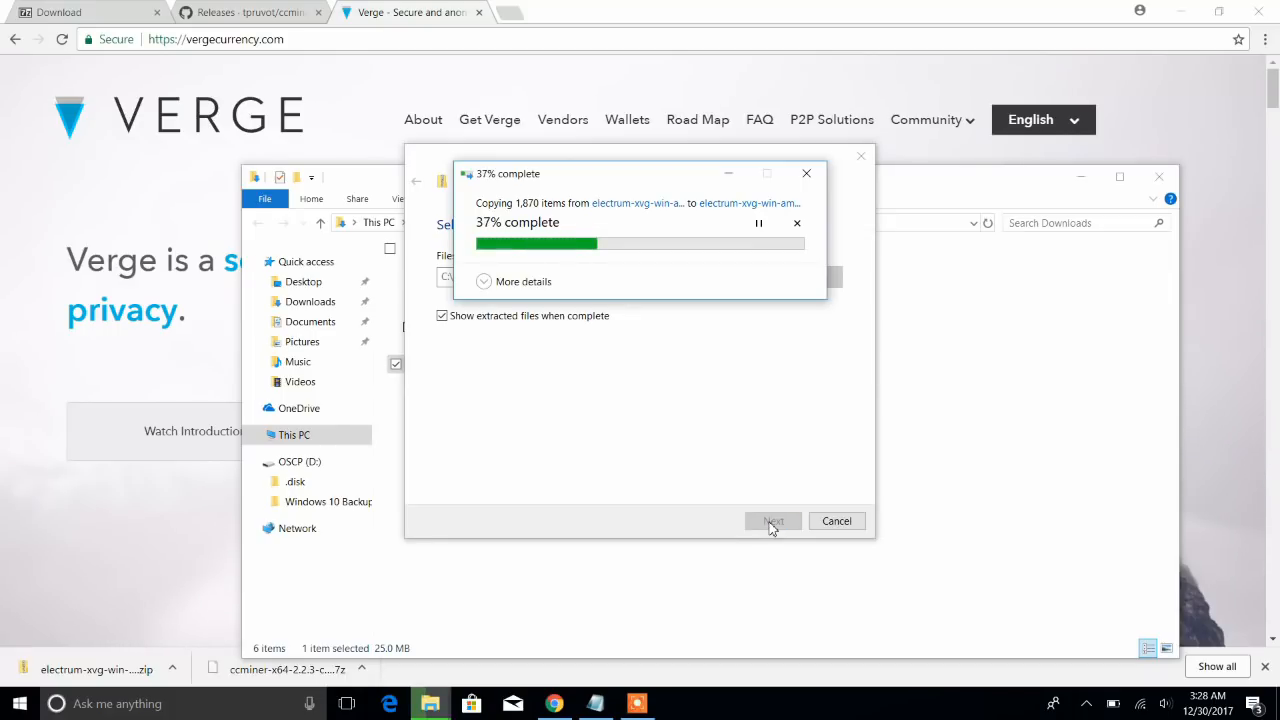
{"action": "mouse_move", "coordinate": [464, 280]}
{"action": "type", "text": "zpool.ca"}
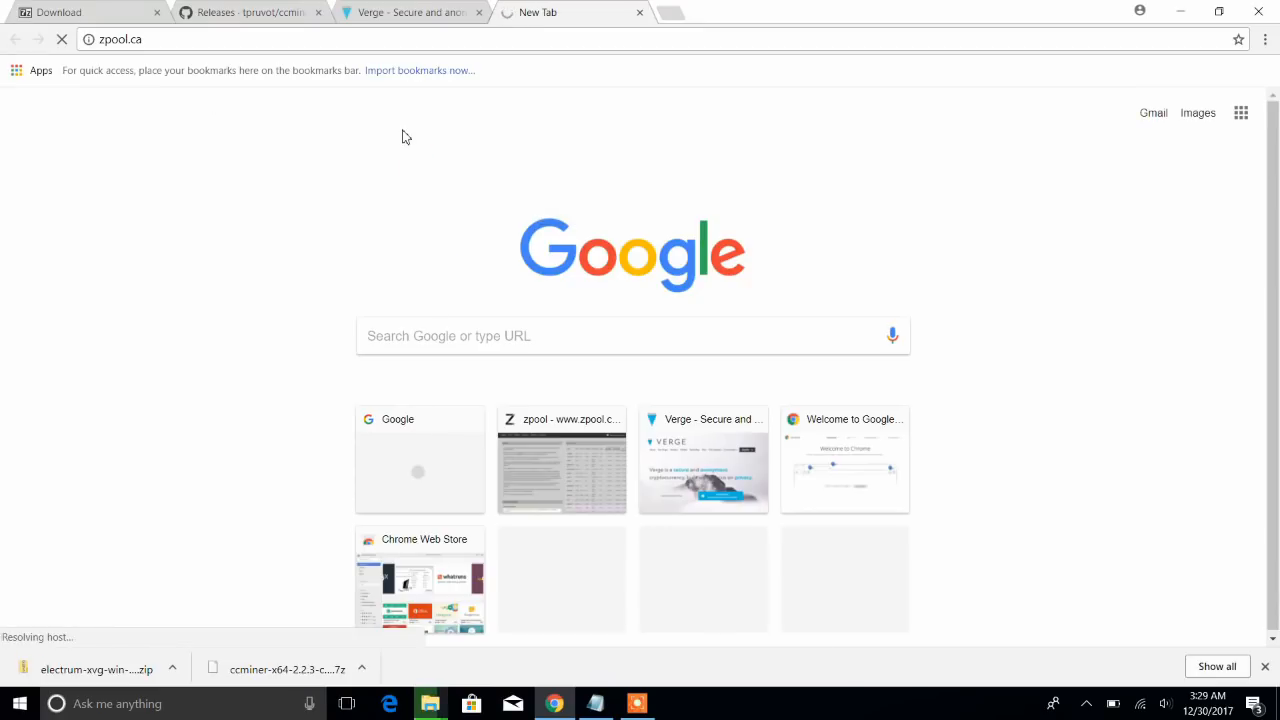
Search Google for zpool and open the zpool.ca result.
{"action": "left_click", "coordinate": [410, 12]}
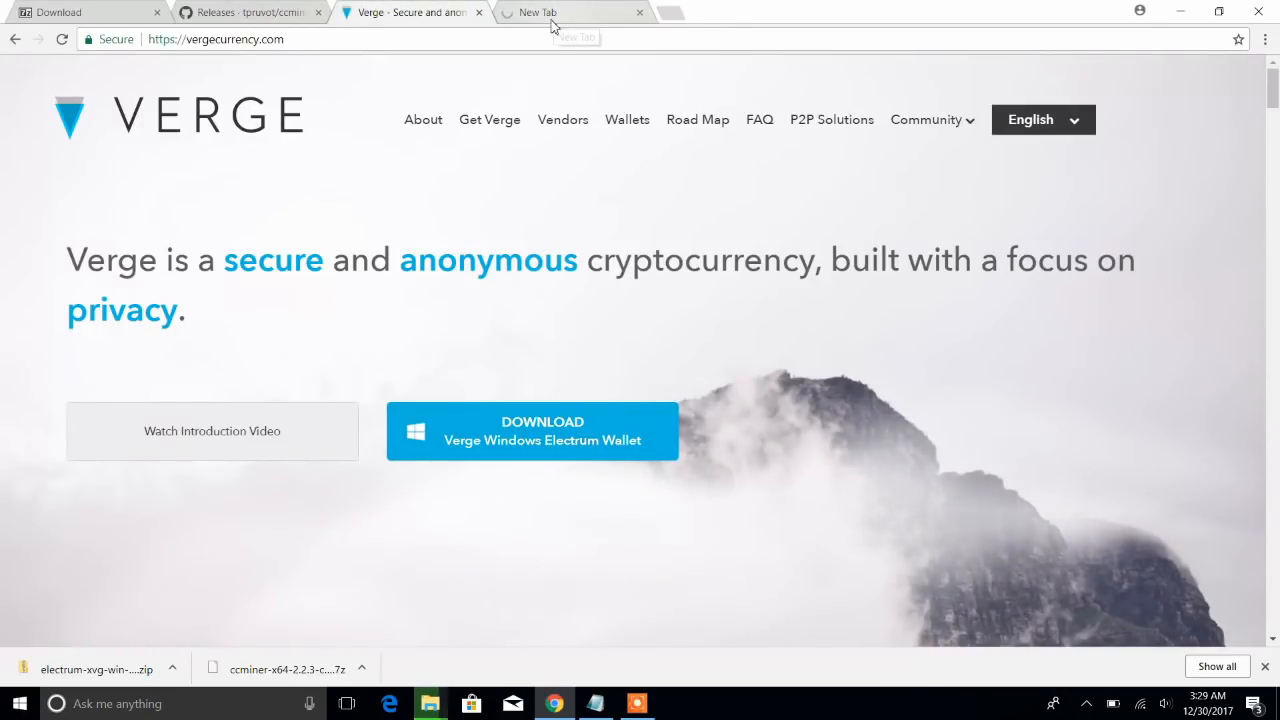
{"action": "mouse_move", "coordinate": [518, 96]}
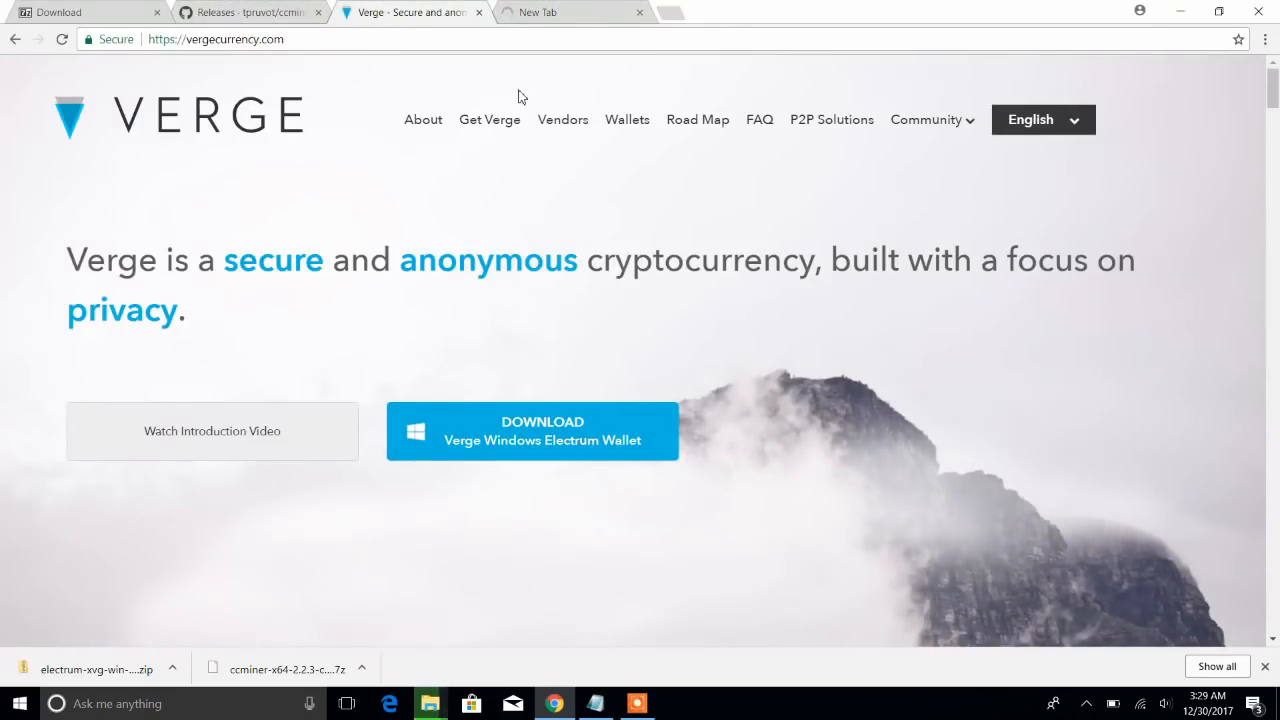
{"action": "mouse_move", "coordinate": [544, 22]}
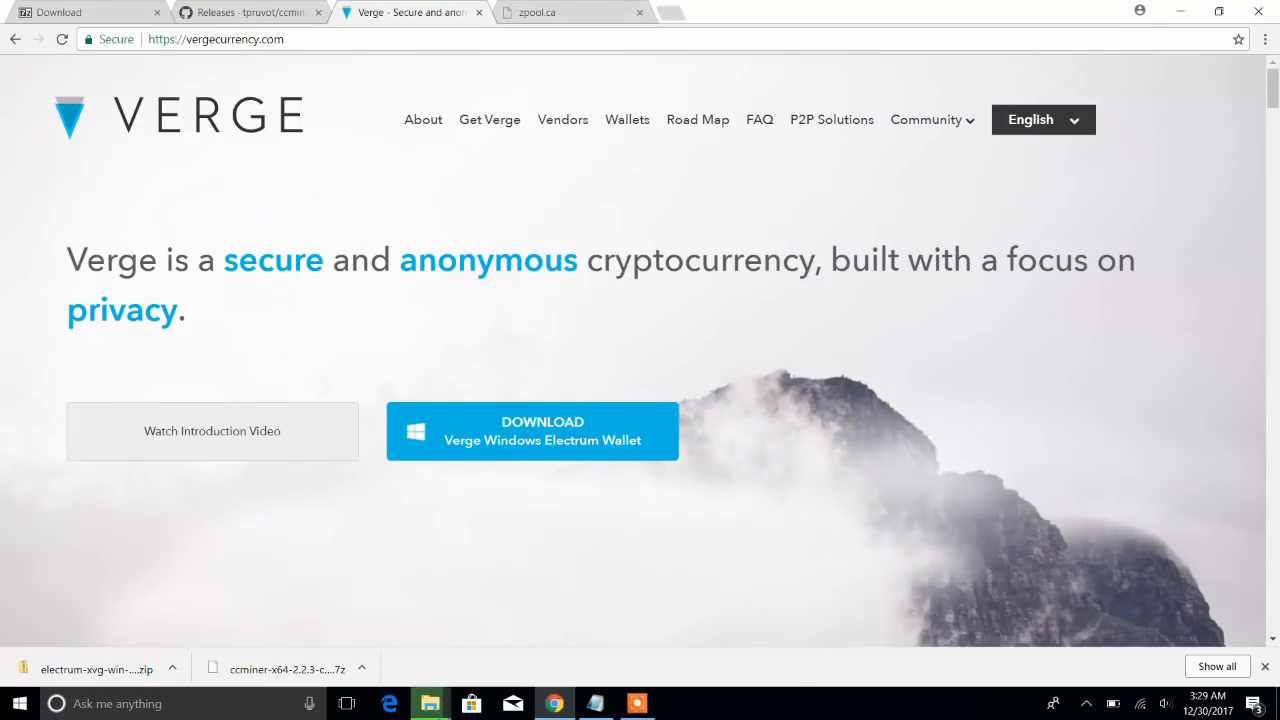
{"action": "left_click", "coordinate": [570, 12]}
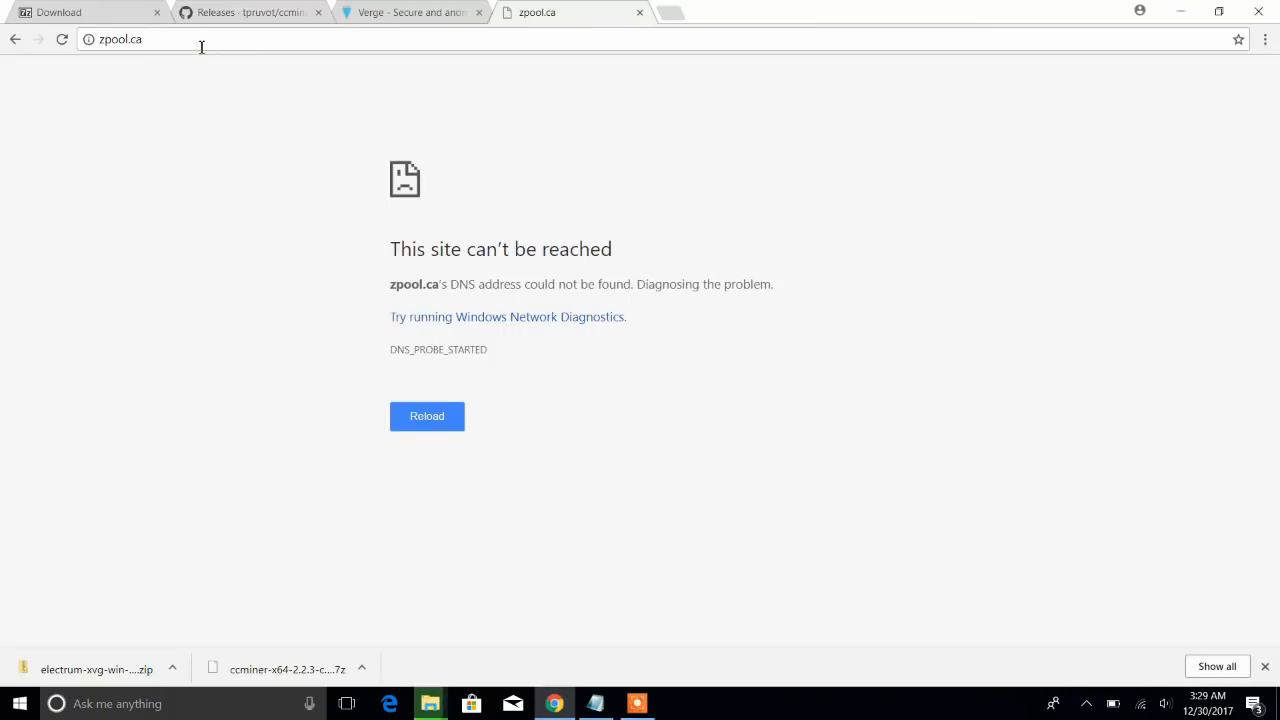
{"action": "type", "text": "google.com"}
{"action": "type", "text": "zp"}
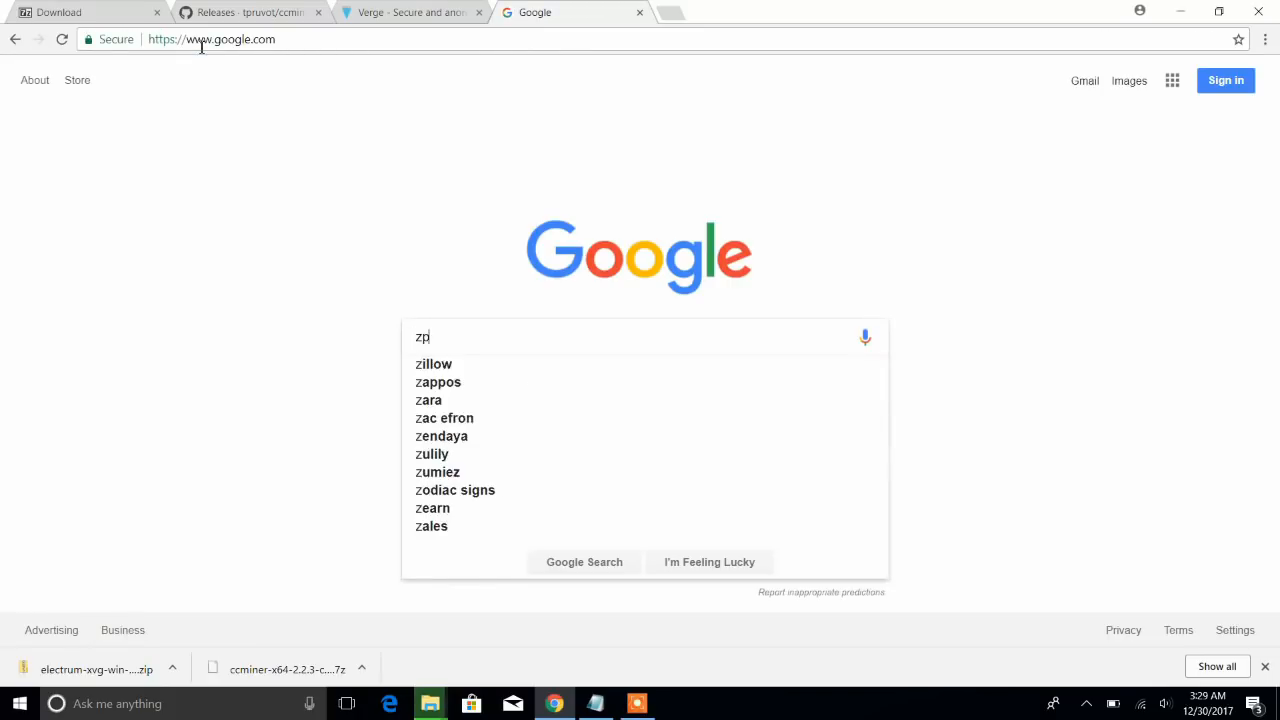
{"action": "key", "text": "Enter"}
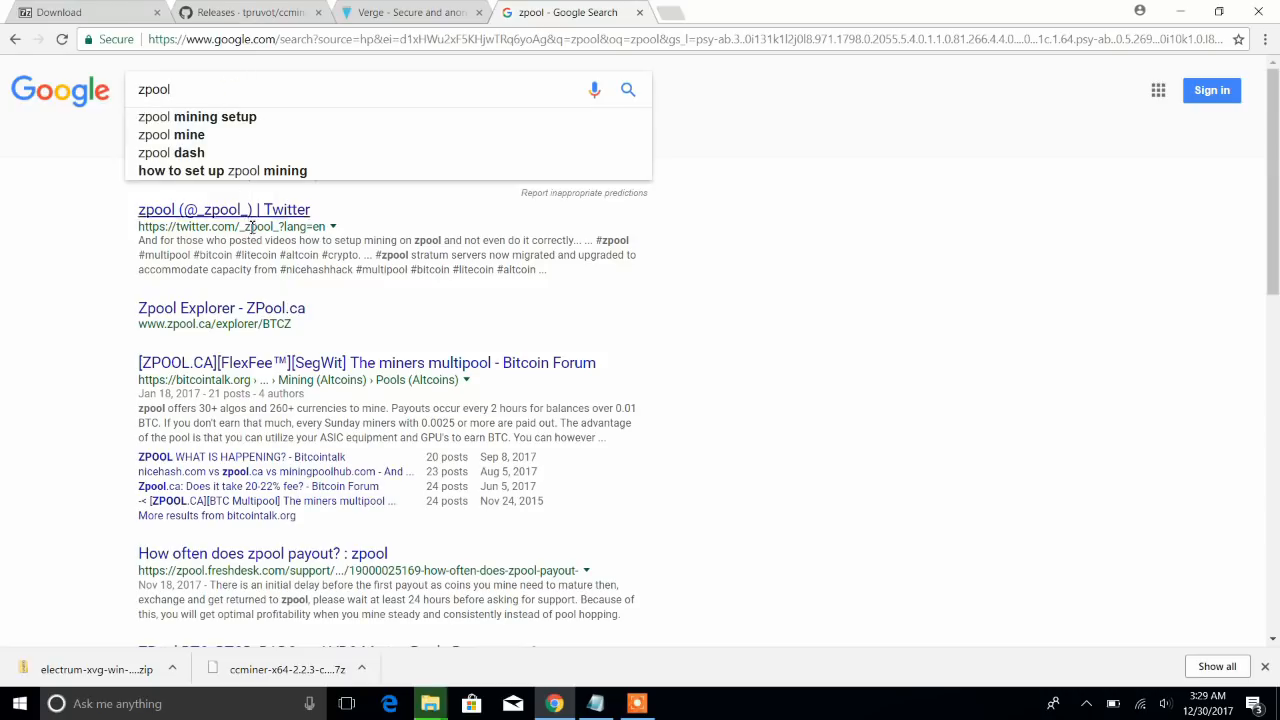
{"action": "left_click", "coordinate": [220, 308]}
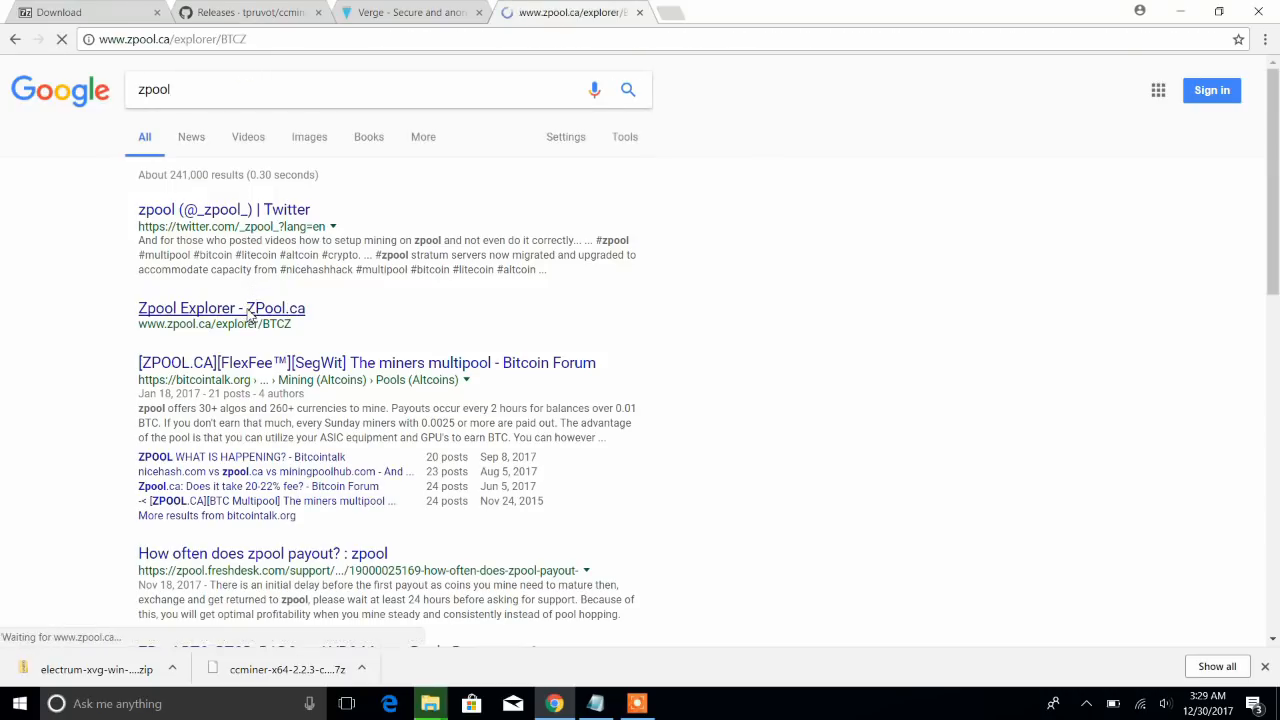
{"action": "left_click", "coordinate": [220, 308]}
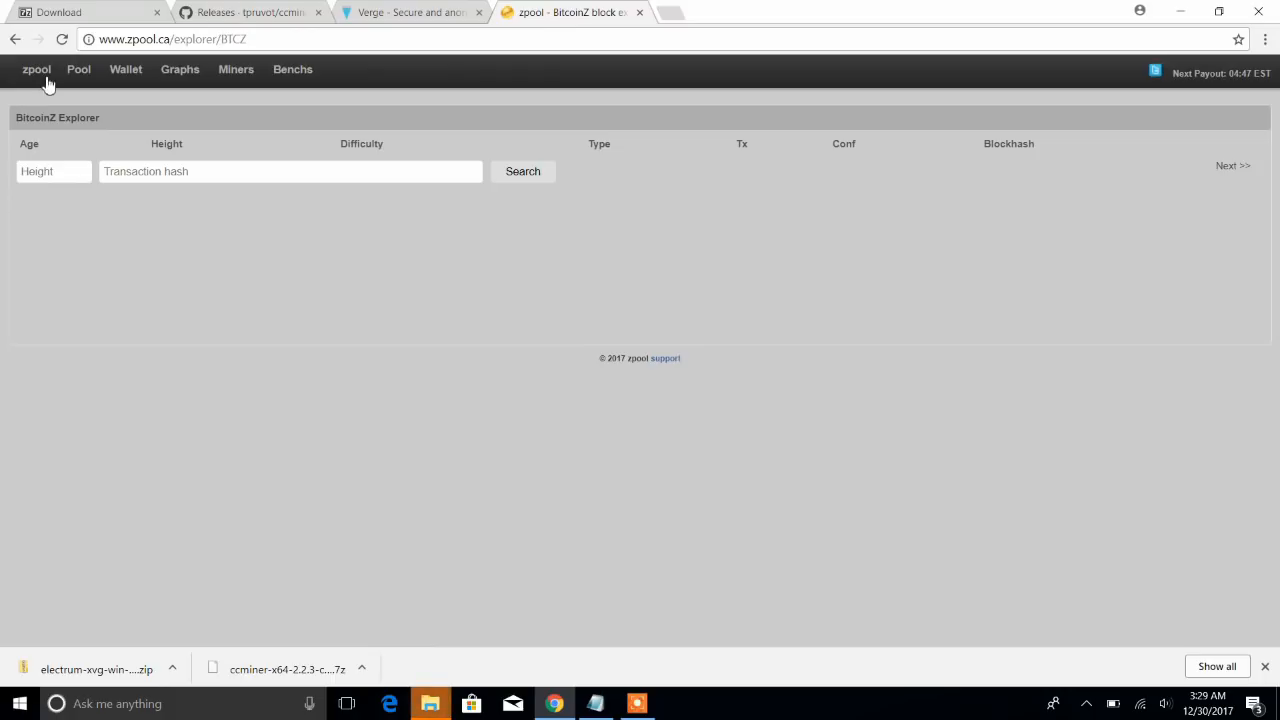
Go to the zpool home page and look over the Pool Status algorithm/port table.
{"action": "left_click", "coordinate": [36, 68]}
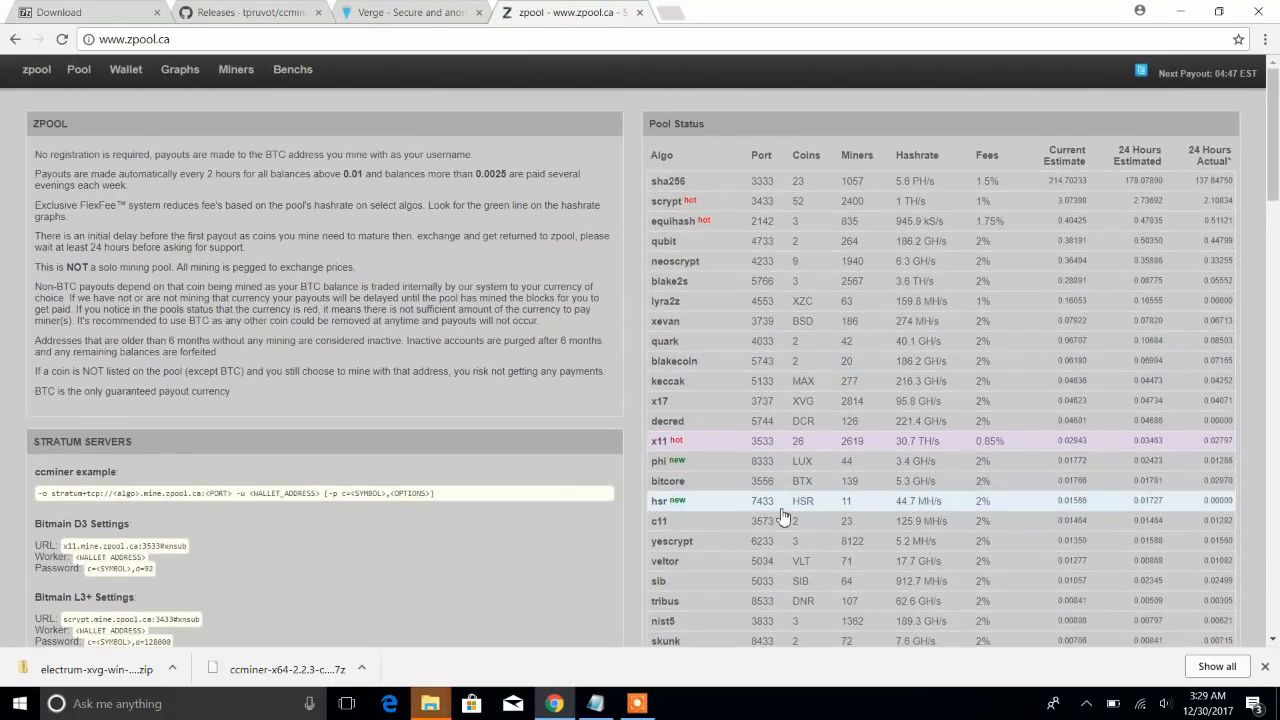
{"action": "scroll", "scroll_direction": "down", "scroll_amount": 3}
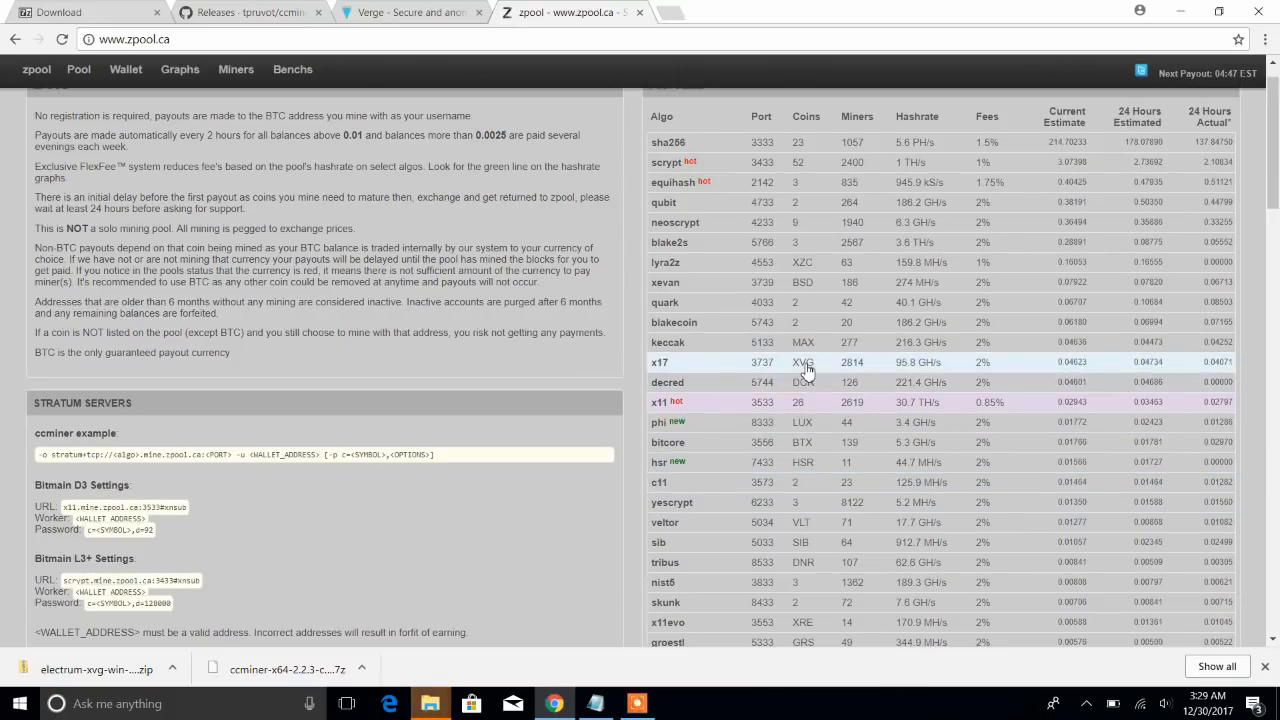
{"action": "scroll", "scroll_direction": "up", "scroll_amount": 3}
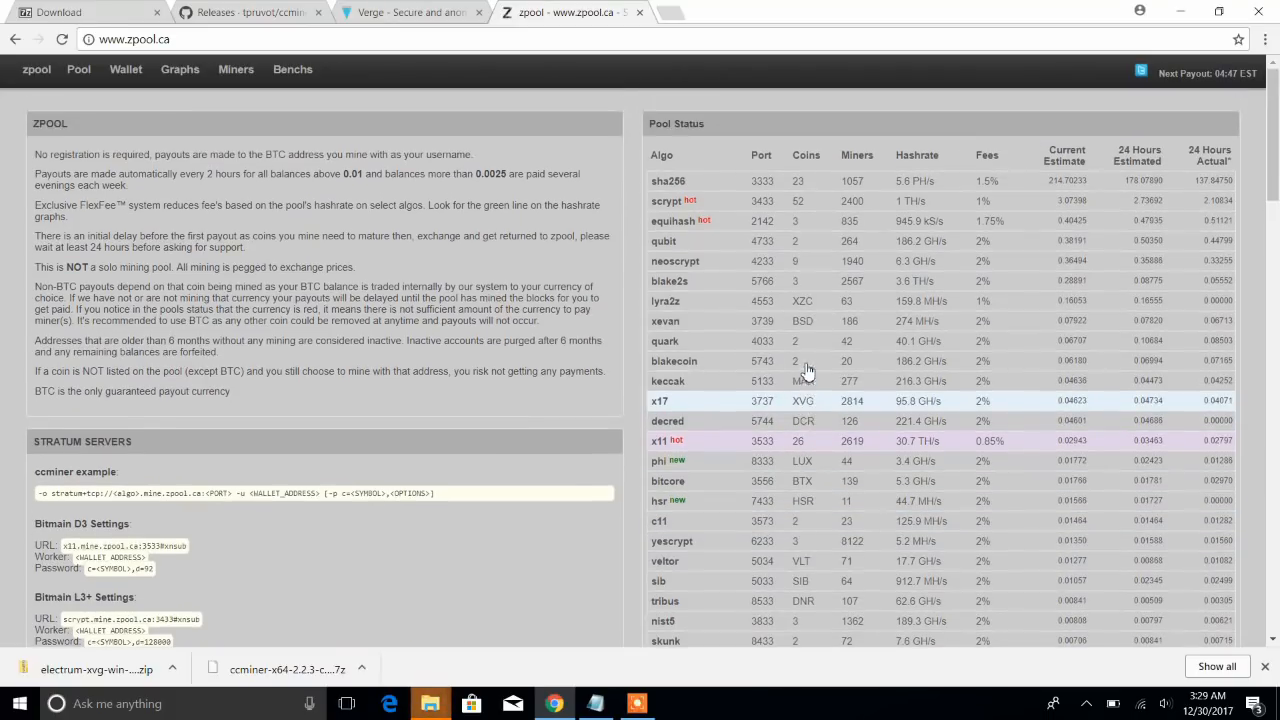
{"action": "mouse_move", "coordinate": [724, 206]}
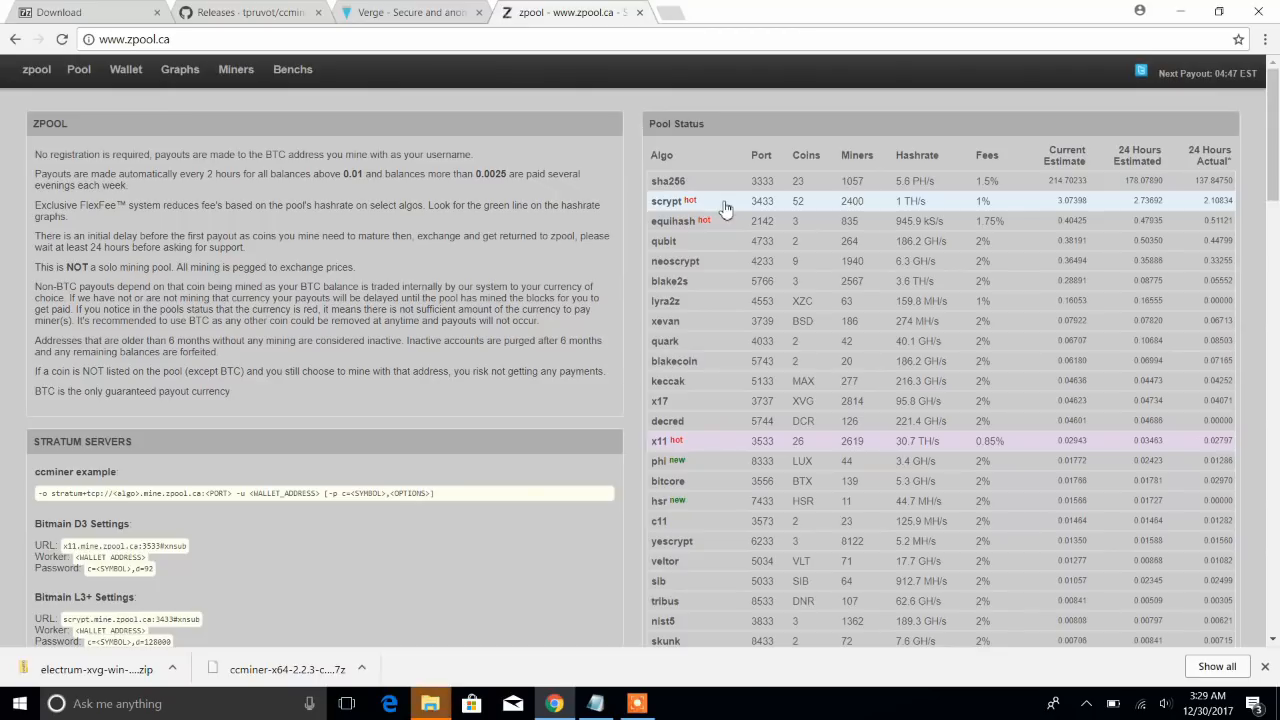
{"action": "mouse_move", "coordinate": [780, 580]}
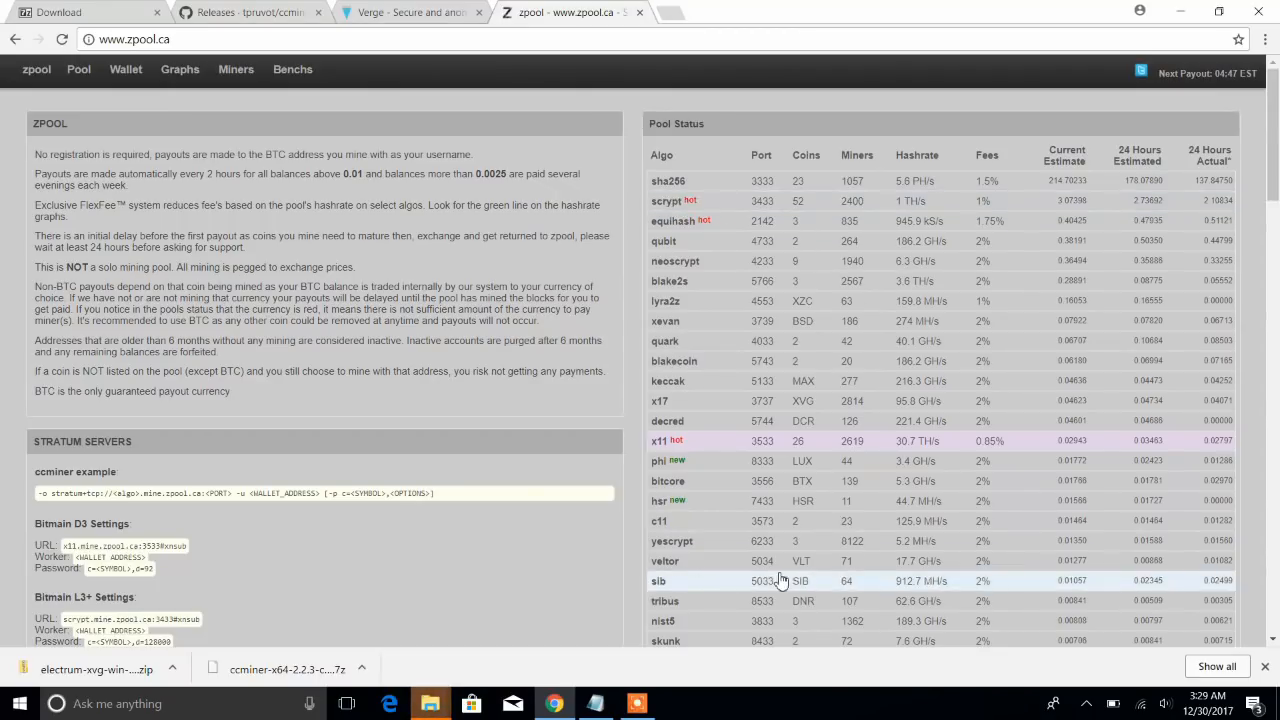
{"action": "scroll", "scroll_direction": "down", "scroll_amount": 3}
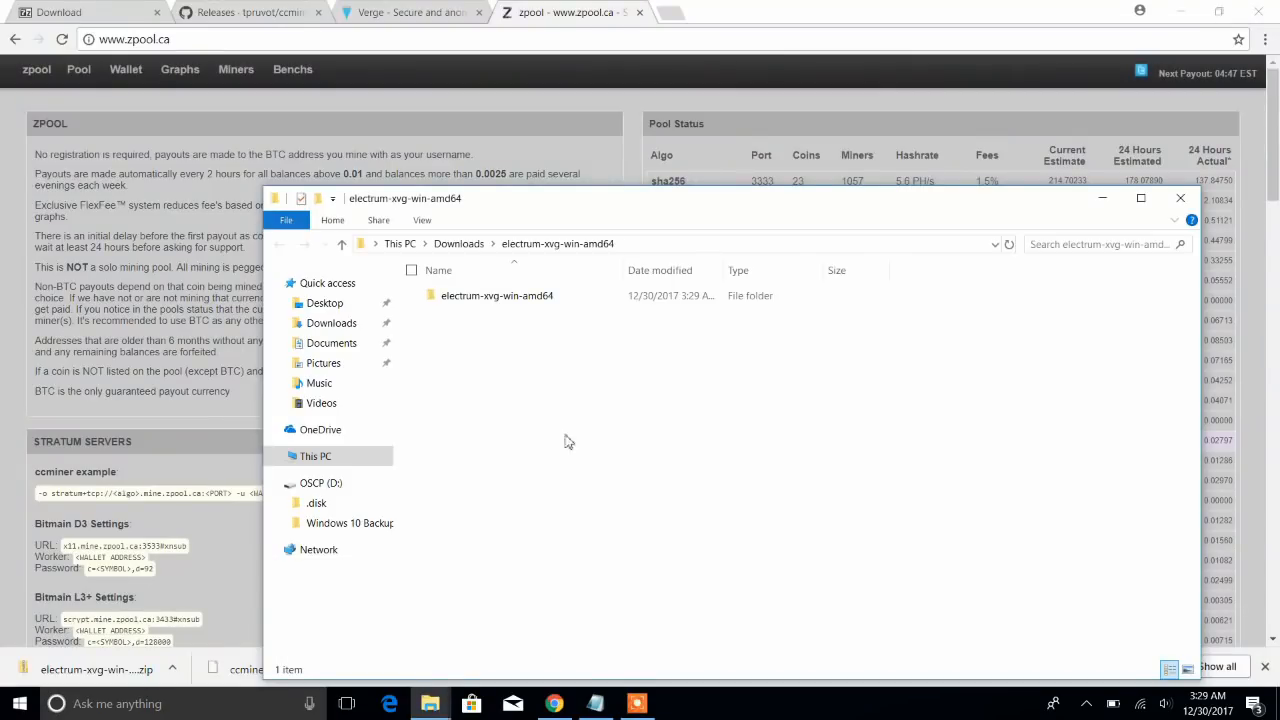
Launch the electrum-xvg application from the extracted electrum-xvg-win-amd64 folder.
{"action": "left_click", "coordinate": [496, 296]}
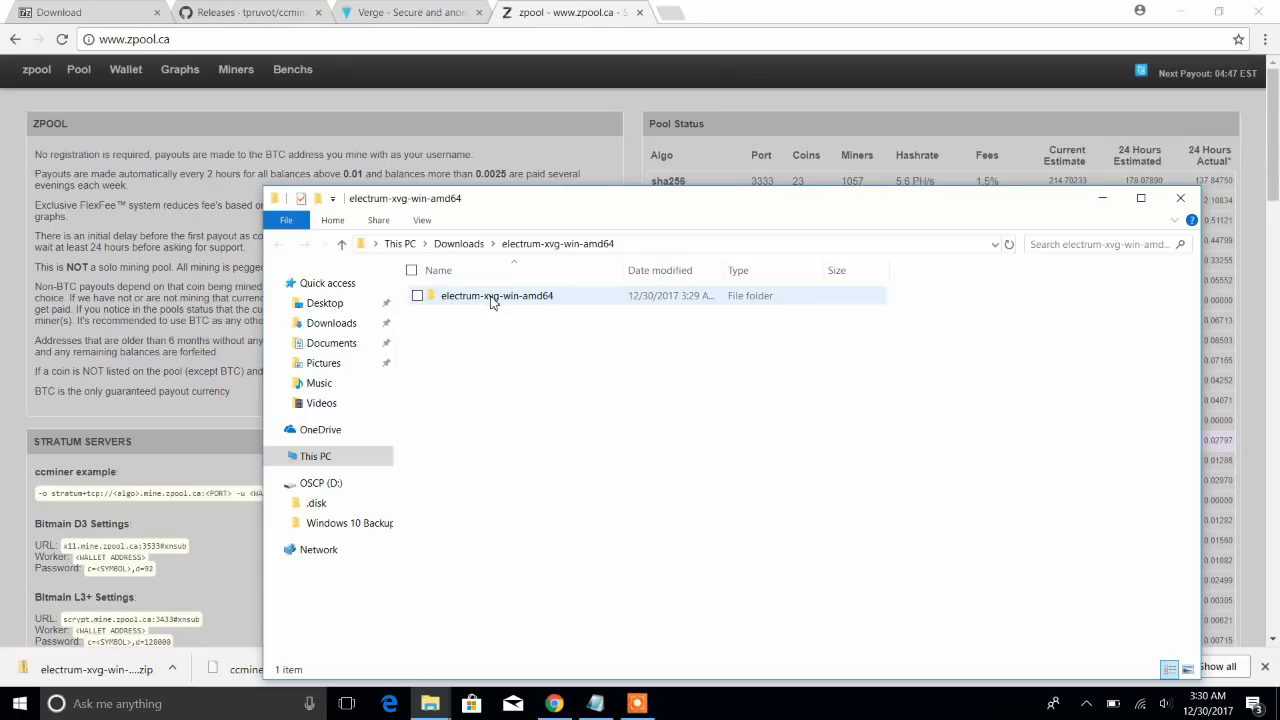
{"action": "double_click", "coordinate": [496, 296]}
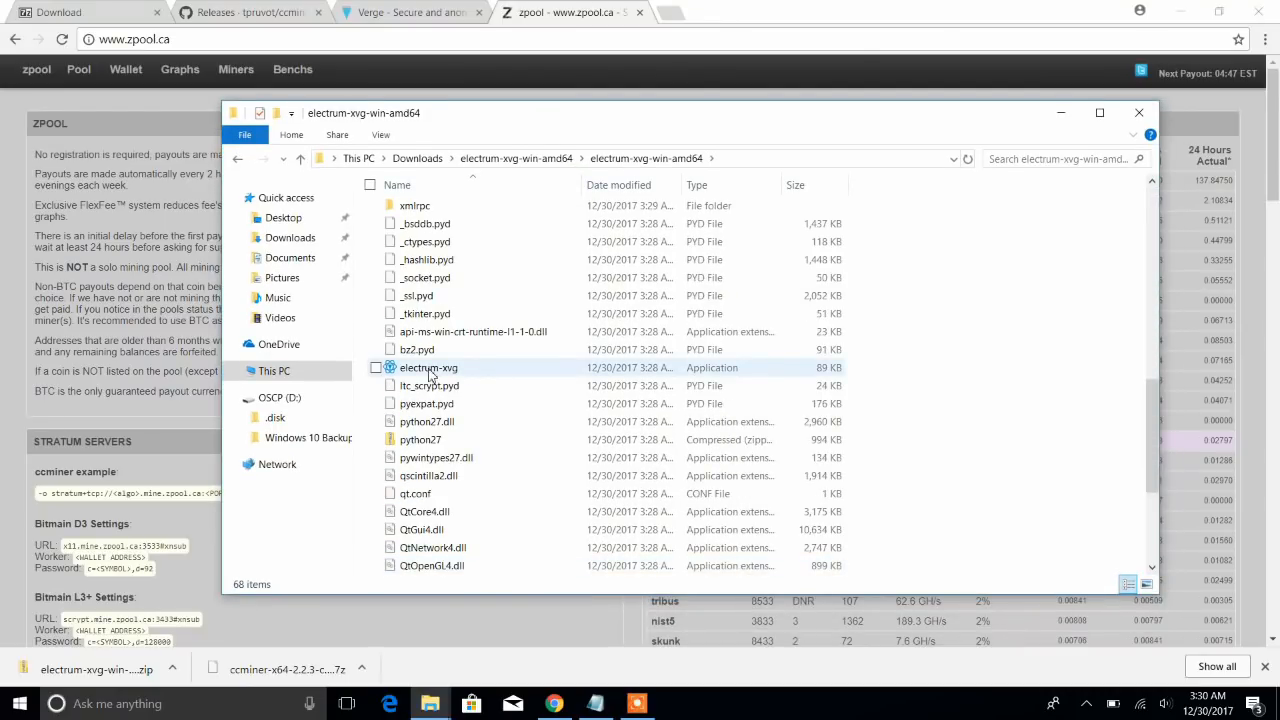
{"action": "left_click", "coordinate": [428, 368]}
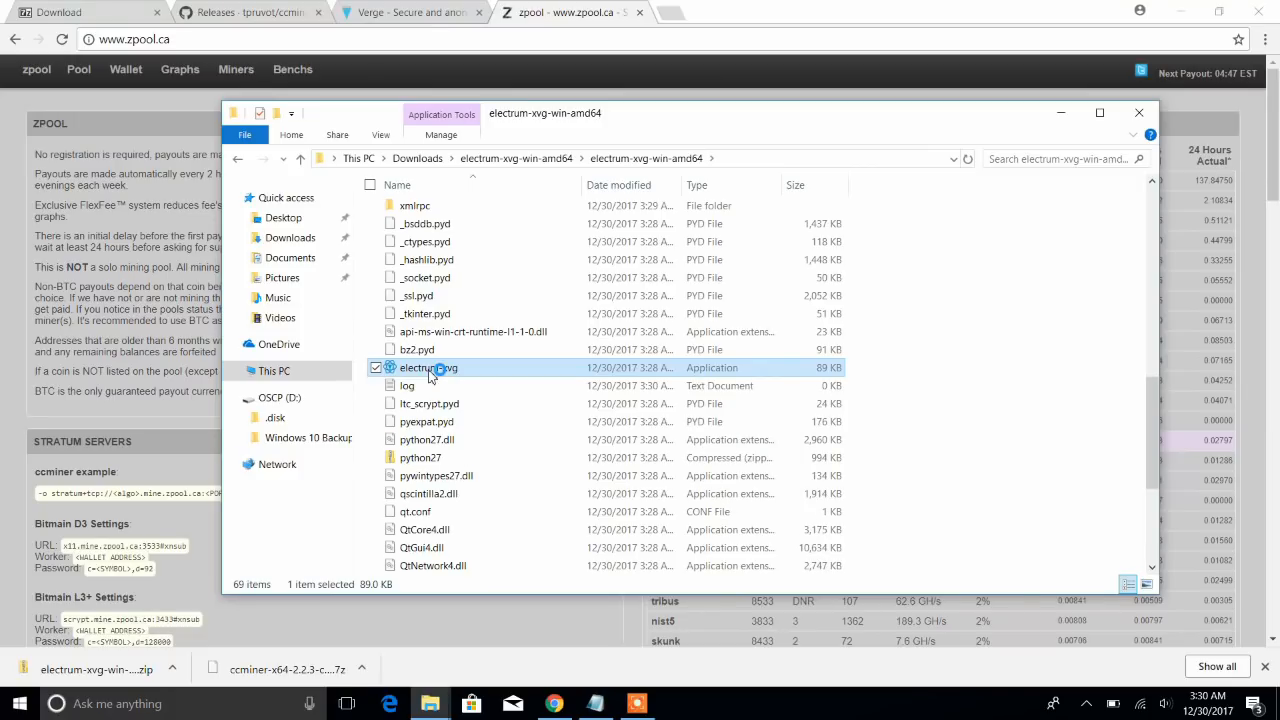
{"action": "double_click", "coordinate": [428, 368]}
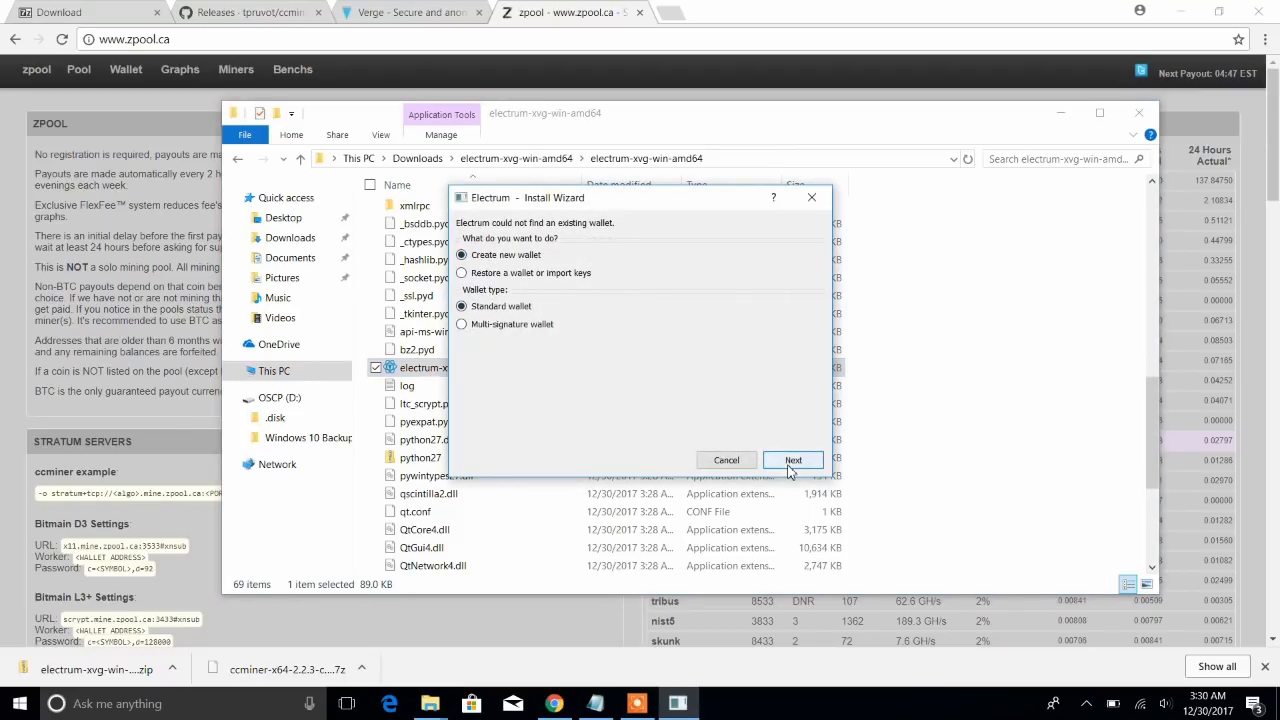
Start a new standard wallet and copy its seed phrase for the Notepad notes.
{"action": "left_click", "coordinate": [792, 460]}
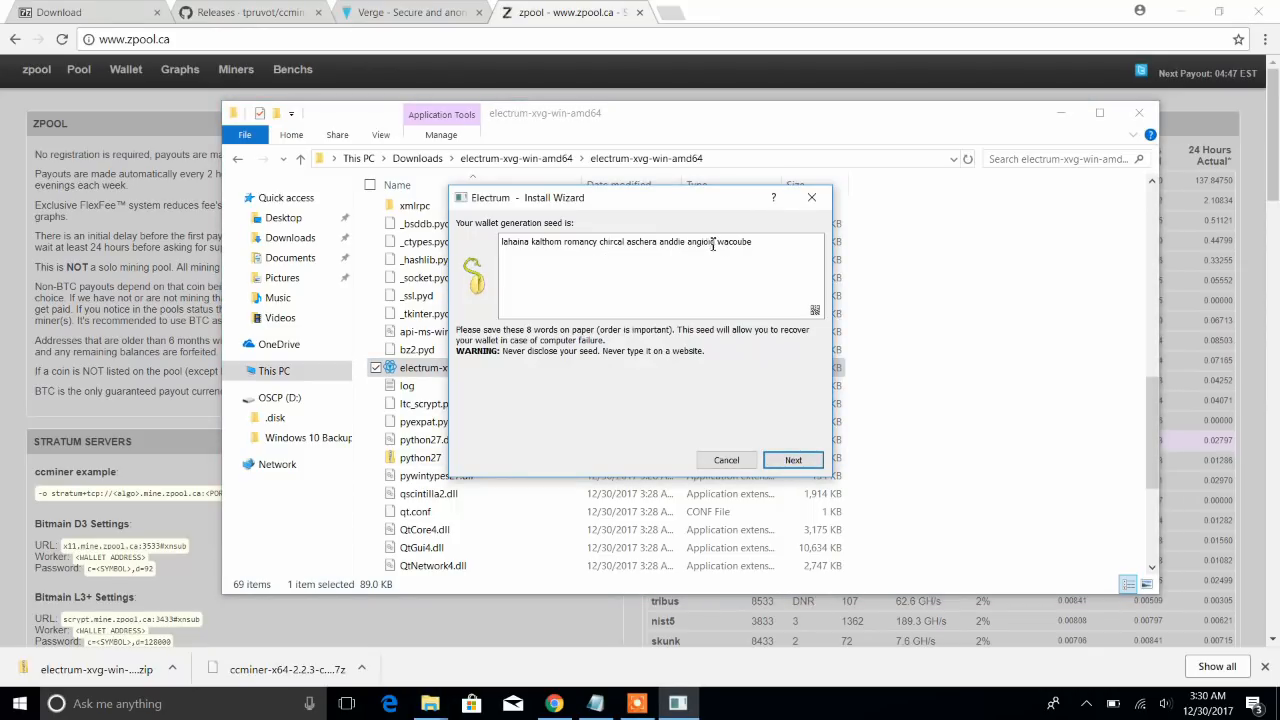
{"action": "triple_click", "coordinate": [624, 240]}
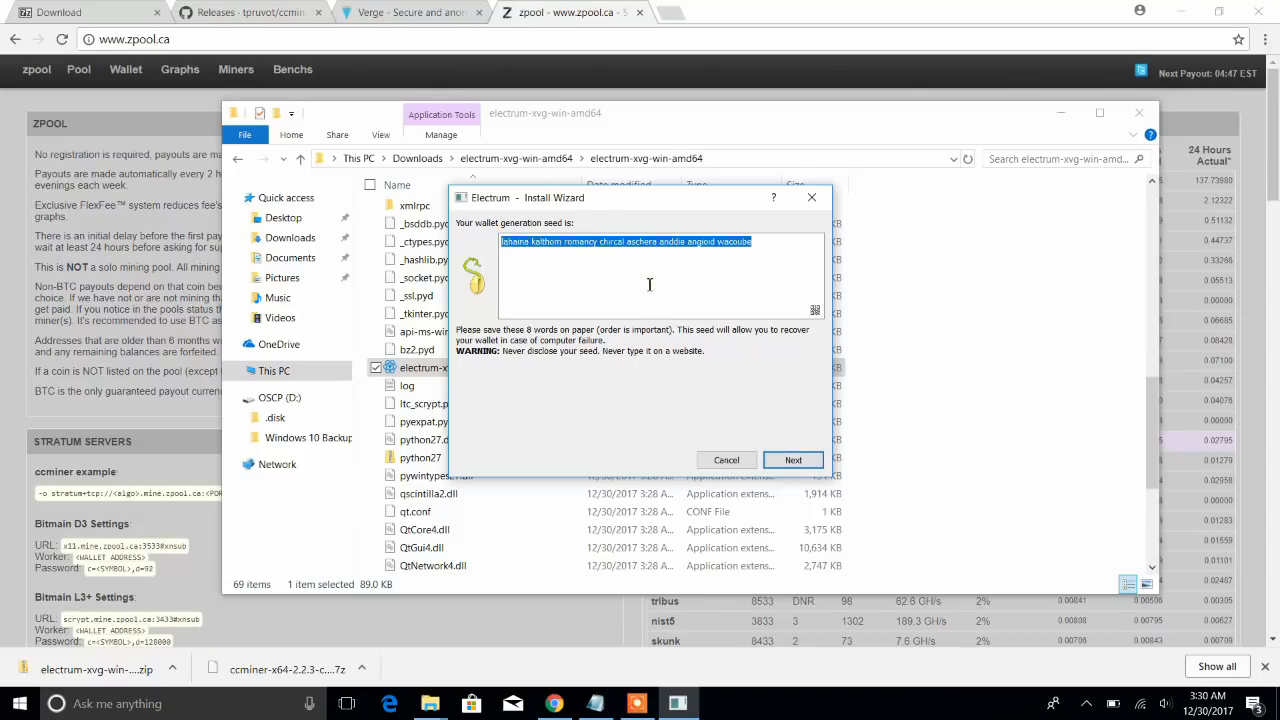
{"action": "right_click", "coordinate": [596, 704]}
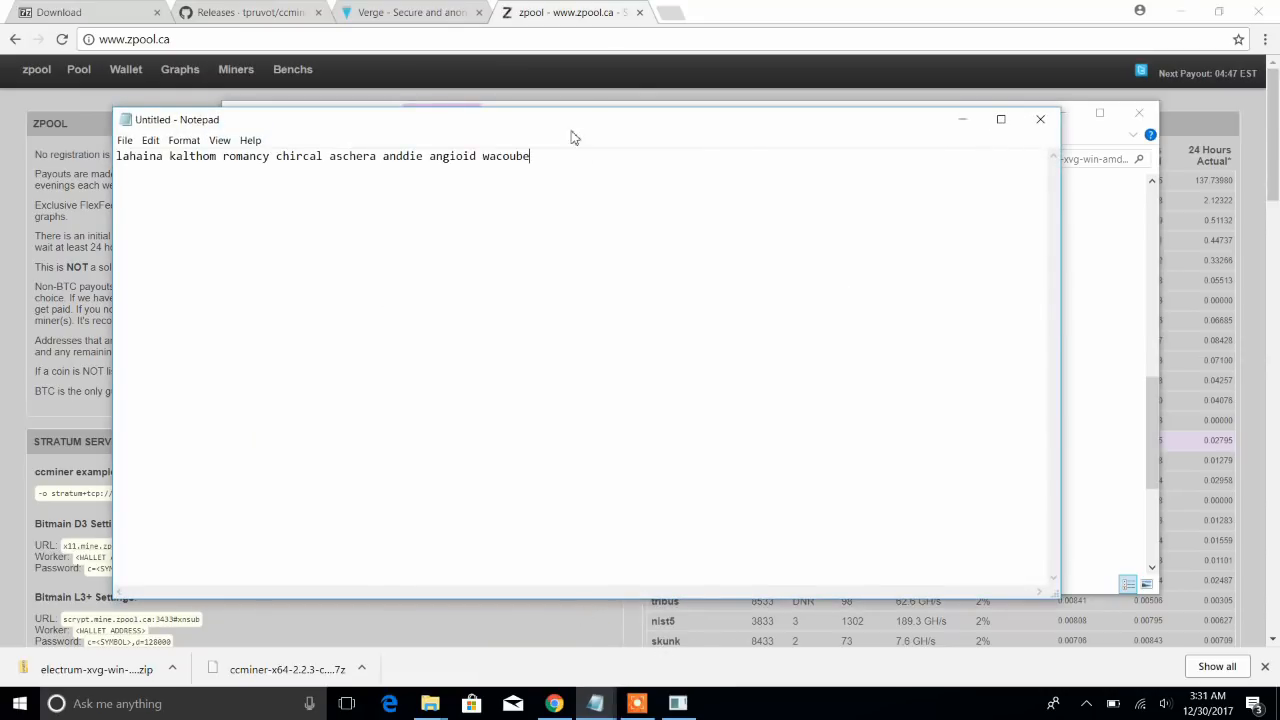
{"action": "mouse_move", "coordinate": [852, 600]}
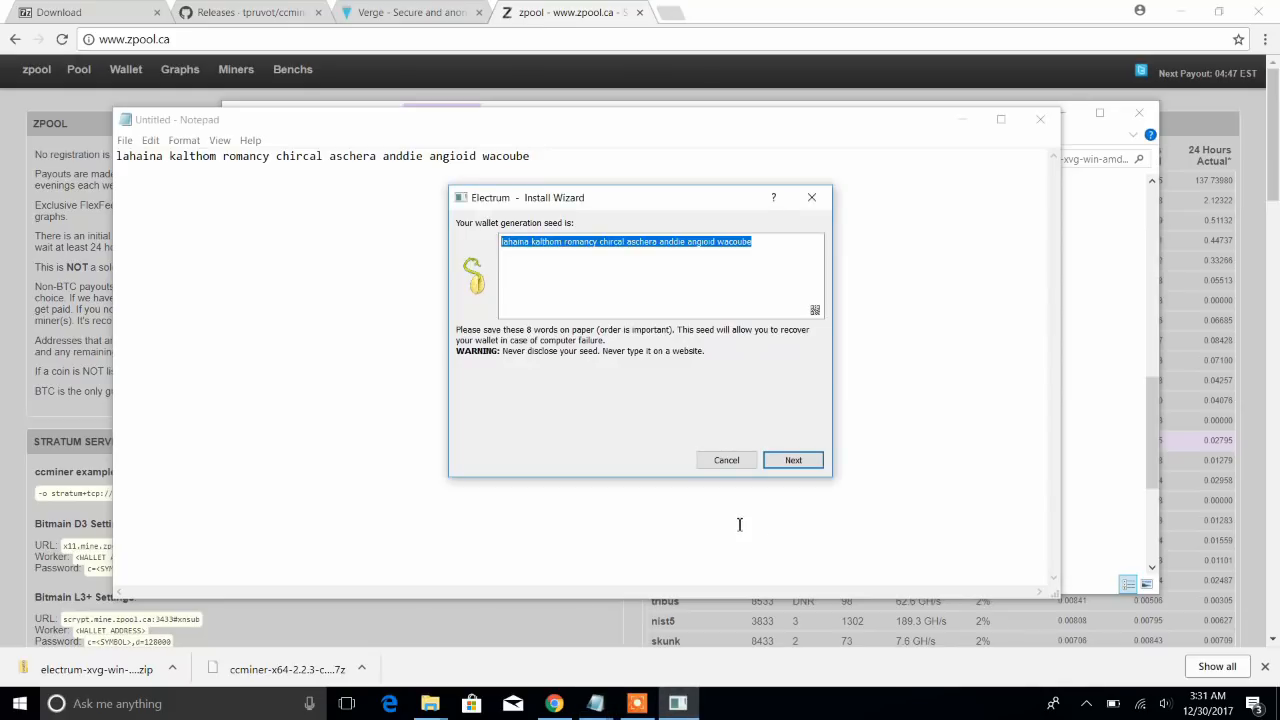
Confirm the re-entered seed and set the wallet password to finish default_wallet.
{"action": "left_click", "coordinate": [792, 460]}
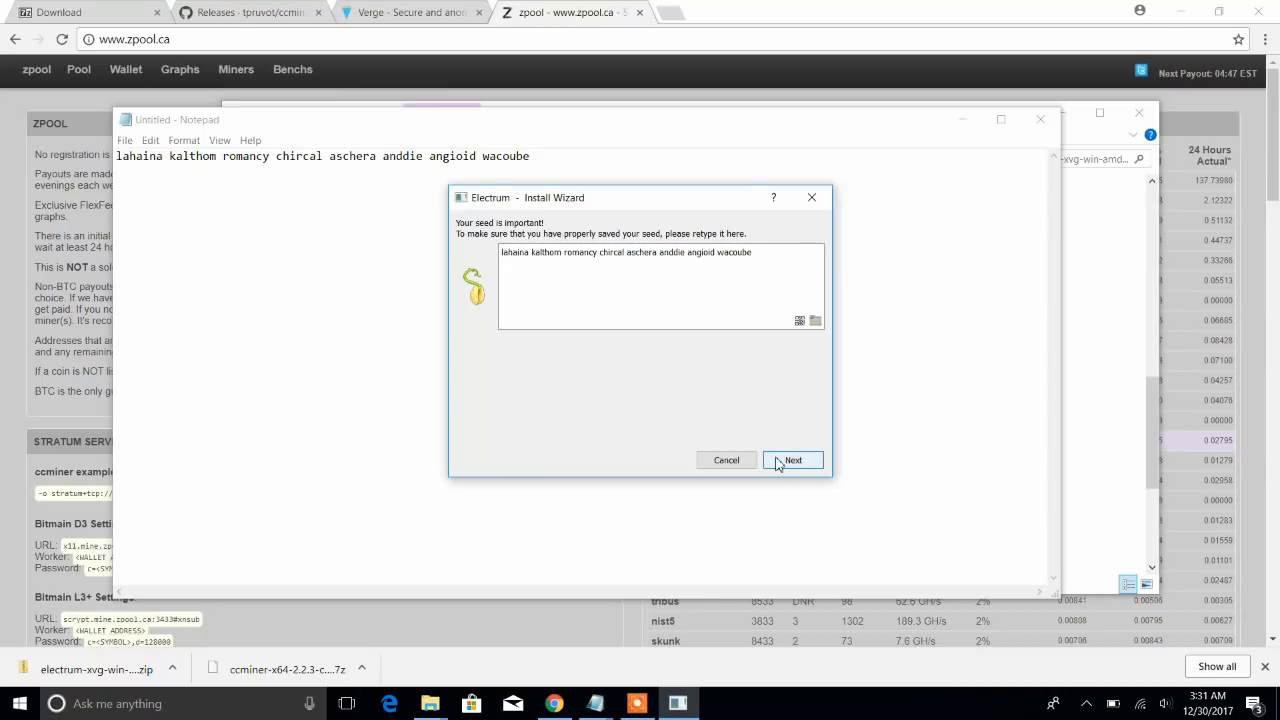
{"action": "left_click", "coordinate": [792, 460]}
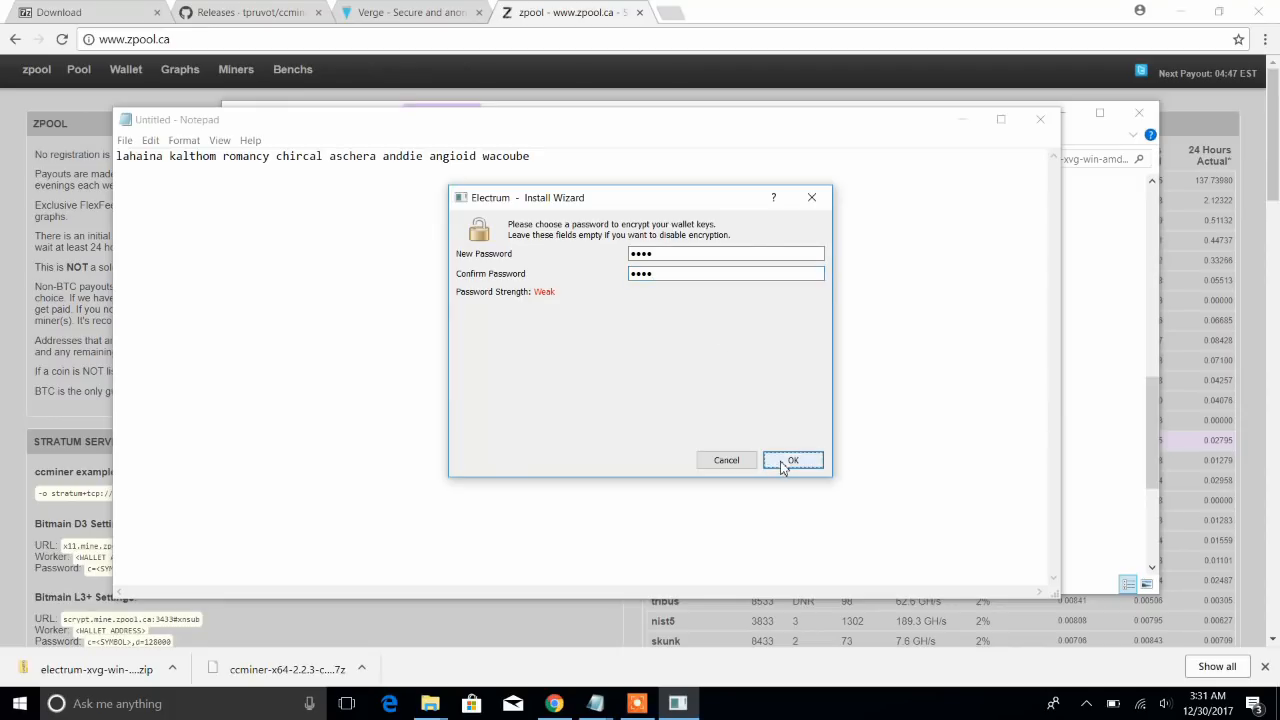
{"action": "left_click", "coordinate": [792, 460]}
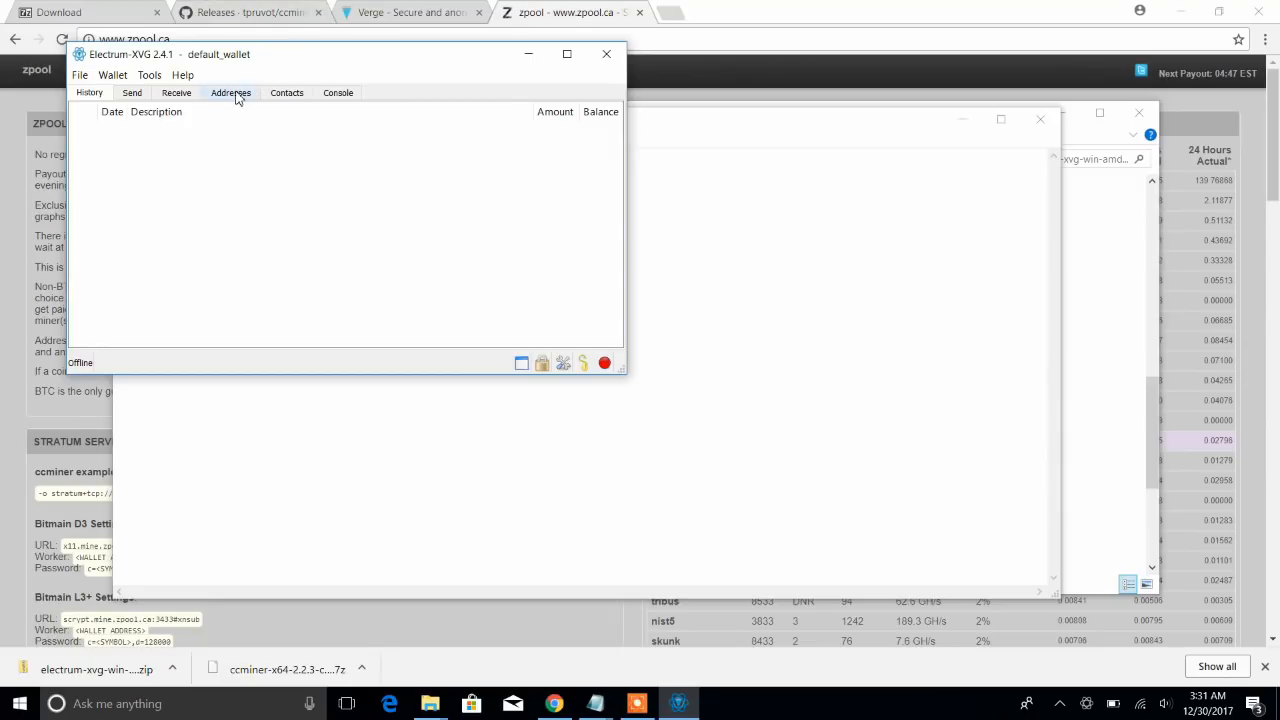
{"action": "left_click", "coordinate": [232, 92]}
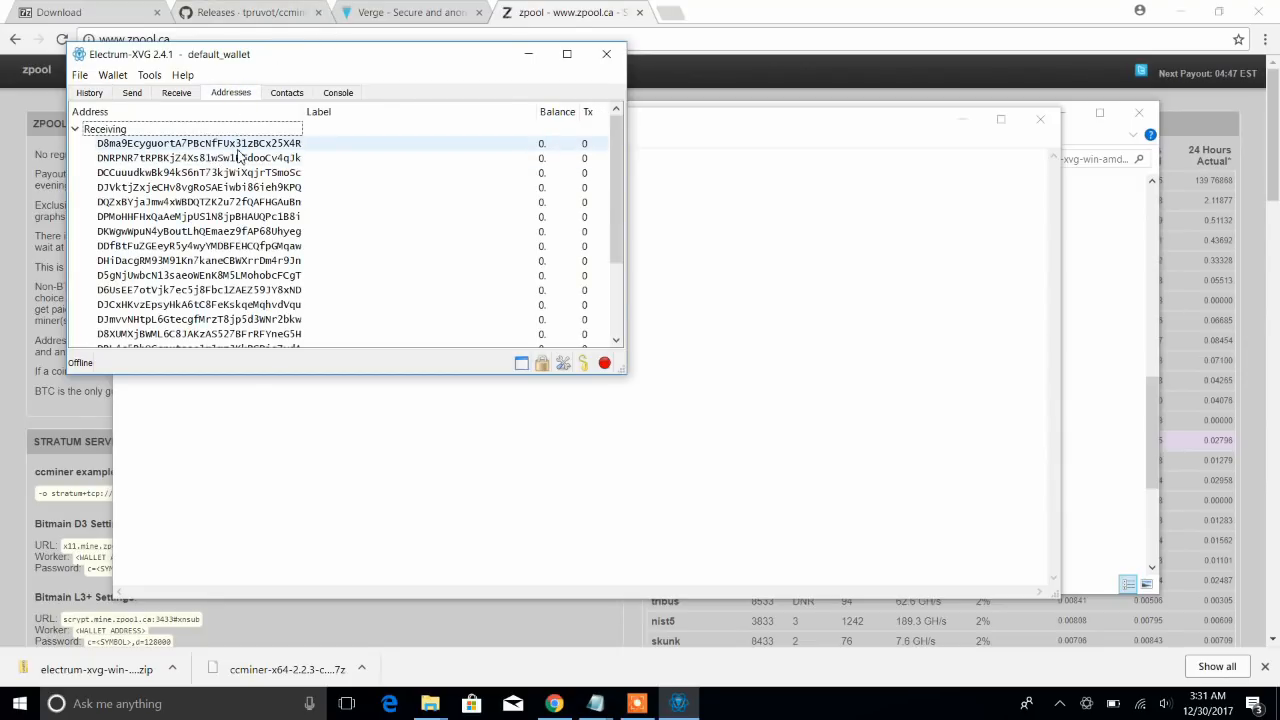
{"action": "right_click", "coordinate": [200, 144]}
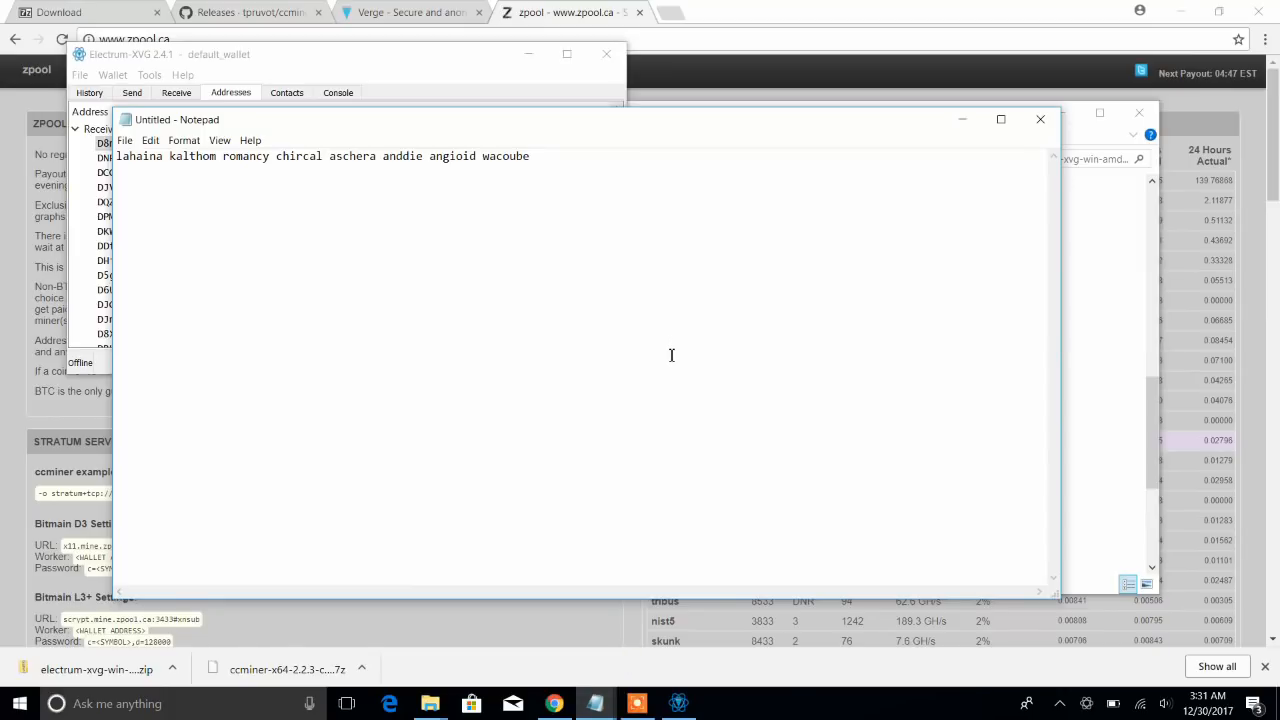
{"action": "type", "text": "D8ma9EcyguortA7PBcNfFUx31zBCx25X4R"}
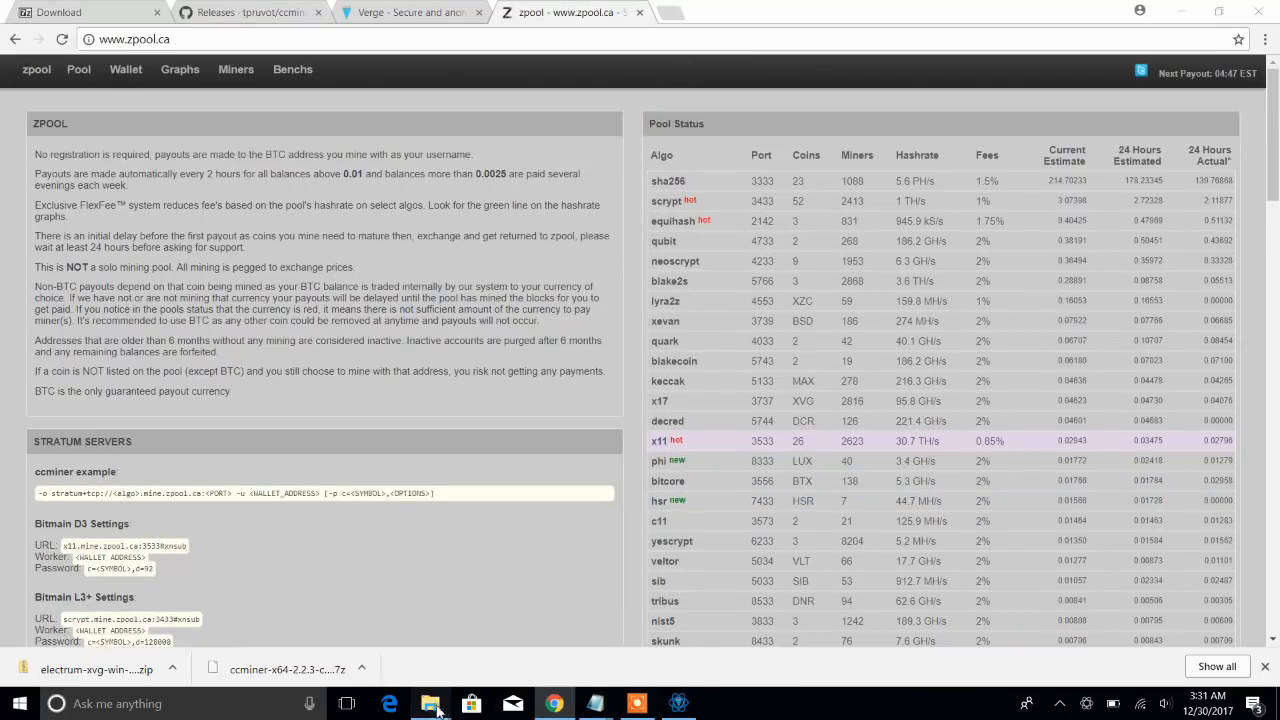
Read through the README's usage options and examples in the ccminer folder.
{"action": "left_click", "coordinate": [430, 704]}
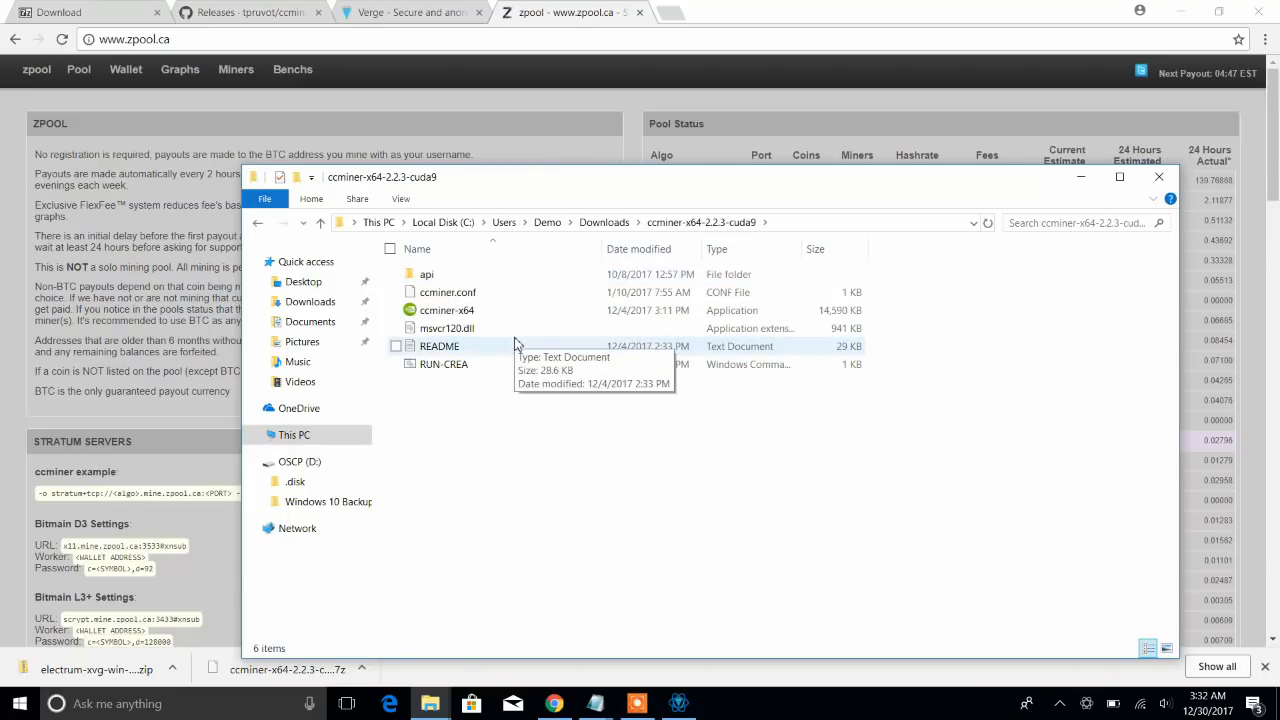
{"action": "left_click", "coordinate": [440, 346]}
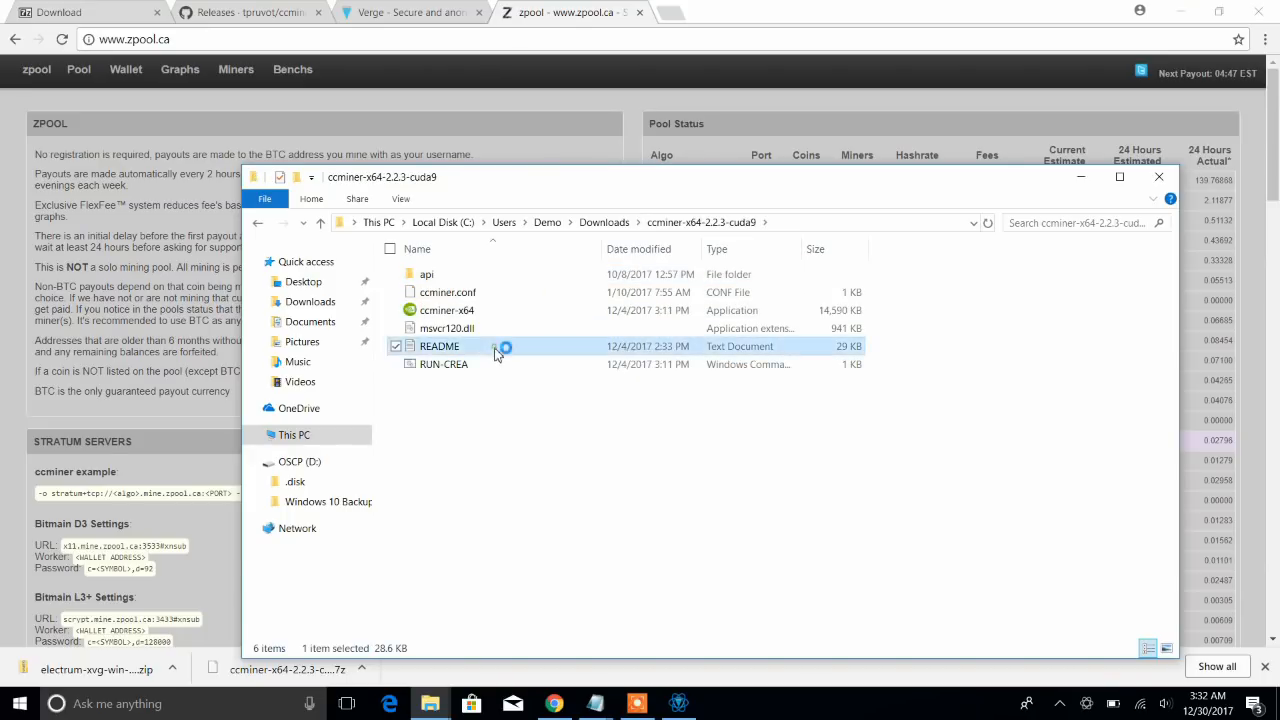
{"action": "double_click", "coordinate": [440, 346]}
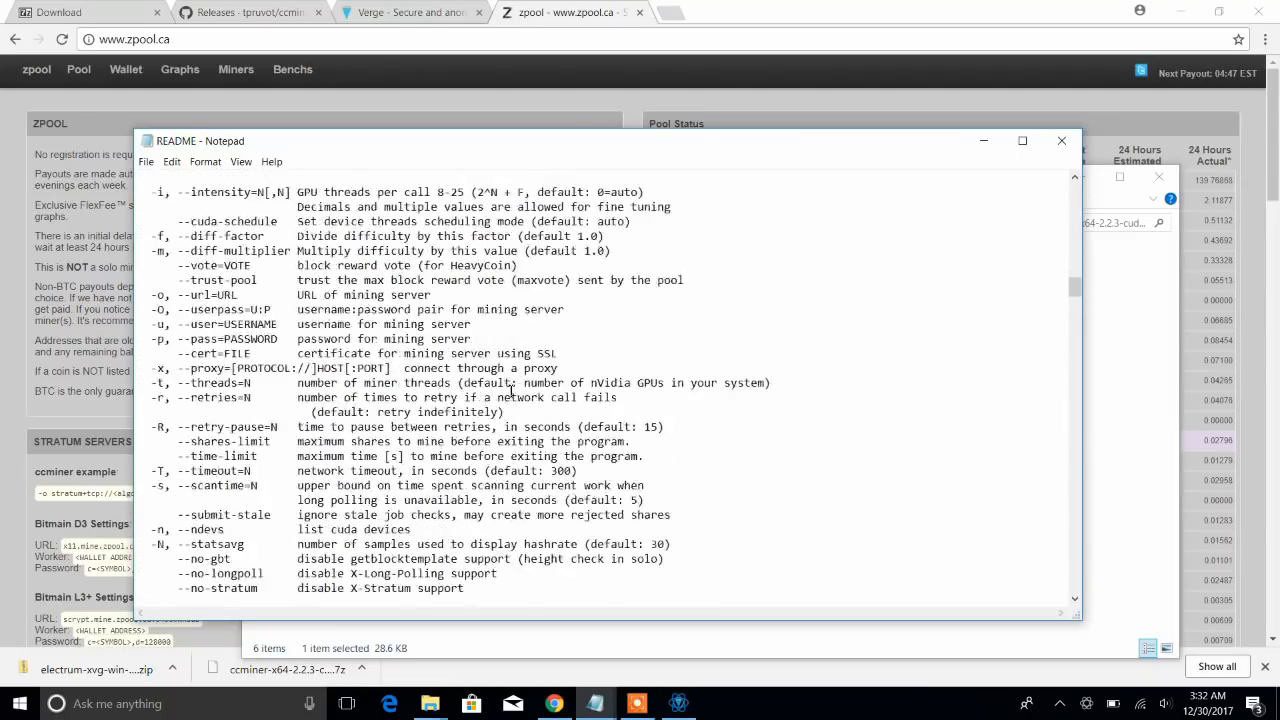
{"action": "scroll", "scroll_direction": "down", "scroll_amount": 3}
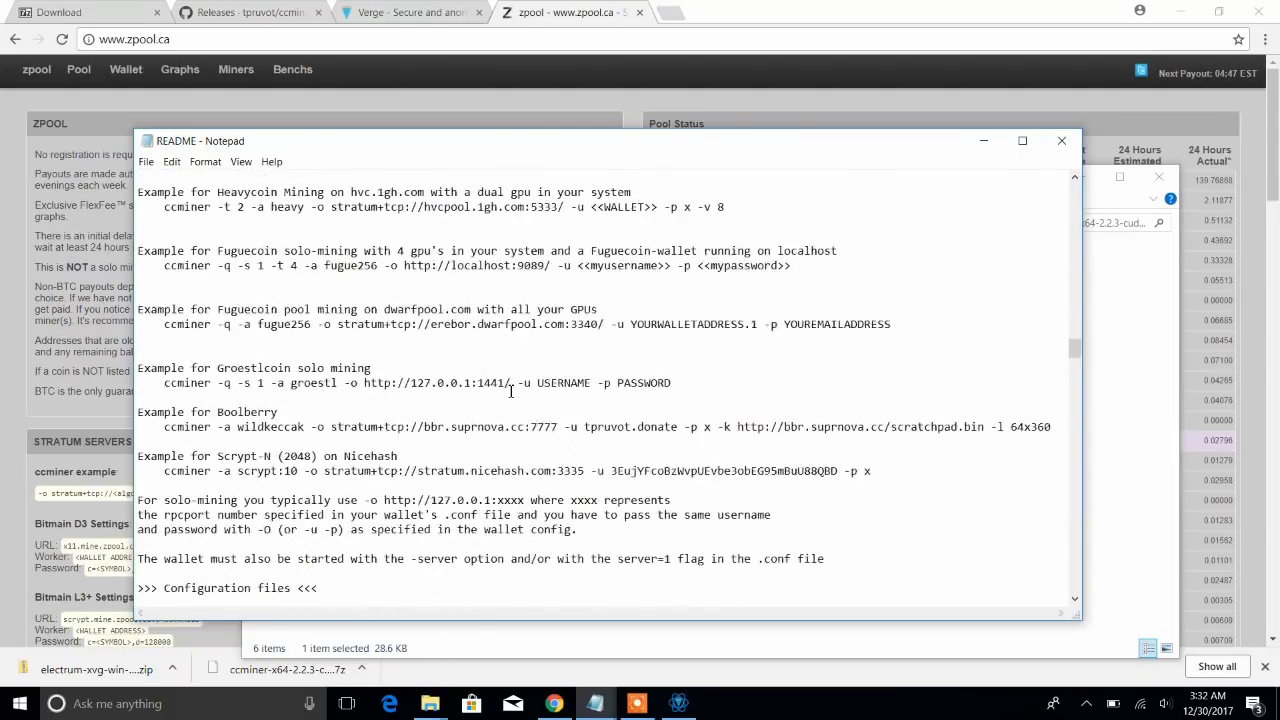
{"action": "scroll", "scroll_direction": "up", "scroll_amount": 3}
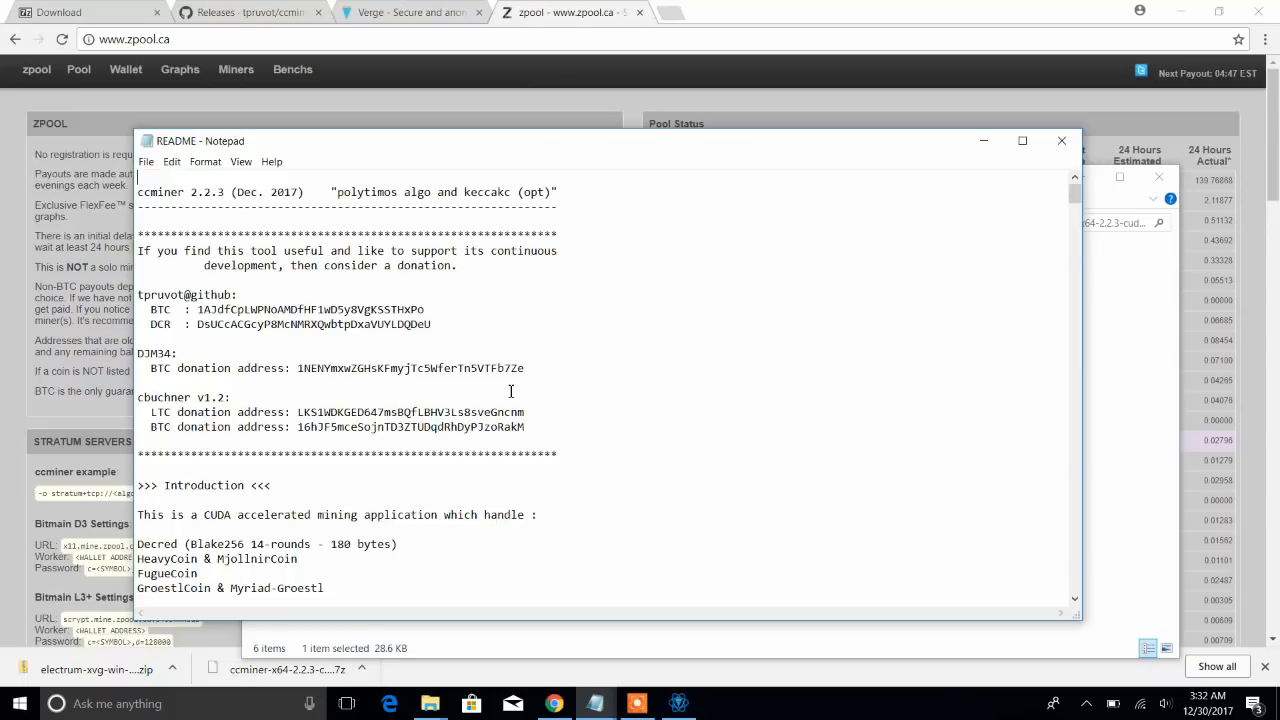
{"action": "scroll", "scroll_direction": "down", "scroll_amount": 3}
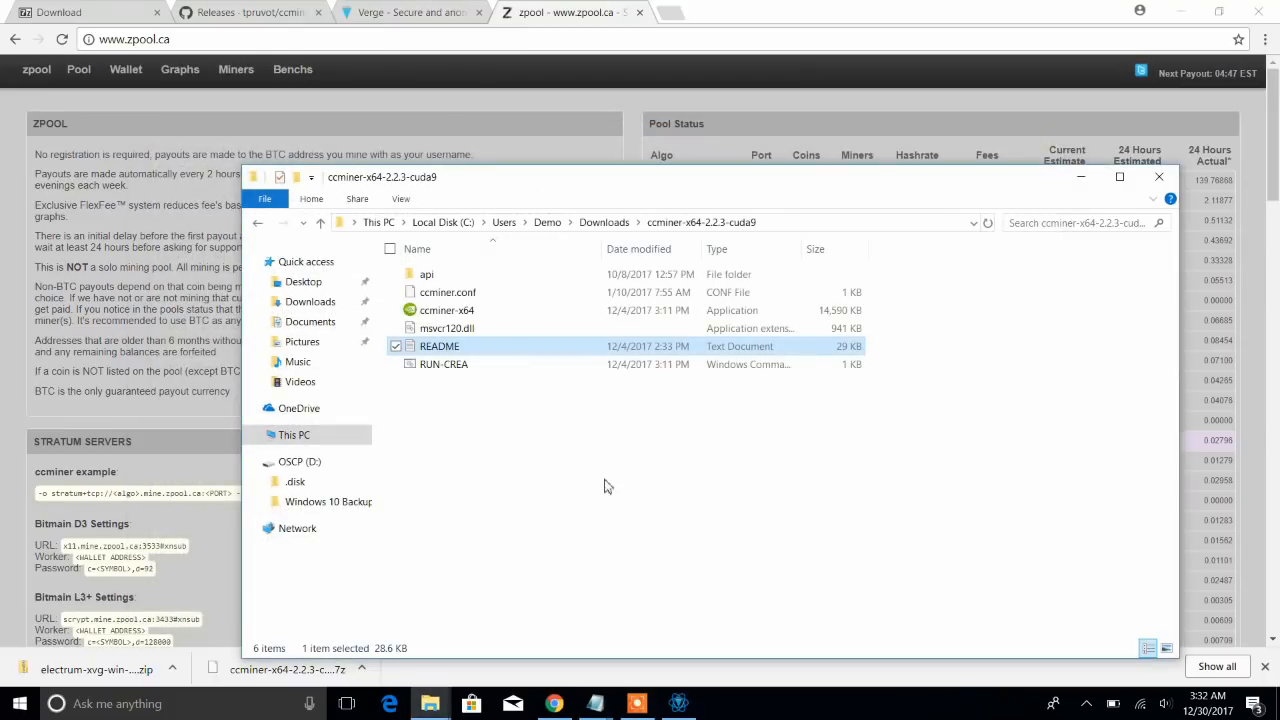
Copy the RUN-CREA batch file in the ccminer folder.
{"action": "left_click", "coordinate": [444, 364]}
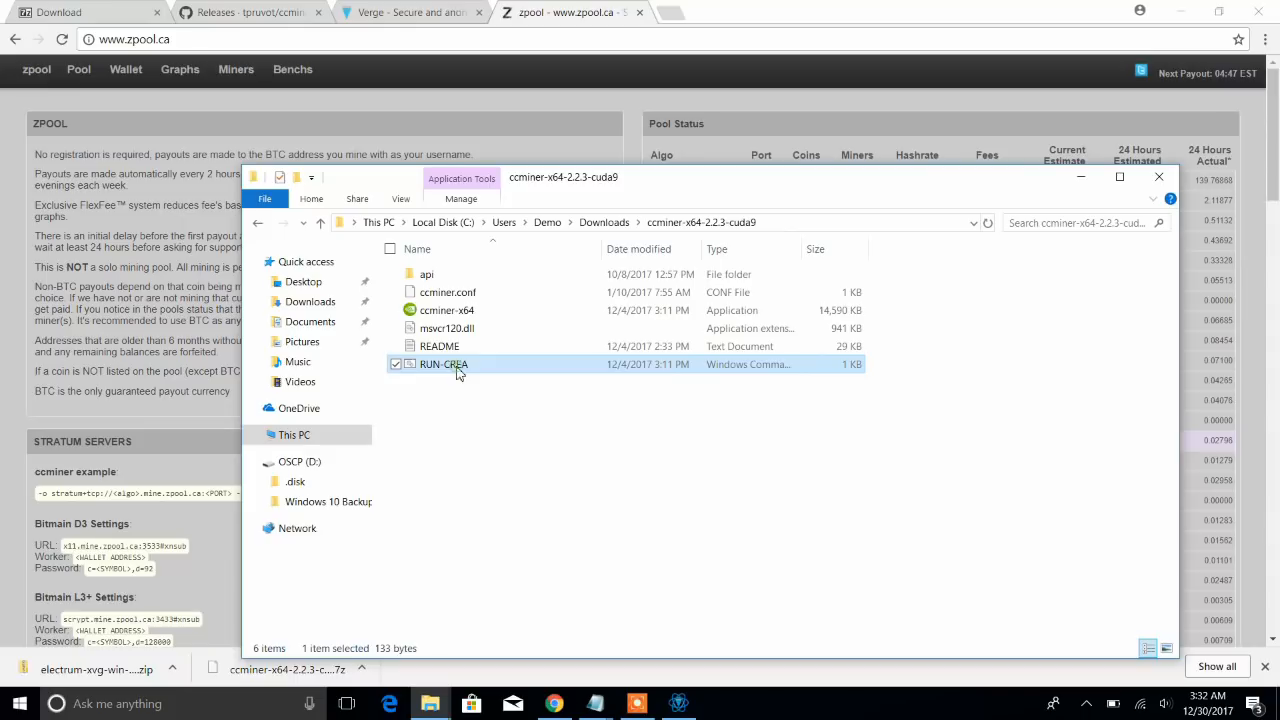
{"action": "right_click", "coordinate": [444, 364]}
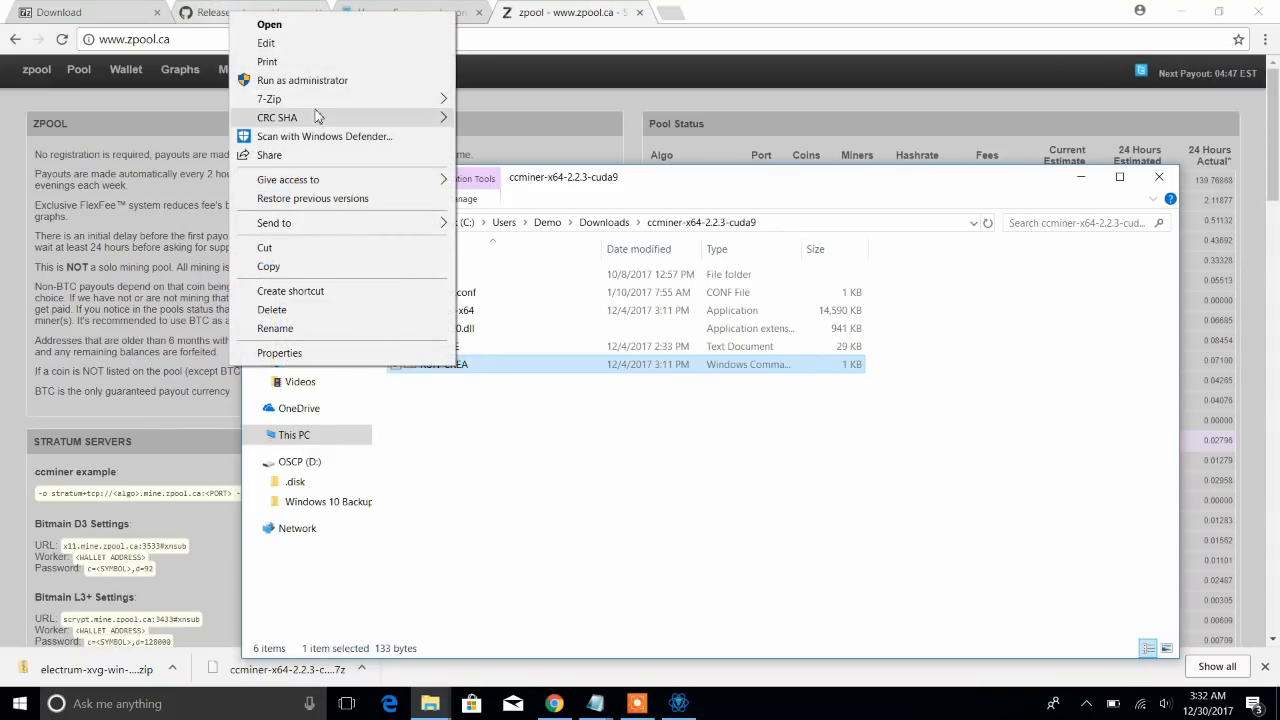
{"action": "left_click", "coordinate": [266, 42]}
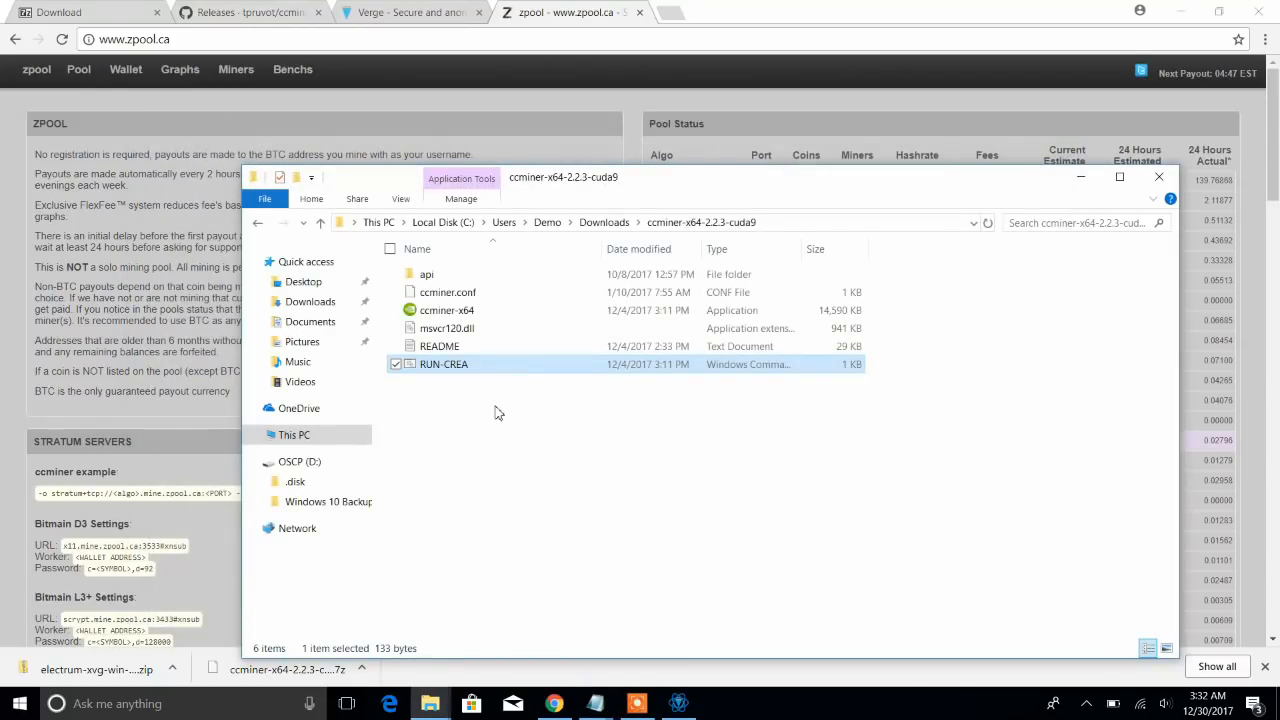
{"action": "mouse_move", "coordinate": [484, 416]}
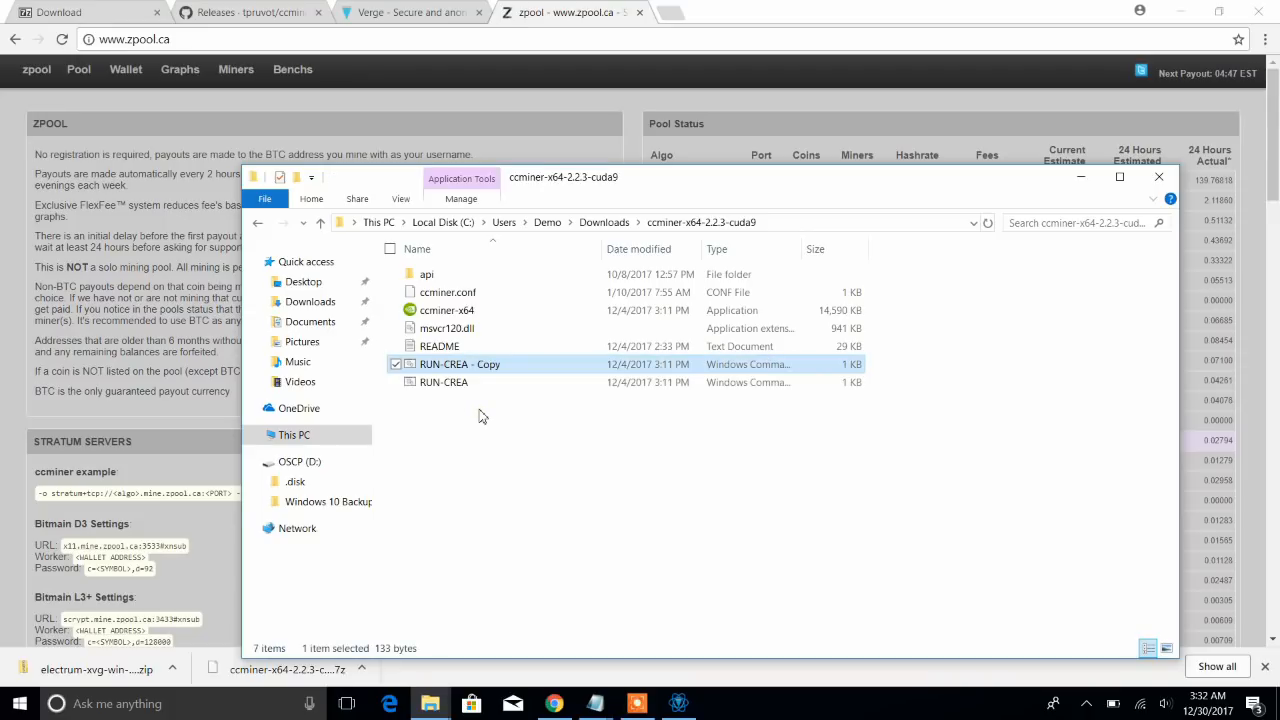
Rename the pasted copy to RUN-VERGE and open it for editing.
{"action": "right_click", "coordinate": [460, 364]}
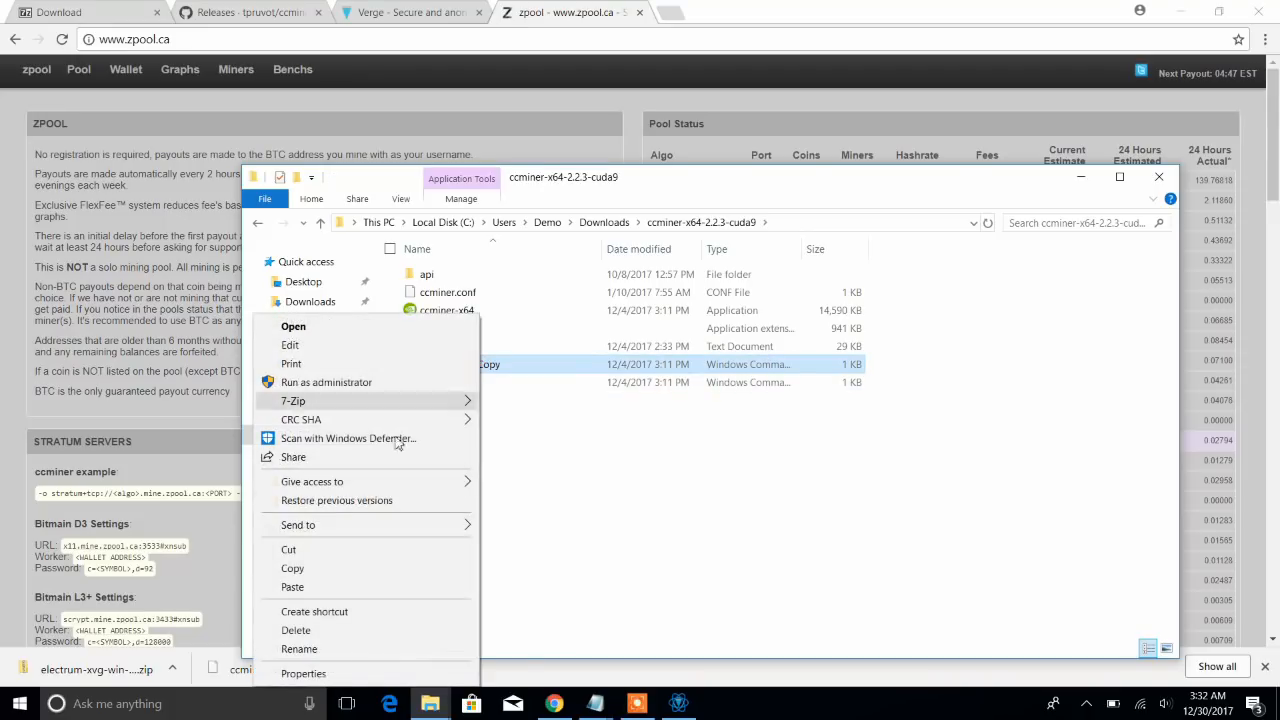
{"action": "left_click", "coordinate": [300, 648]}
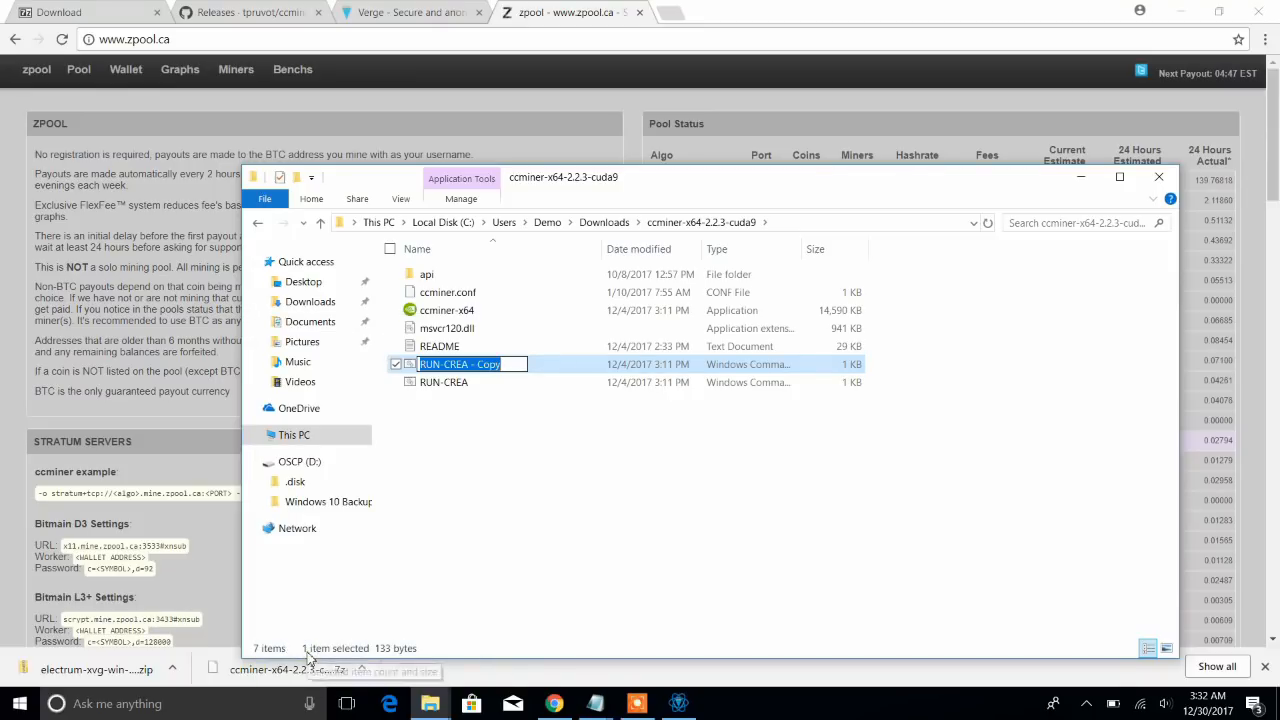
{"action": "type", "text": "RUN-VERGE"}
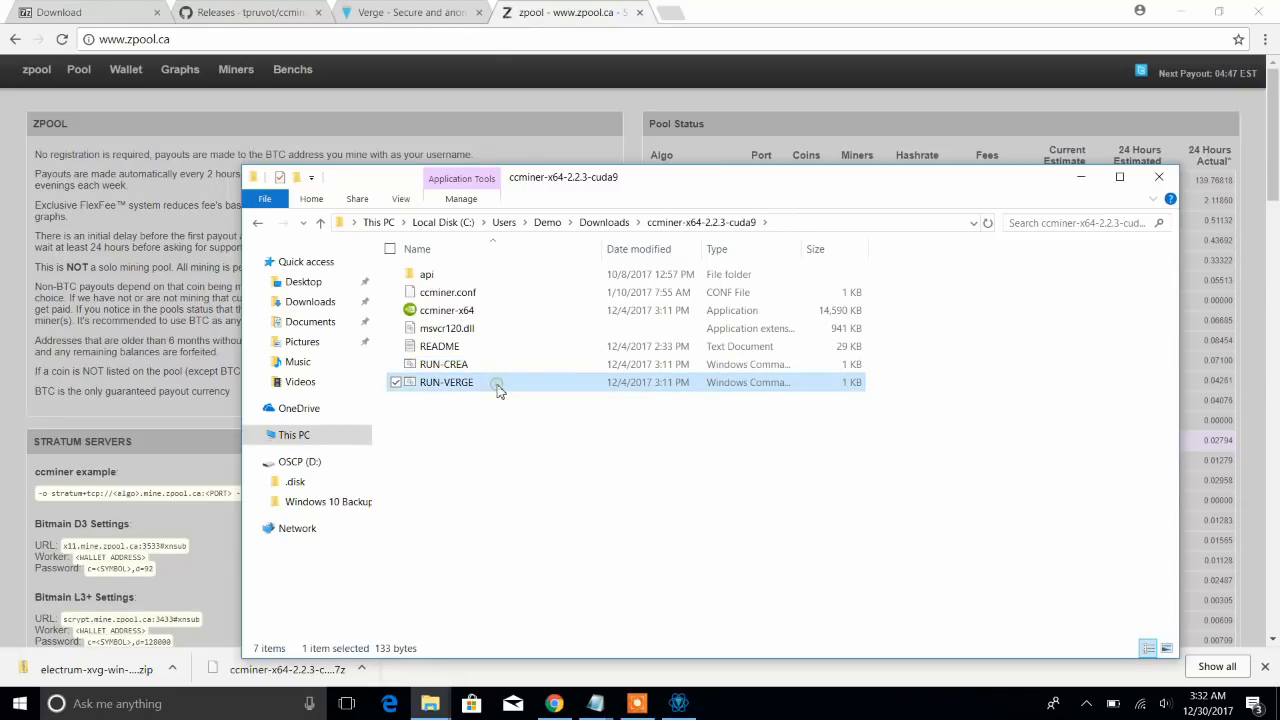
{"action": "right_click", "coordinate": [446, 382]}
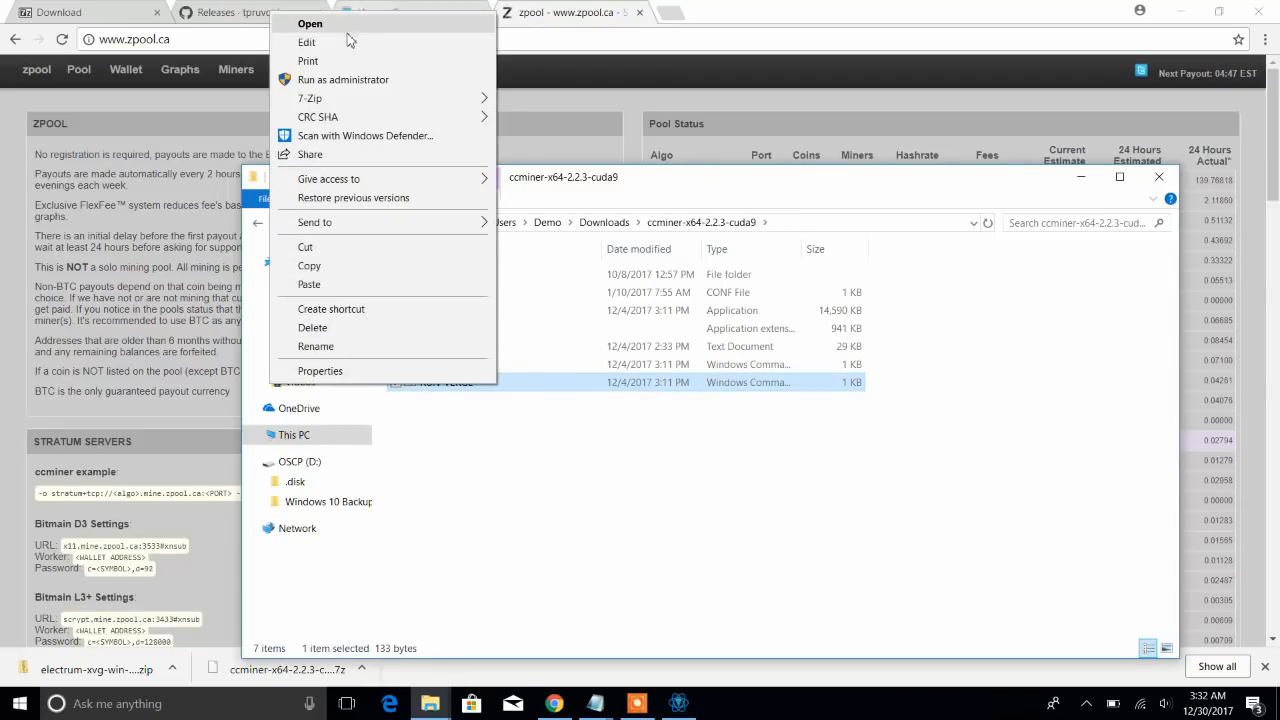
{"action": "left_click", "coordinate": [306, 42]}
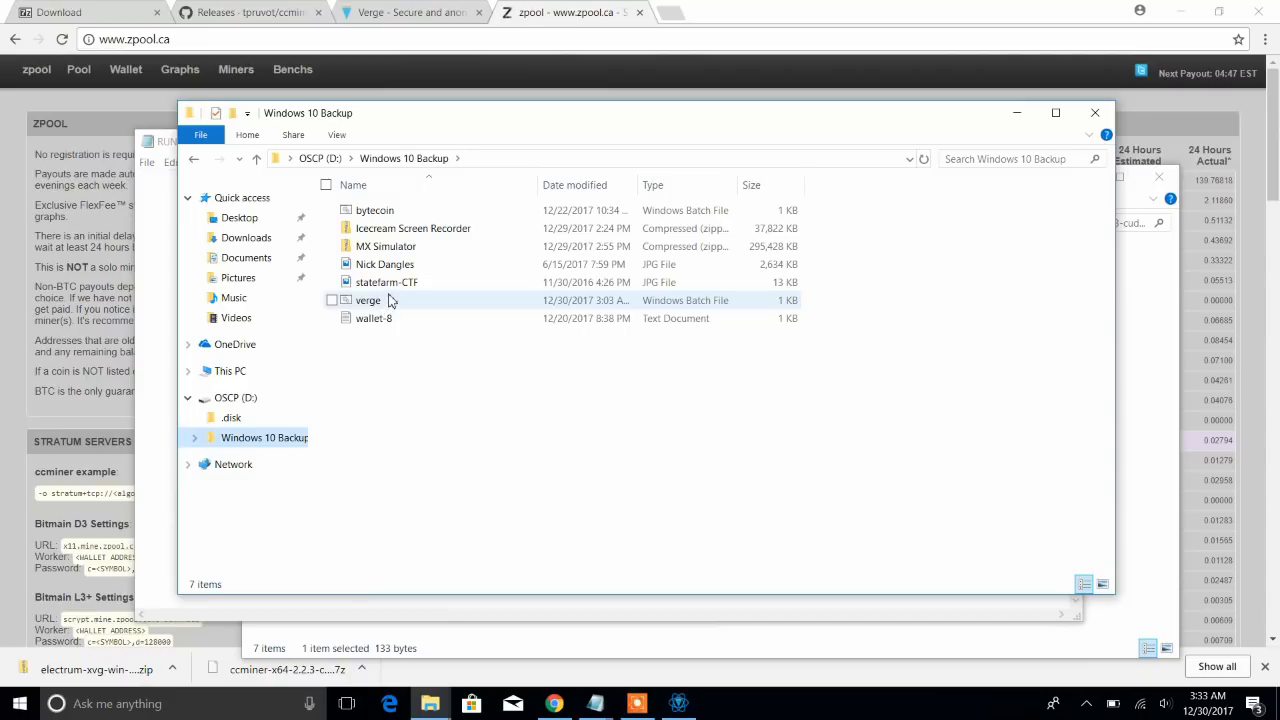
Open RUN-VERGE in Notepad and select the x17 algorithm argument of the ccminer command.
{"action": "right_click", "coordinate": [368, 300]}
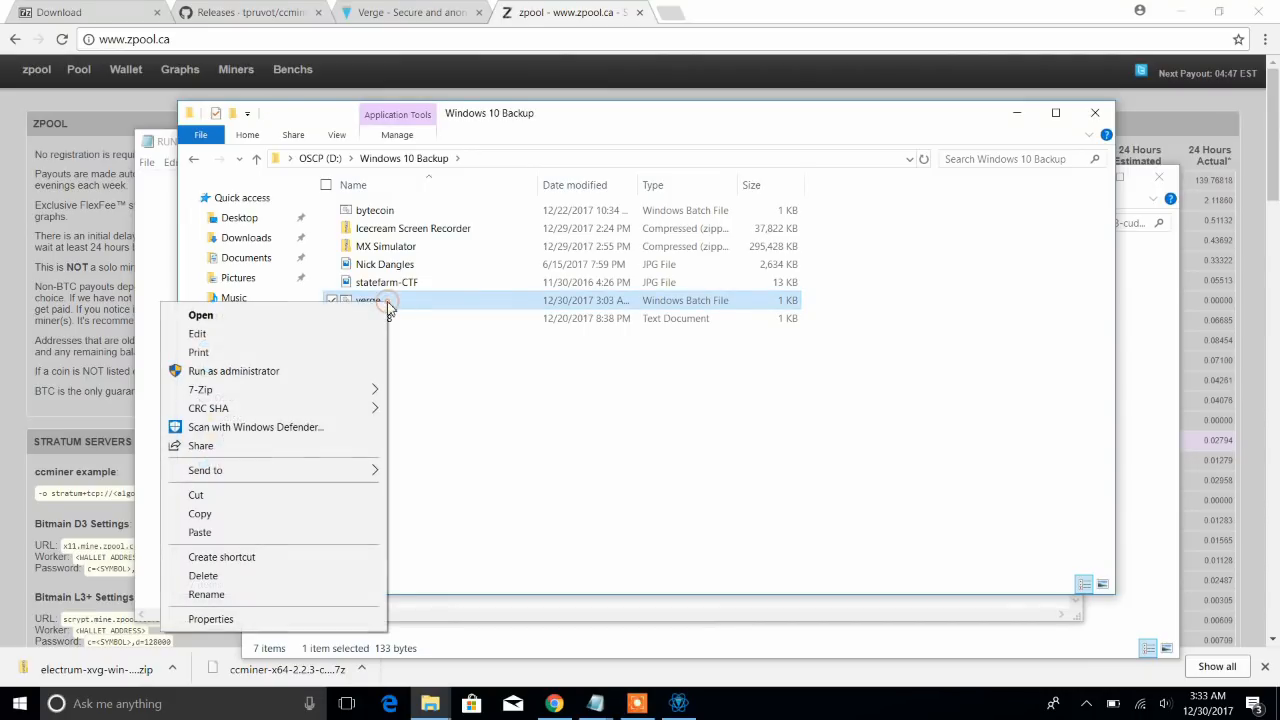
{"action": "left_click", "coordinate": [196, 332]}
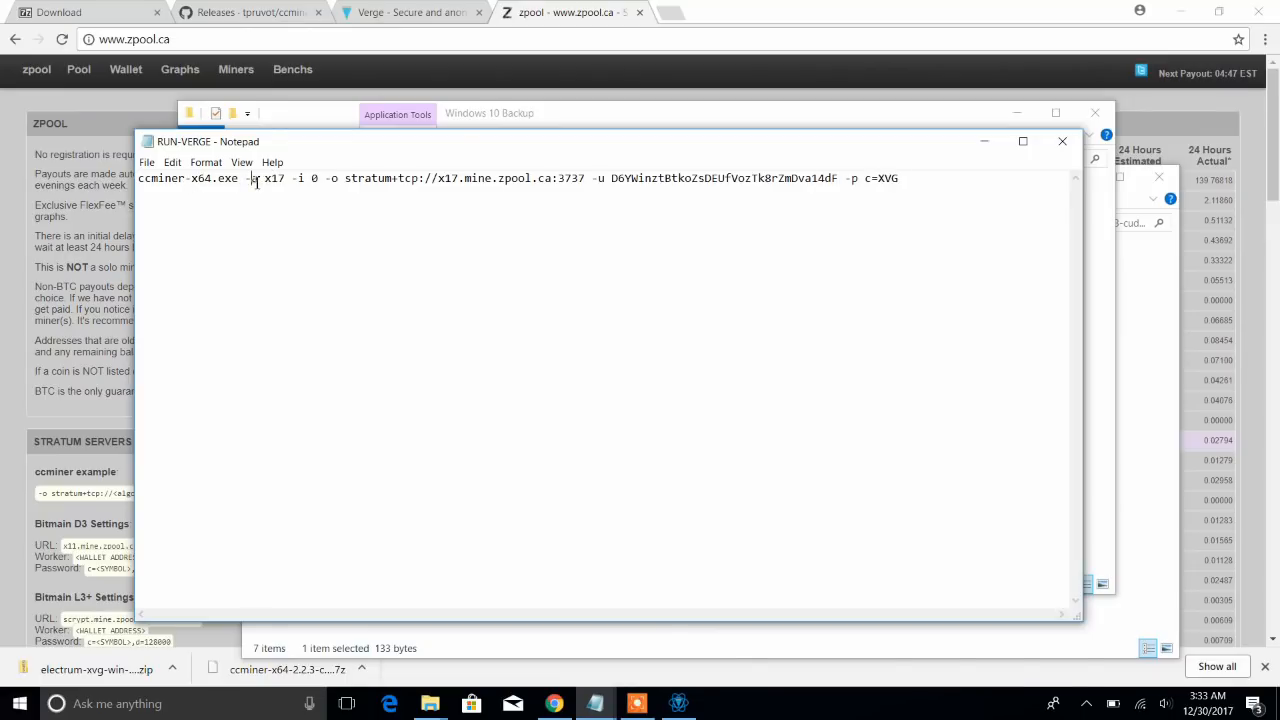
{"action": "double_click", "coordinate": [252, 178]}
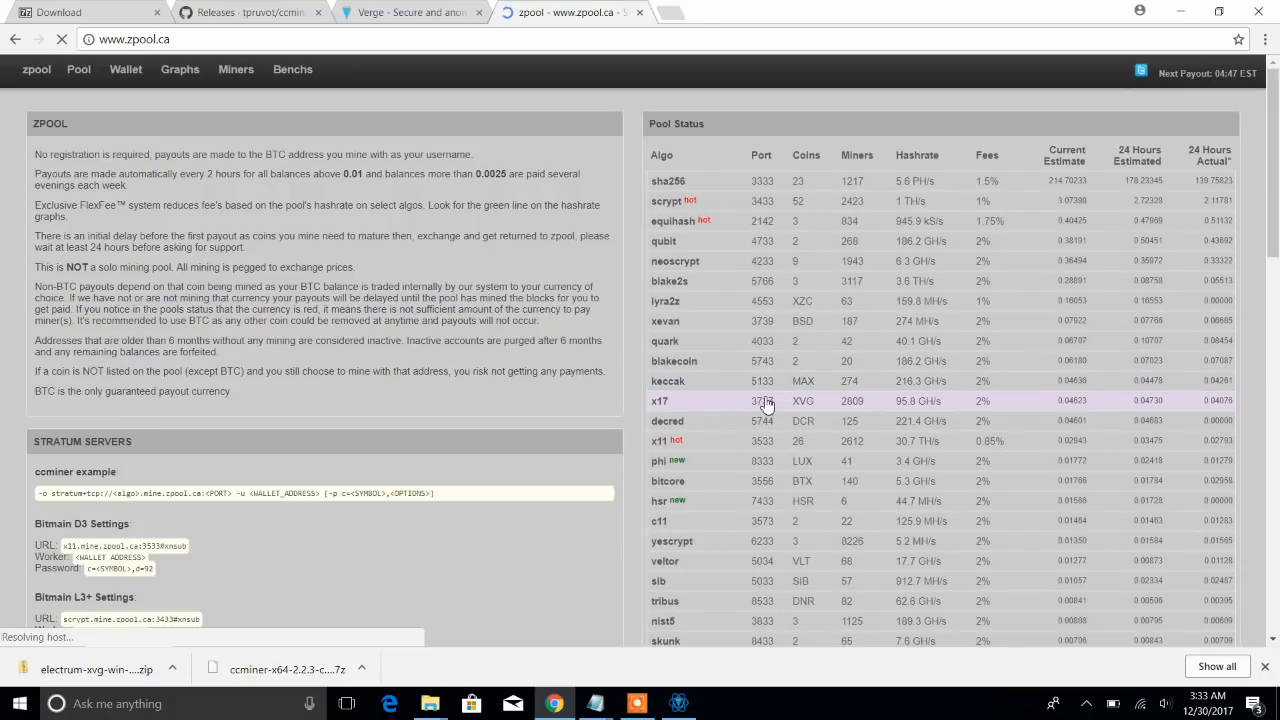
{"action": "mouse_move", "coordinate": [668, 200]}
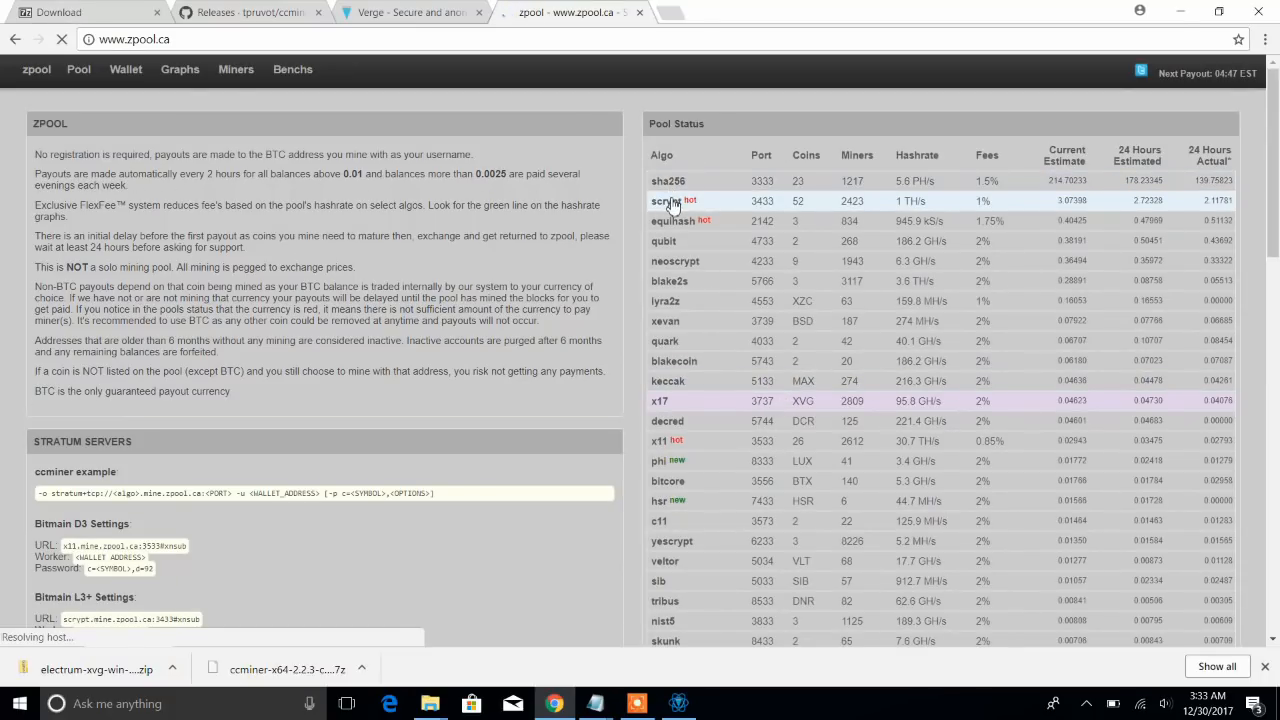
{"action": "mouse_move", "coordinate": [704, 200]}
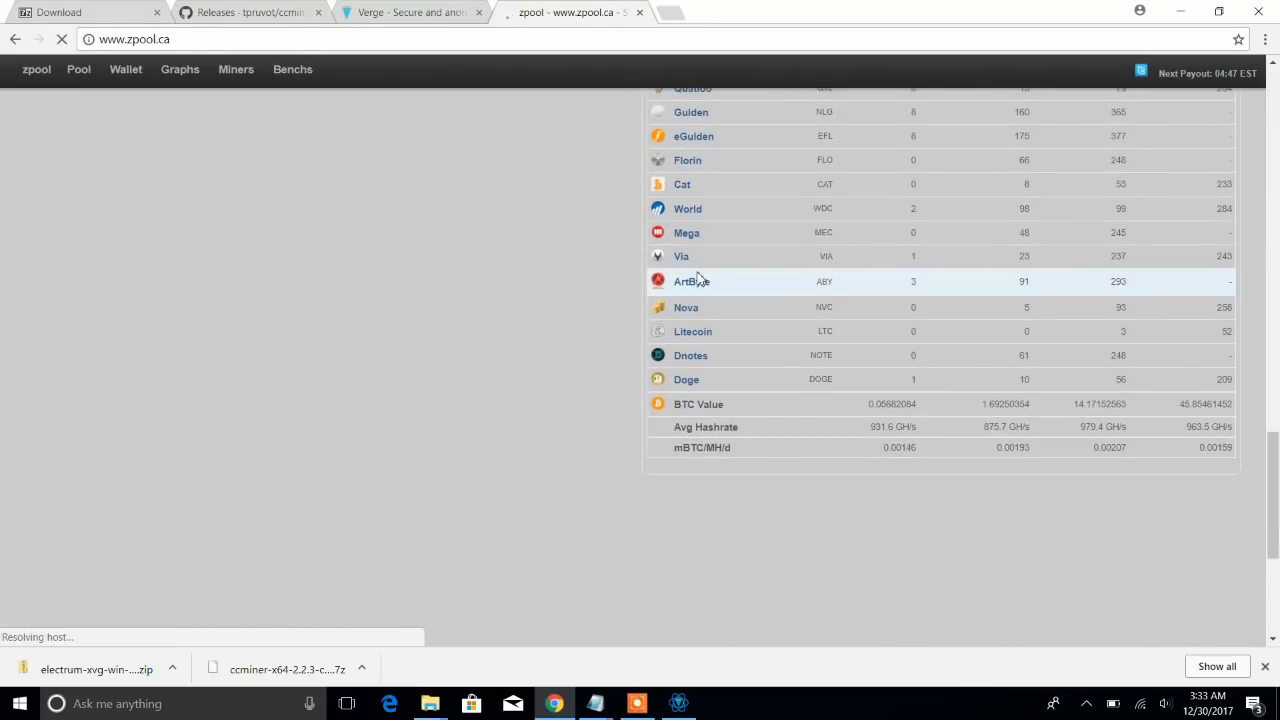
{"action": "scroll", "scroll_direction": "up", "scroll_amount": 3}
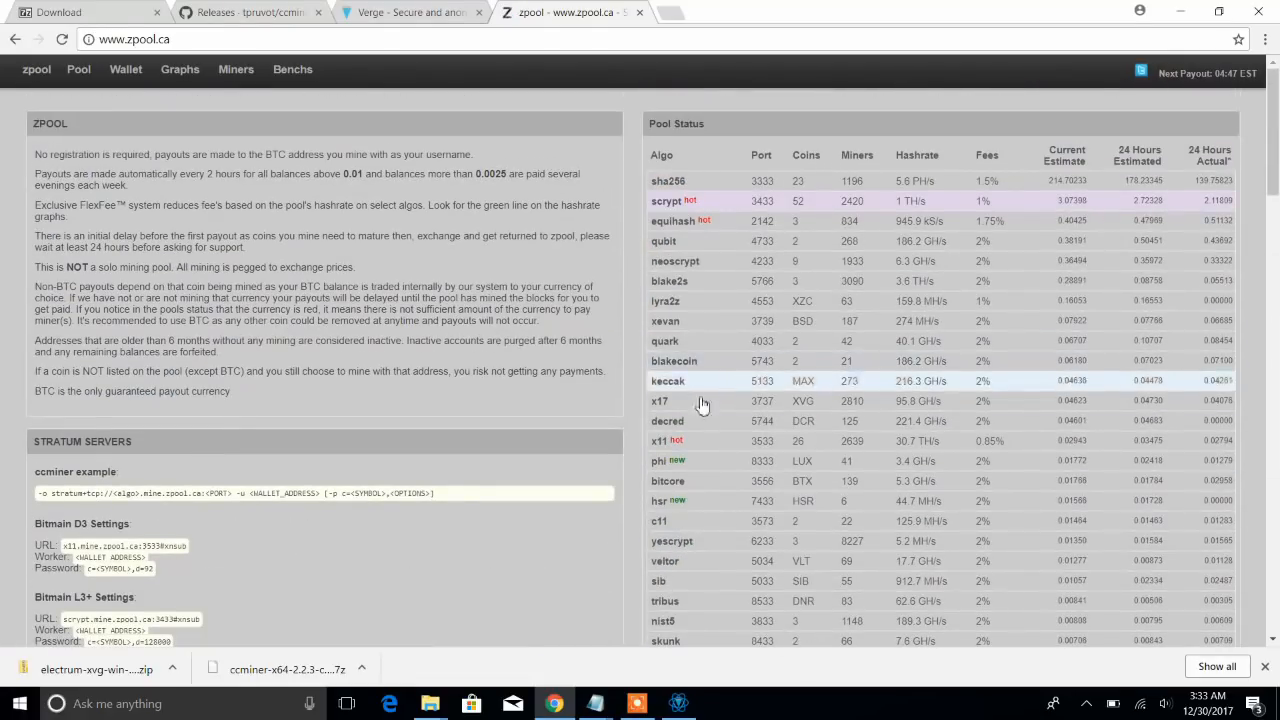
{"action": "mouse_move", "coordinate": [704, 418]}
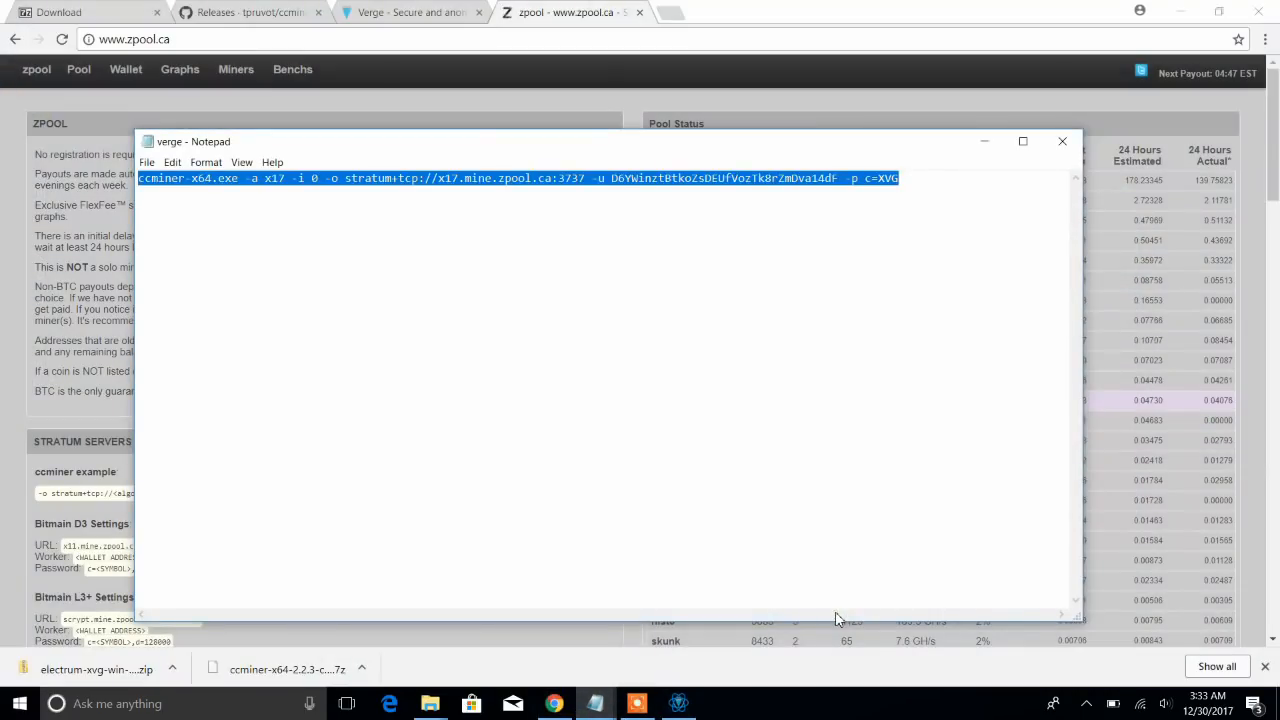
Keep the intensity at -i 0 and select the zpool stratum address in the command.
{"action": "left_click", "coordinate": [724, 328]}
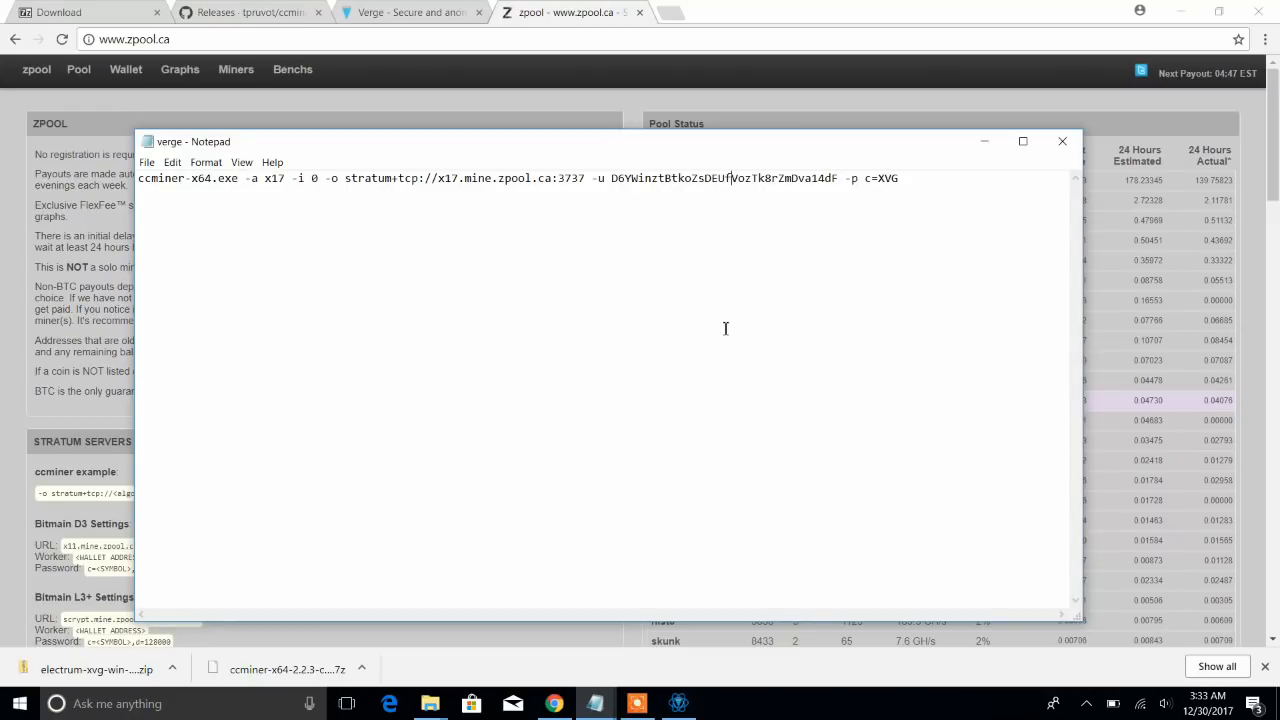
{"action": "left_click", "coordinate": [304, 178]}
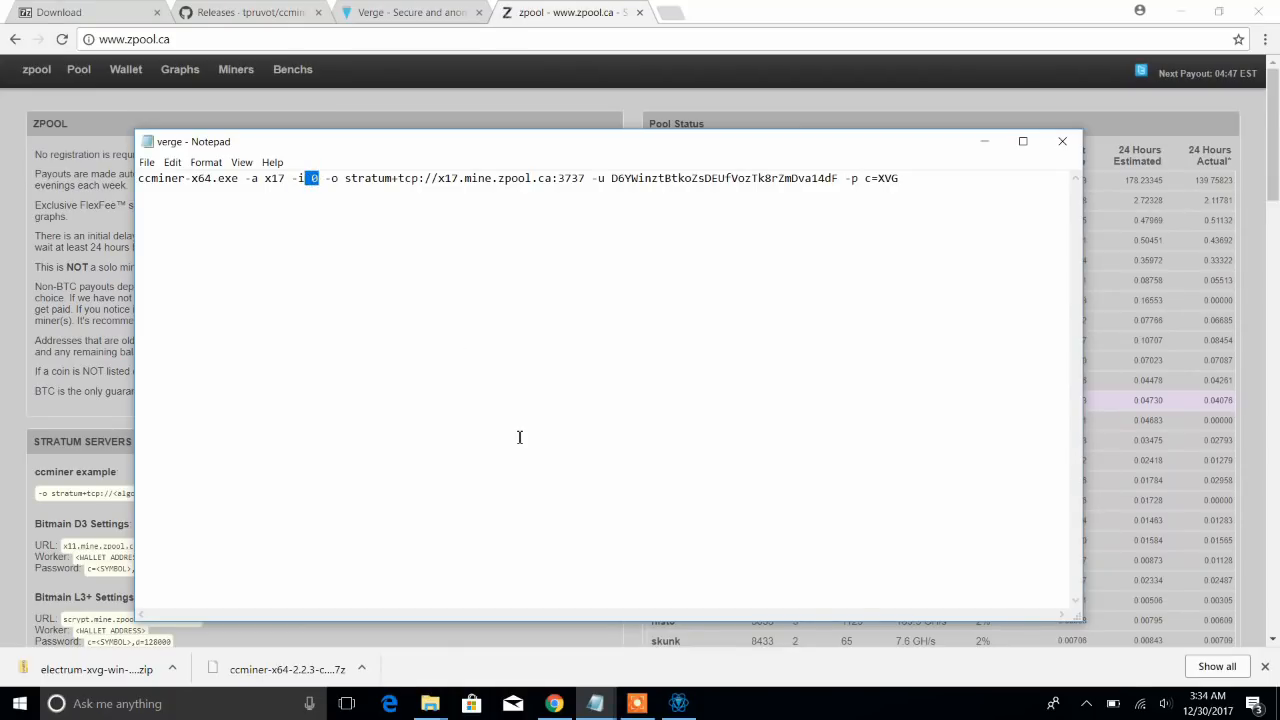
{"action": "mouse_move", "coordinate": [596, 704]}
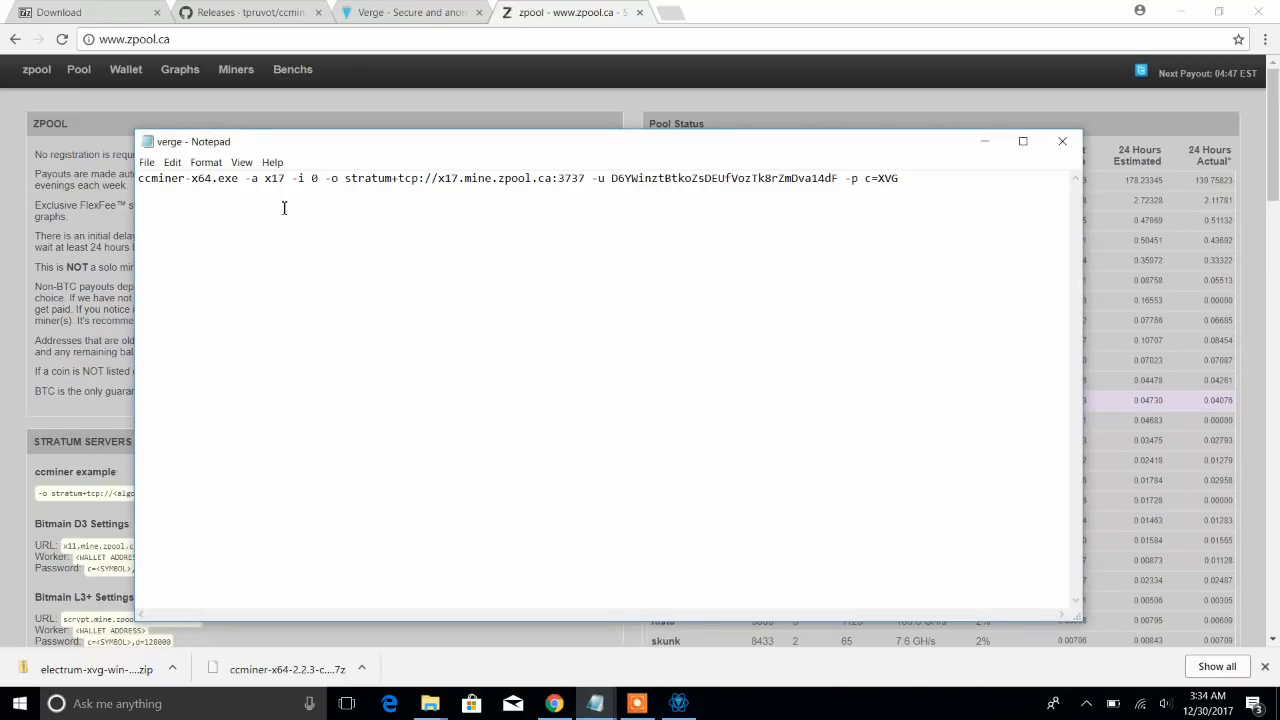
{"action": "double_click", "coordinate": [314, 178]}
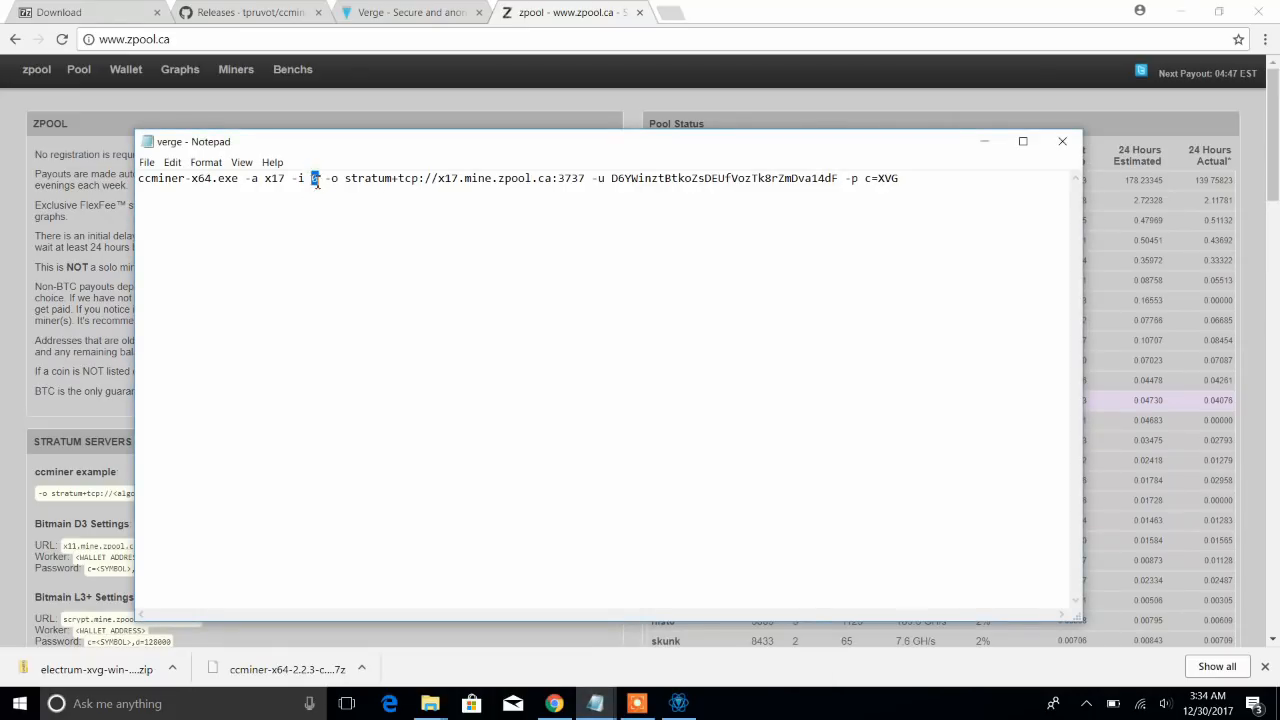
{"action": "type", "text": "0"}
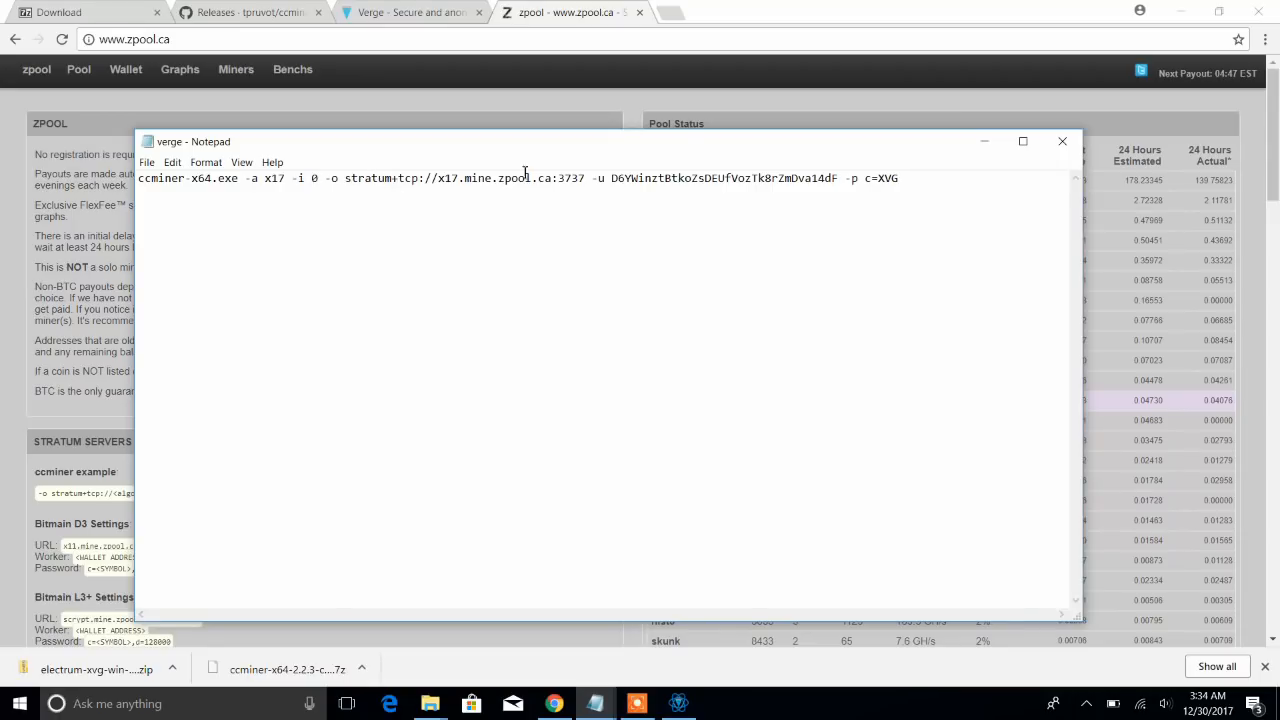
{"action": "left_click_drag", "start_coordinate": [348, 178], "coordinate": [588, 178]}
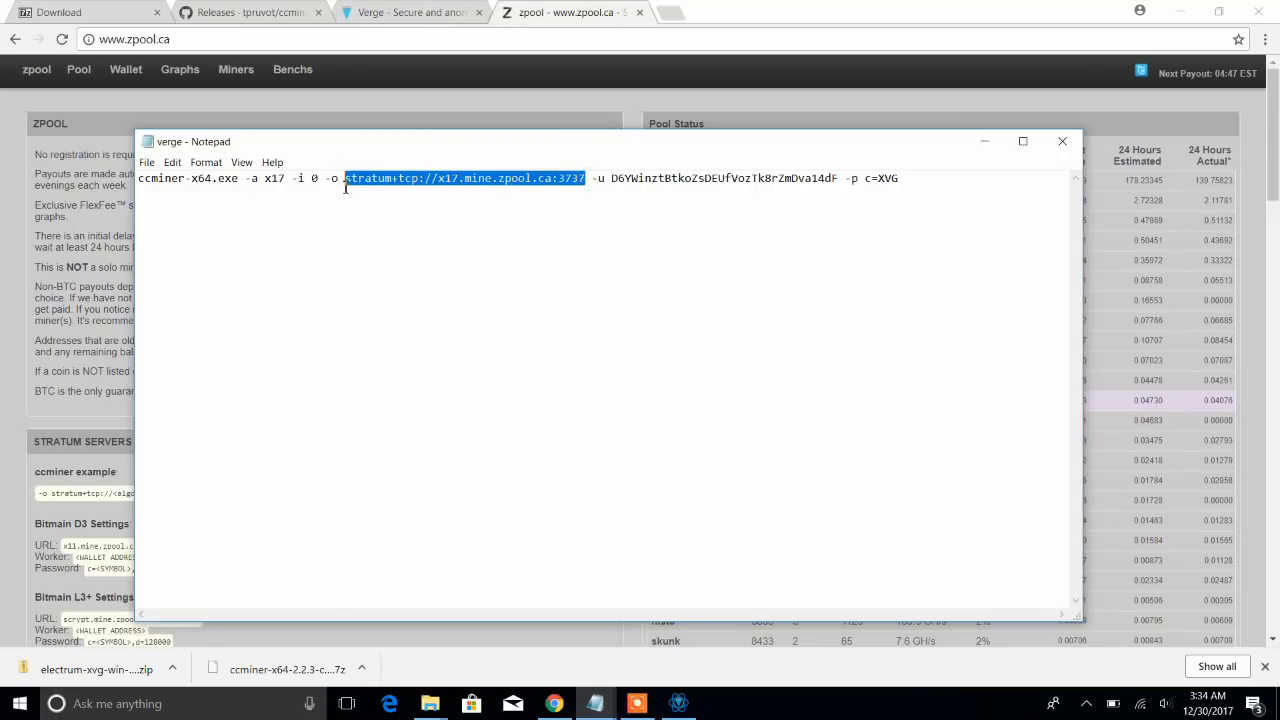
Back on the zpool page, select the whole ccminer example command line.
{"action": "left_click", "coordinate": [1062, 140]}
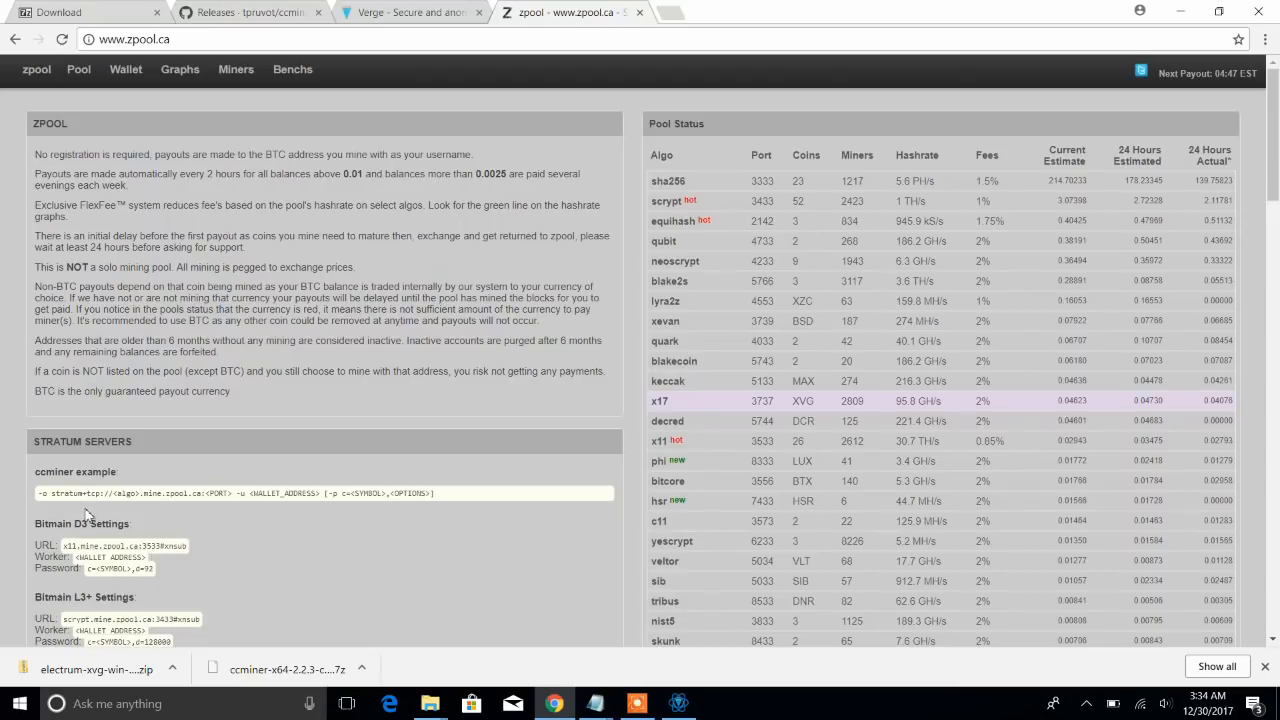
{"action": "double_click", "coordinate": [92, 492]}
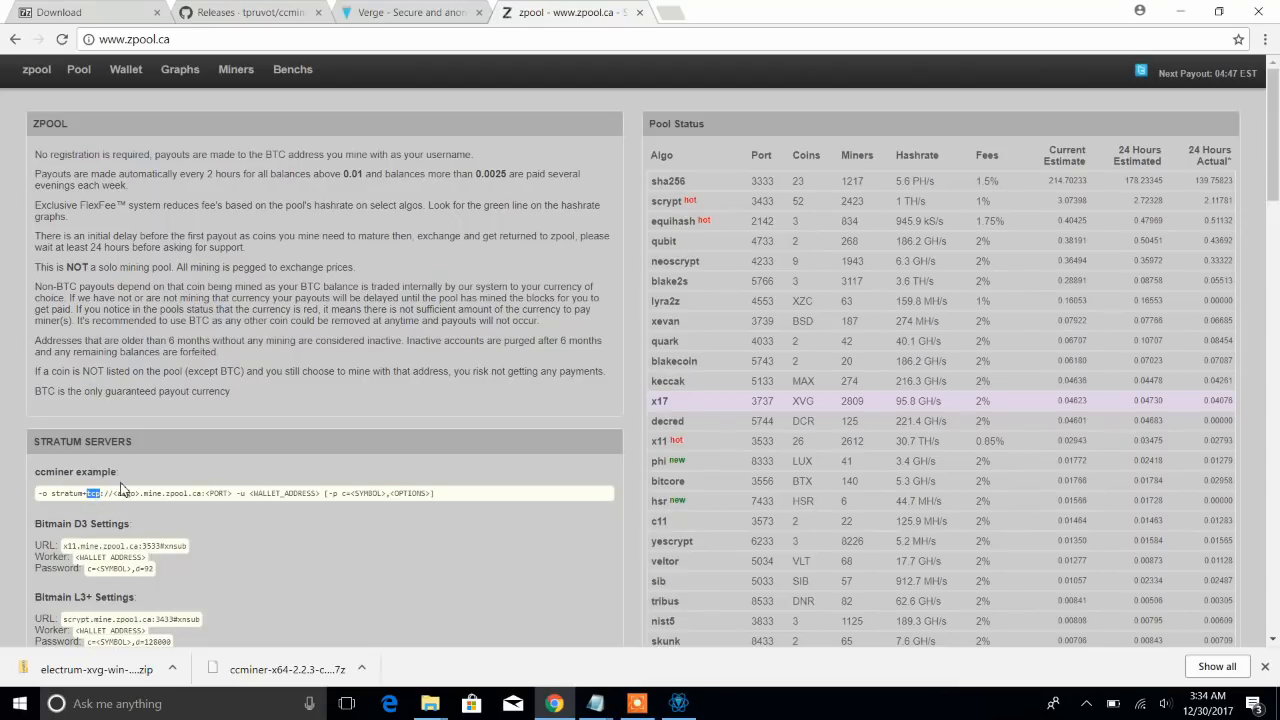
{"action": "triple_click", "coordinate": [236, 492]}
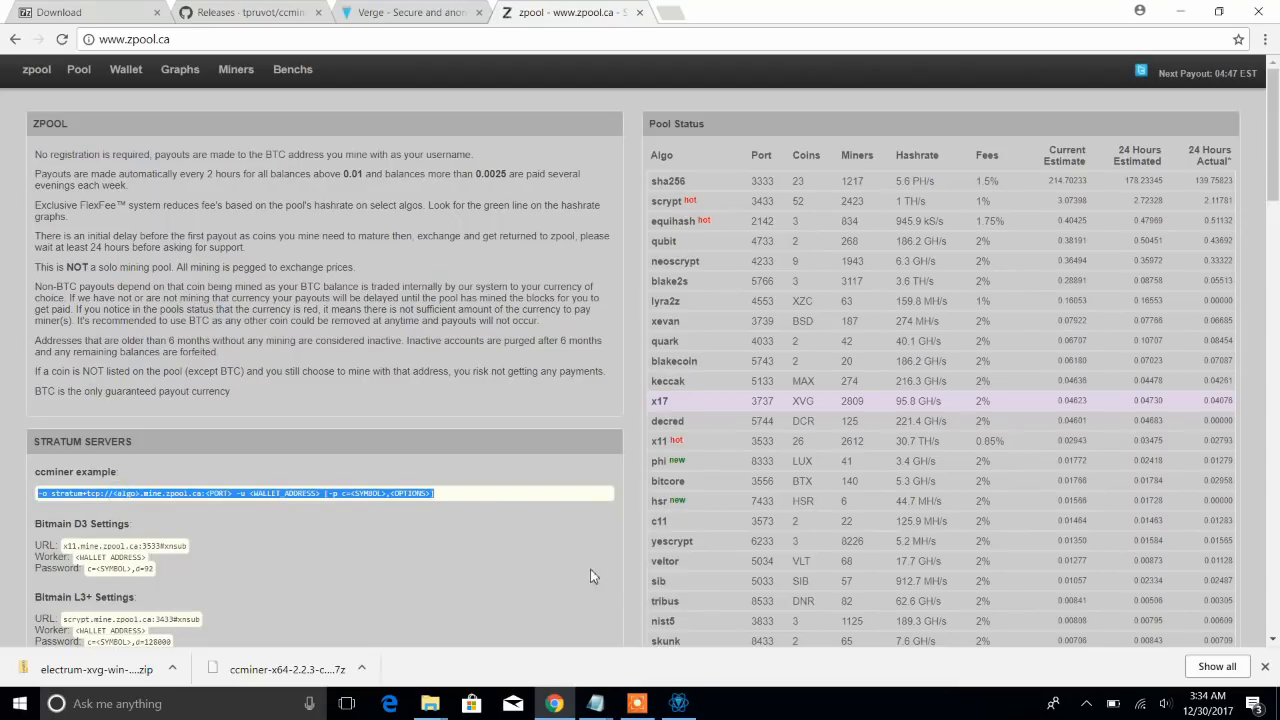
{"action": "mouse_move", "coordinate": [594, 704]}
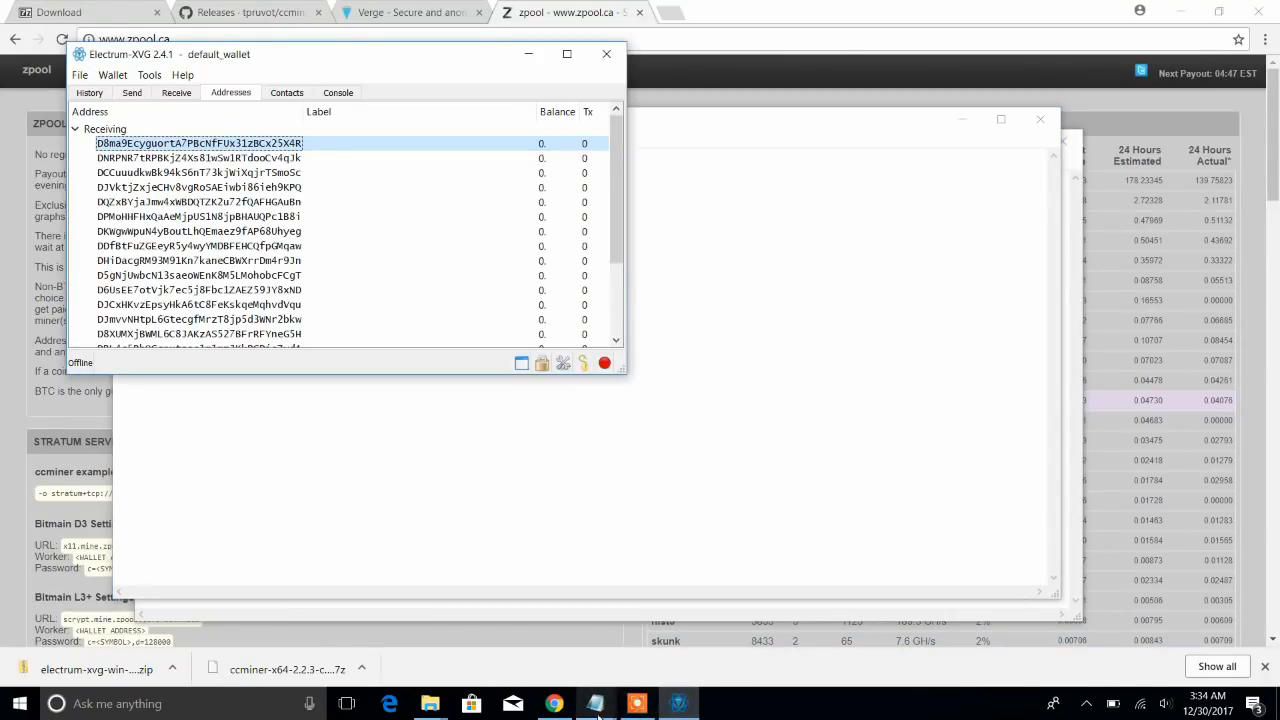
{"action": "mouse_move", "coordinate": [636, 704]}
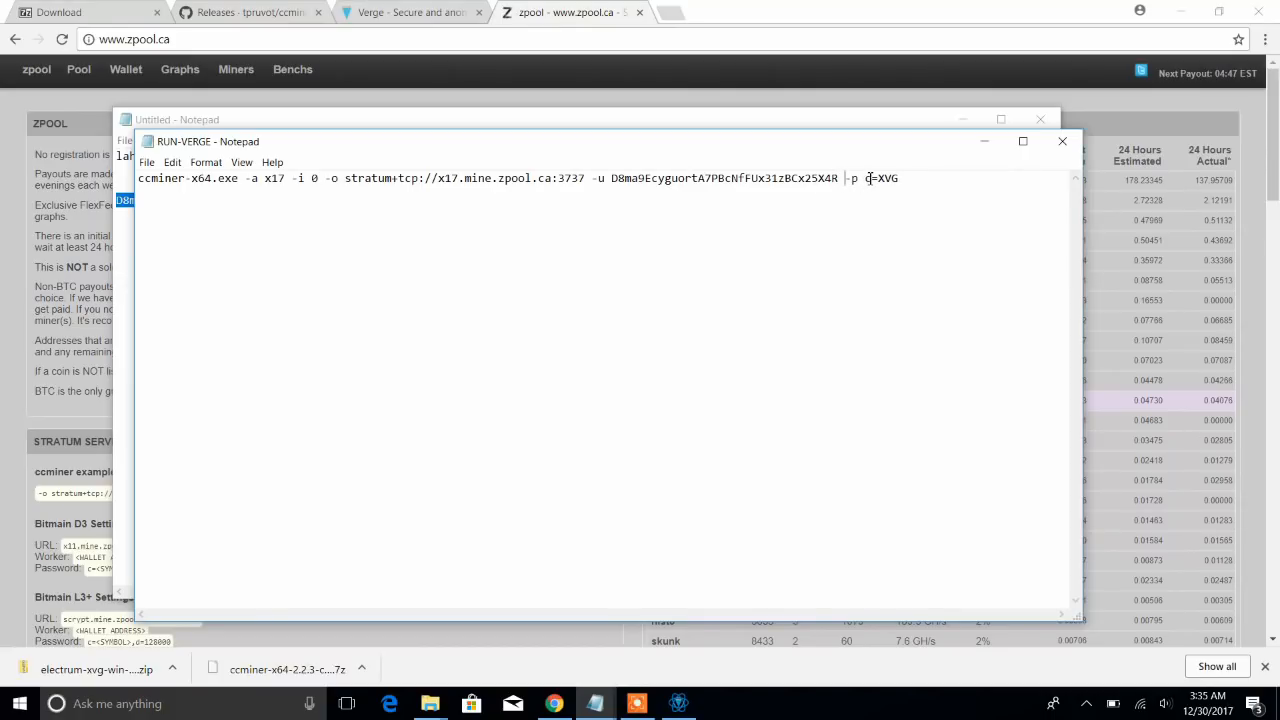
Finish the miner command with the Verge address and c=XVG, save, and return to the ccminer folder.
{"action": "left_click", "coordinate": [864, 178]}
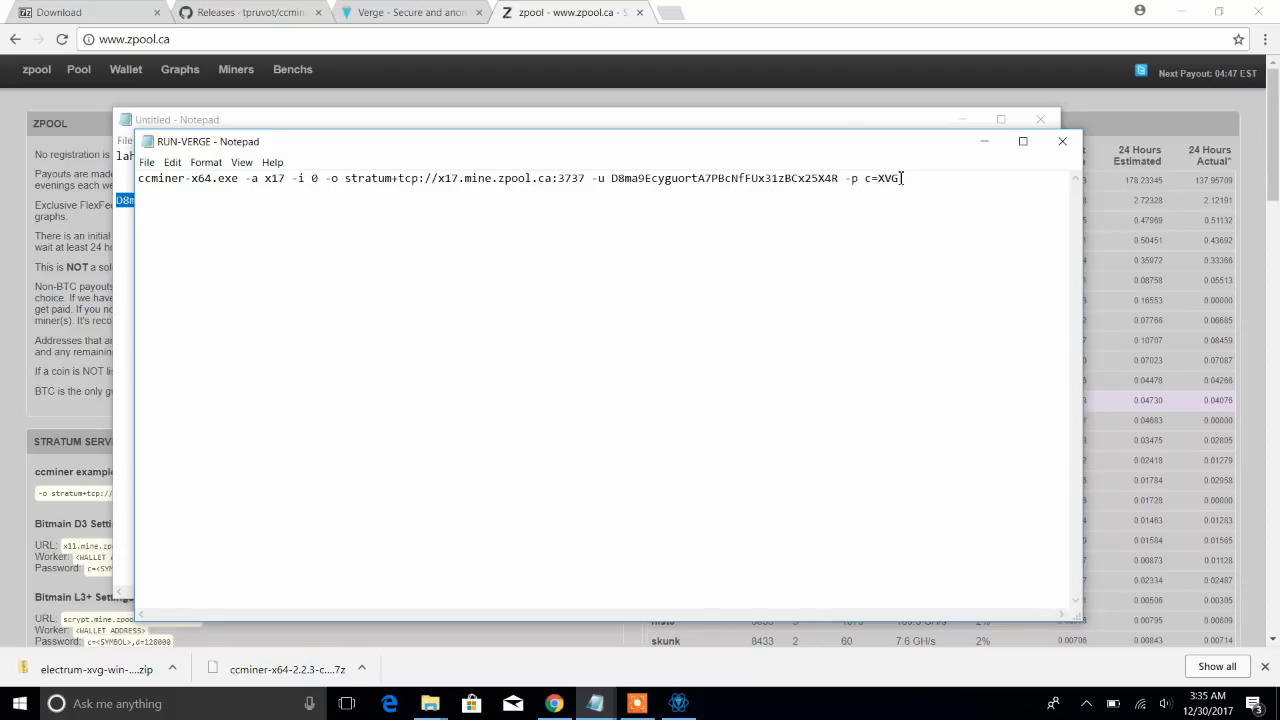
{"action": "mouse_move", "coordinate": [690, 296]}
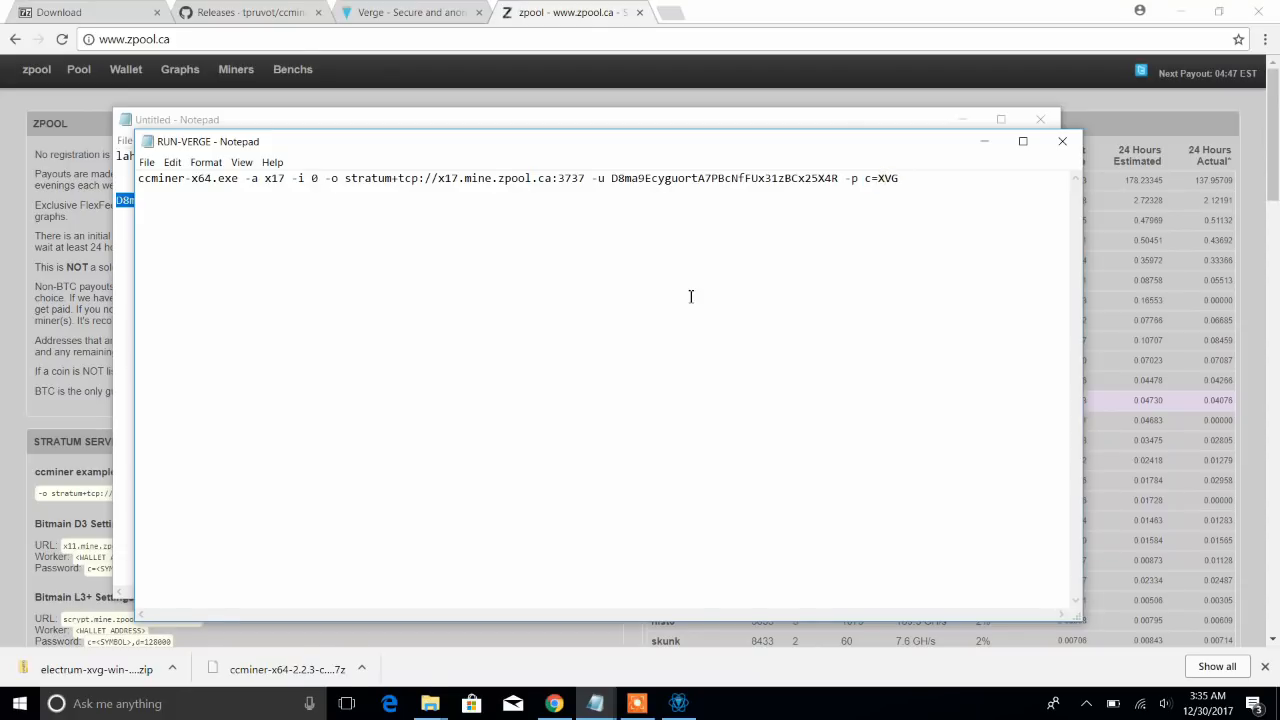
{"action": "mouse_move", "coordinate": [716, 128]}
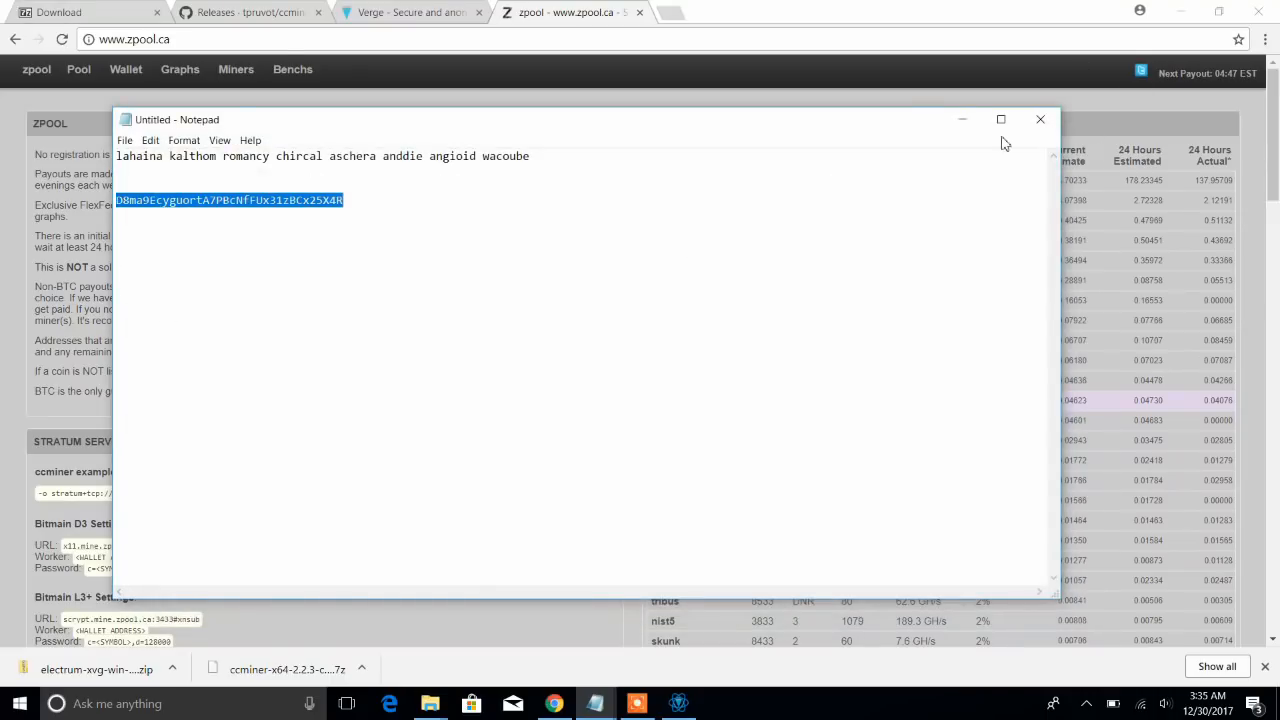
{"action": "left_click", "coordinate": [1040, 120]}
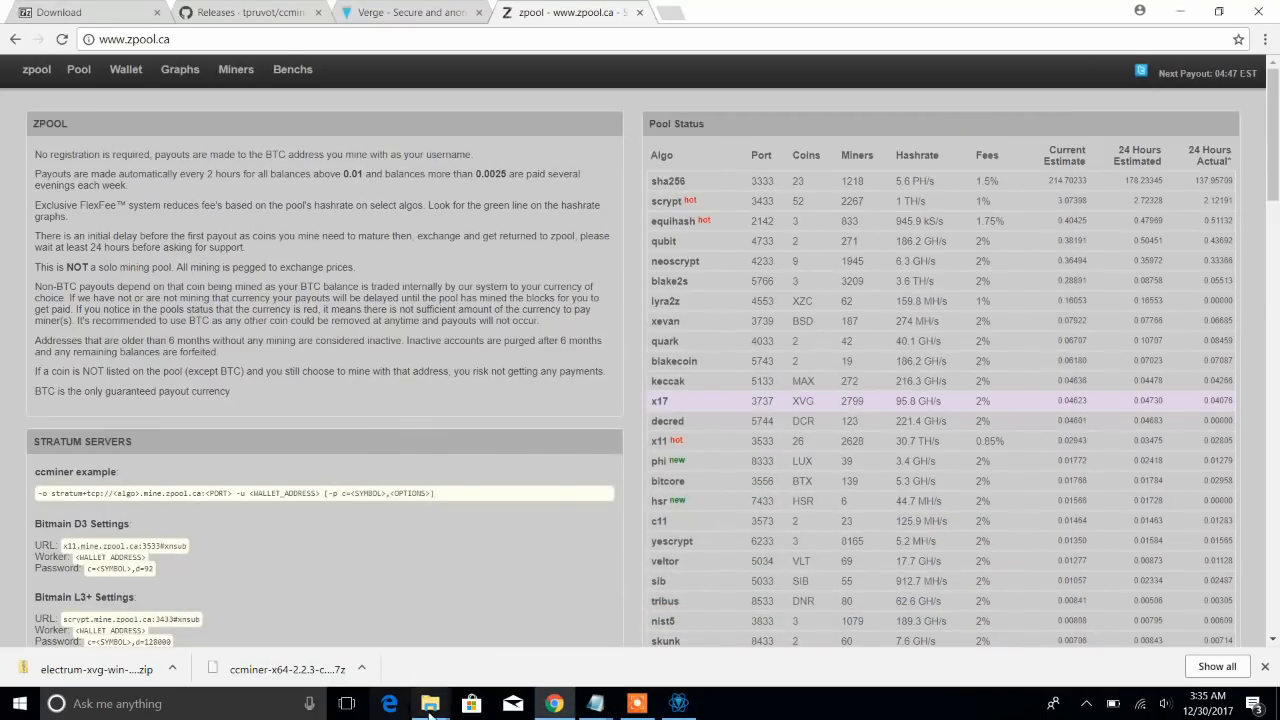
{"action": "left_click", "coordinate": [430, 704]}
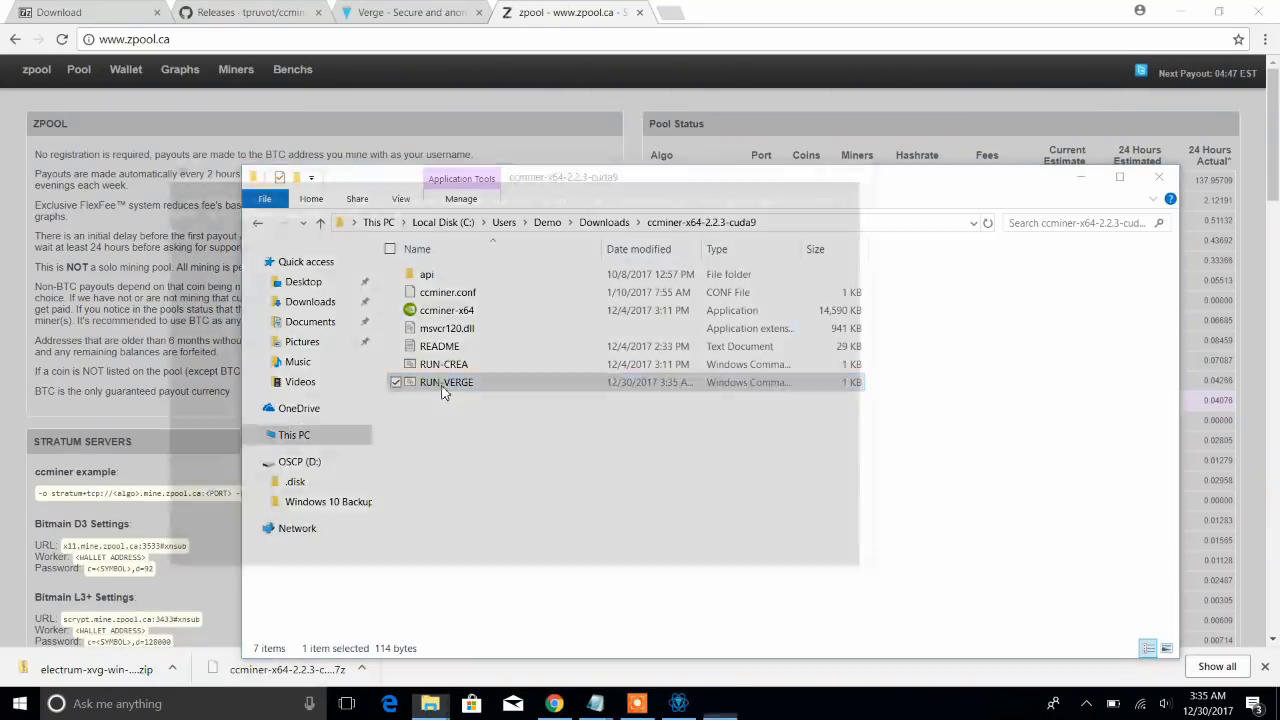
Run RUN-VERGE.bat so ccminer connects to zpool's x17 stratum.
{"action": "double_click", "coordinate": [448, 382]}
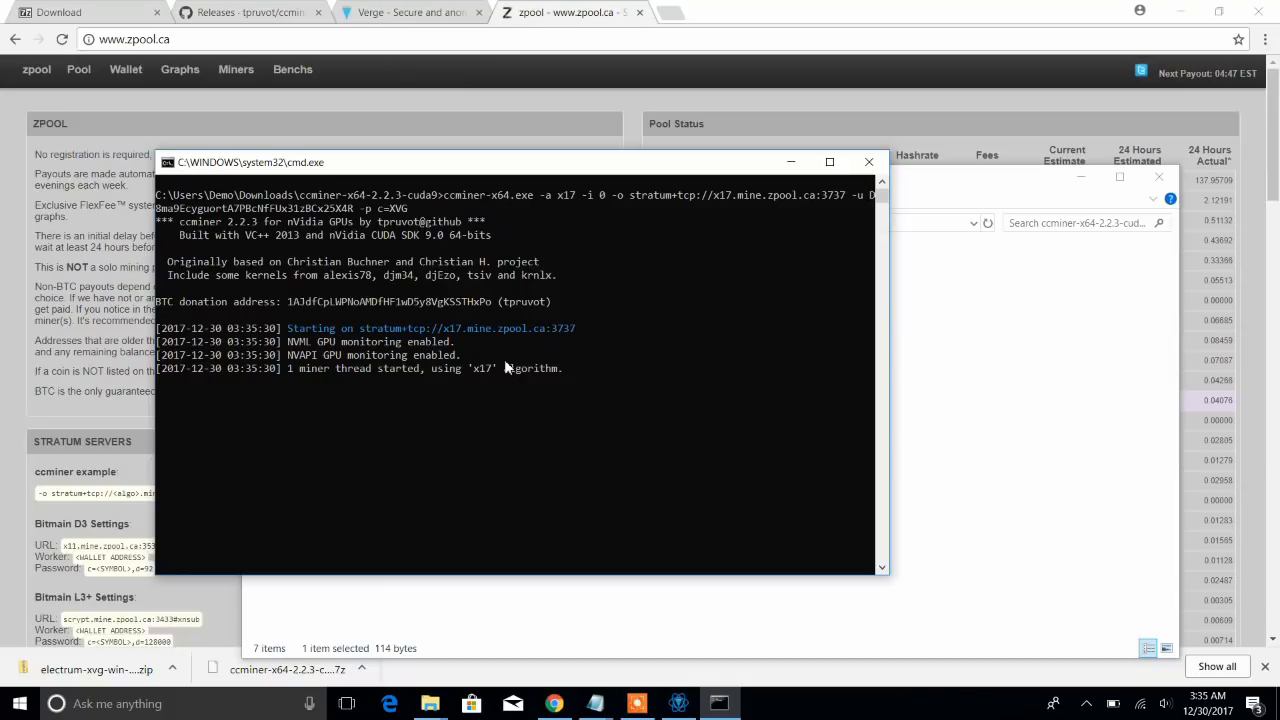
{"action": "mouse_move", "coordinate": [444, 362]}
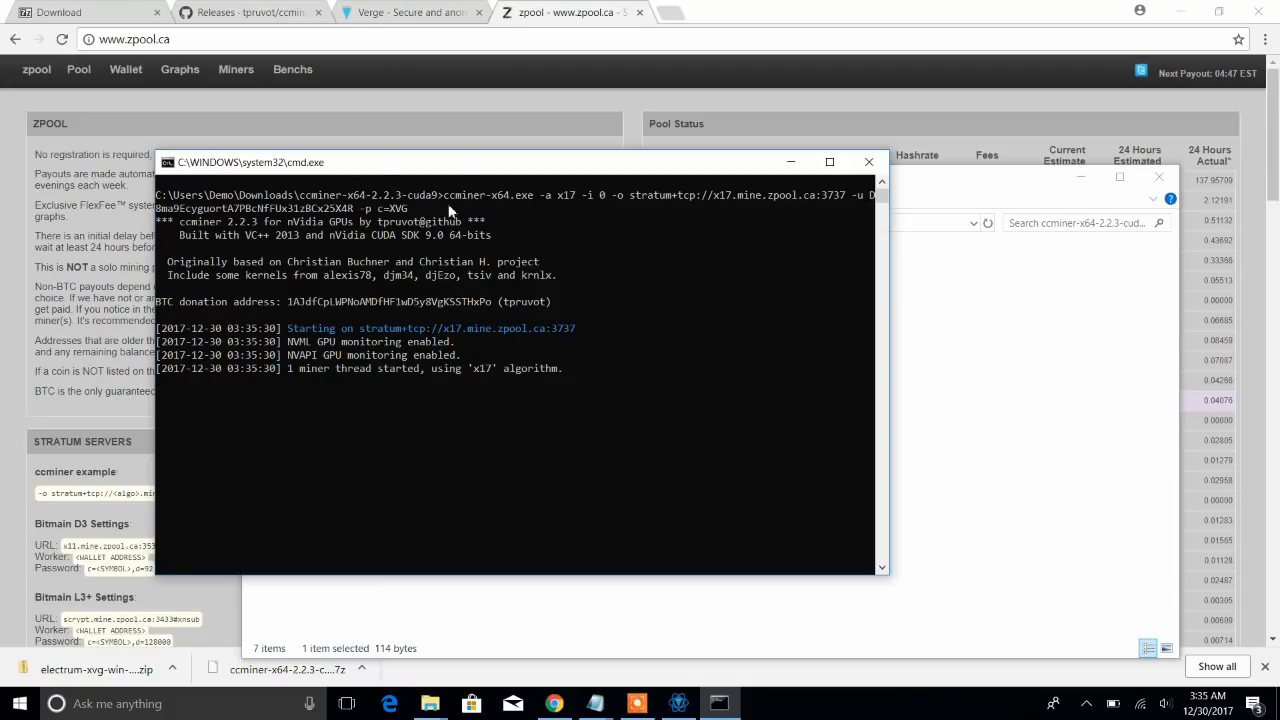
{"action": "mouse_move", "coordinate": [418, 432]}
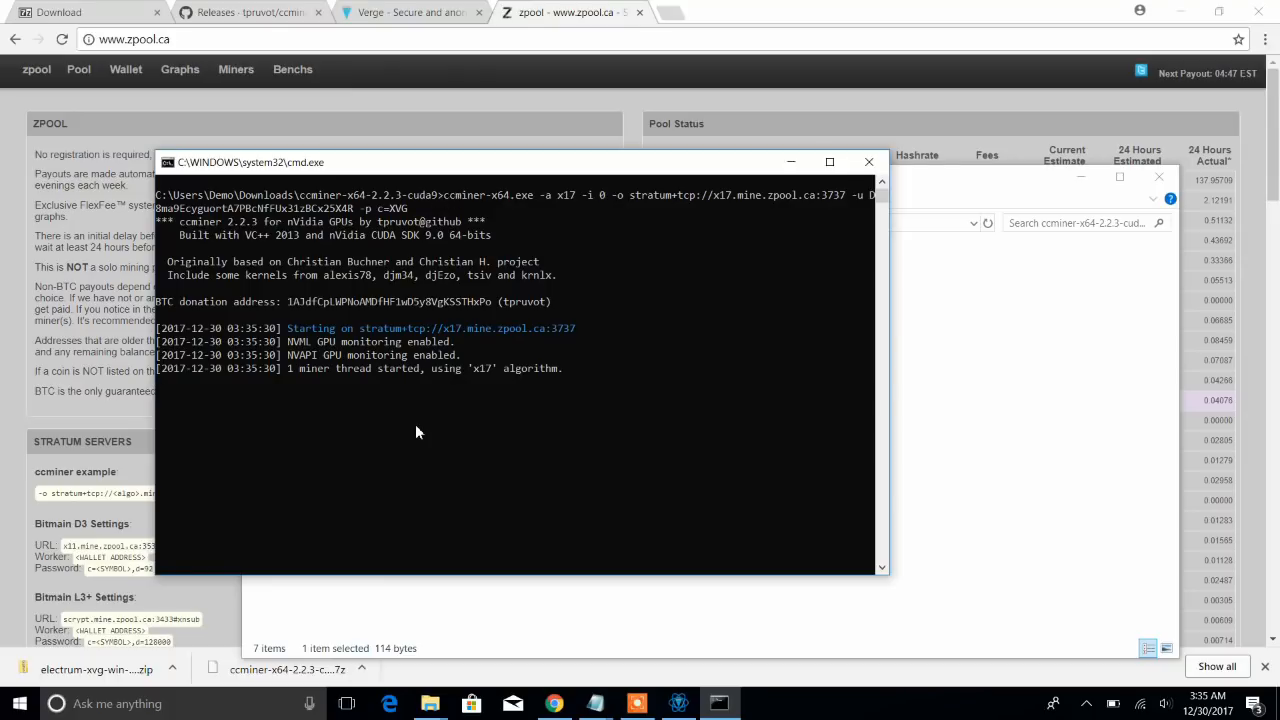
{"action": "mouse_move", "coordinate": [400, 420]}
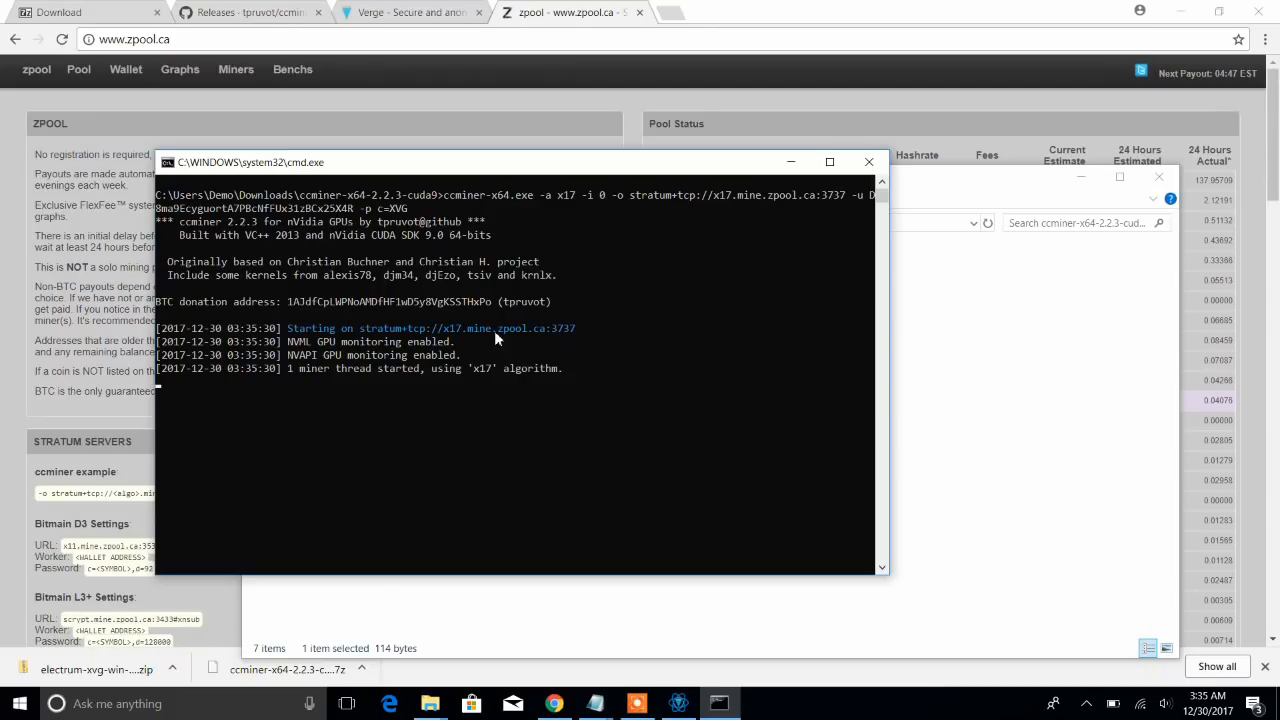
{"action": "mouse_move", "coordinate": [500, 420]}
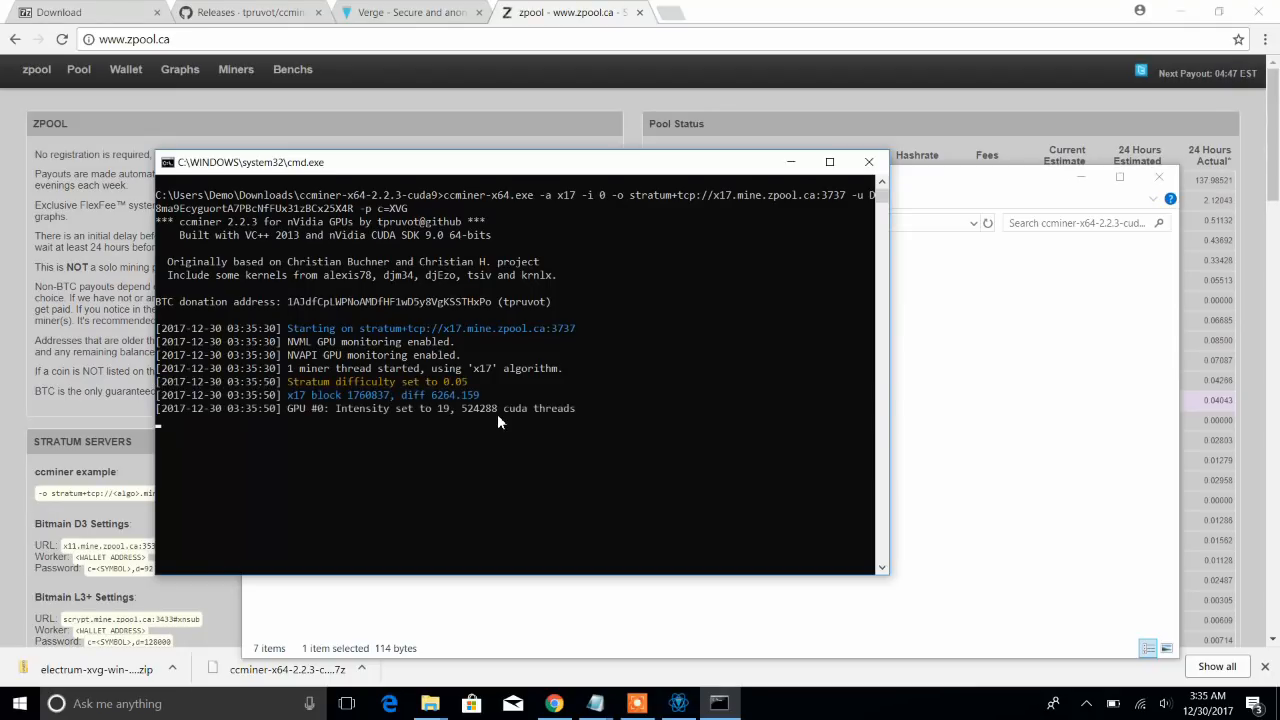
{"action": "mouse_move", "coordinate": [404, 414]}
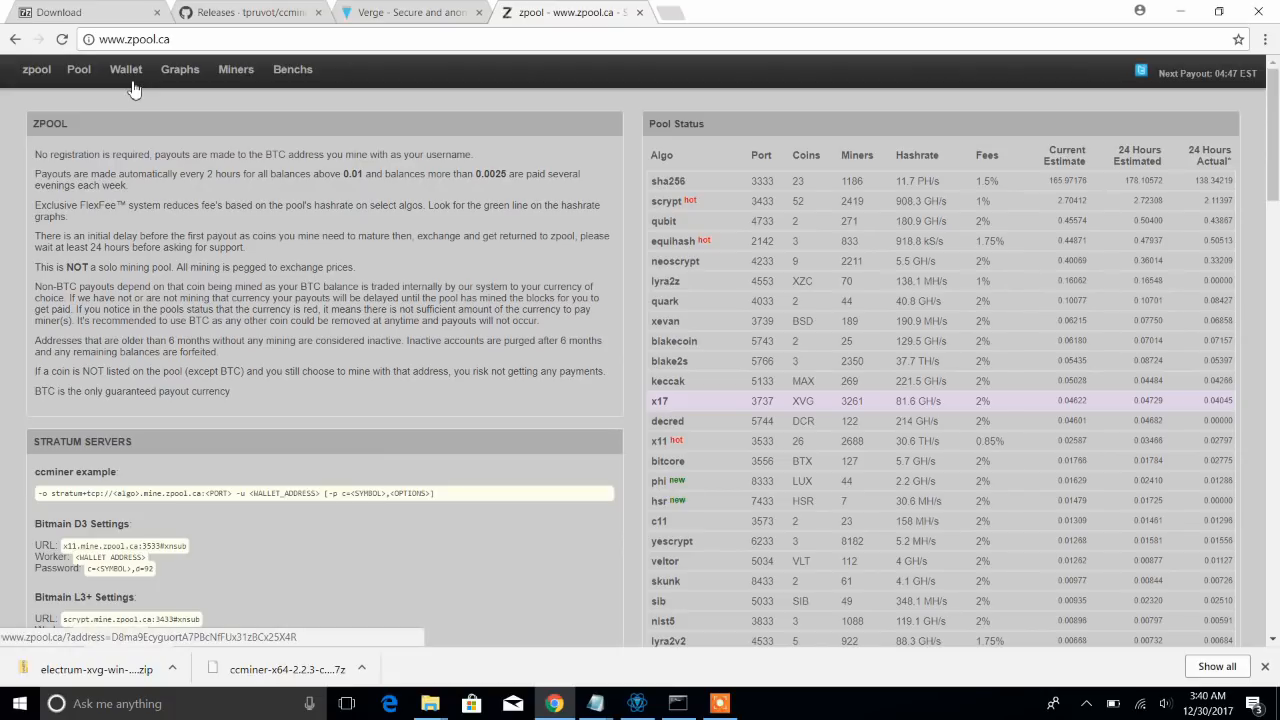
{"action": "left_click", "coordinate": [126, 68]}
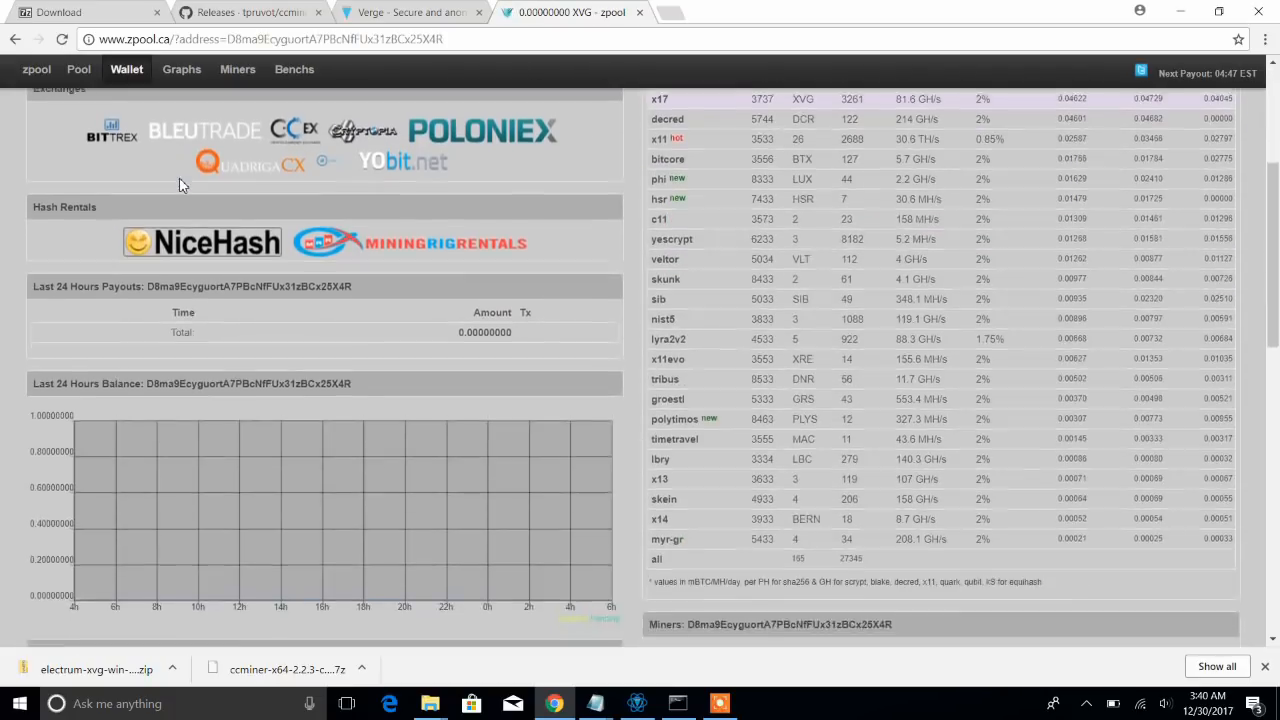
{"action": "left_click", "coordinate": [128, 68]}
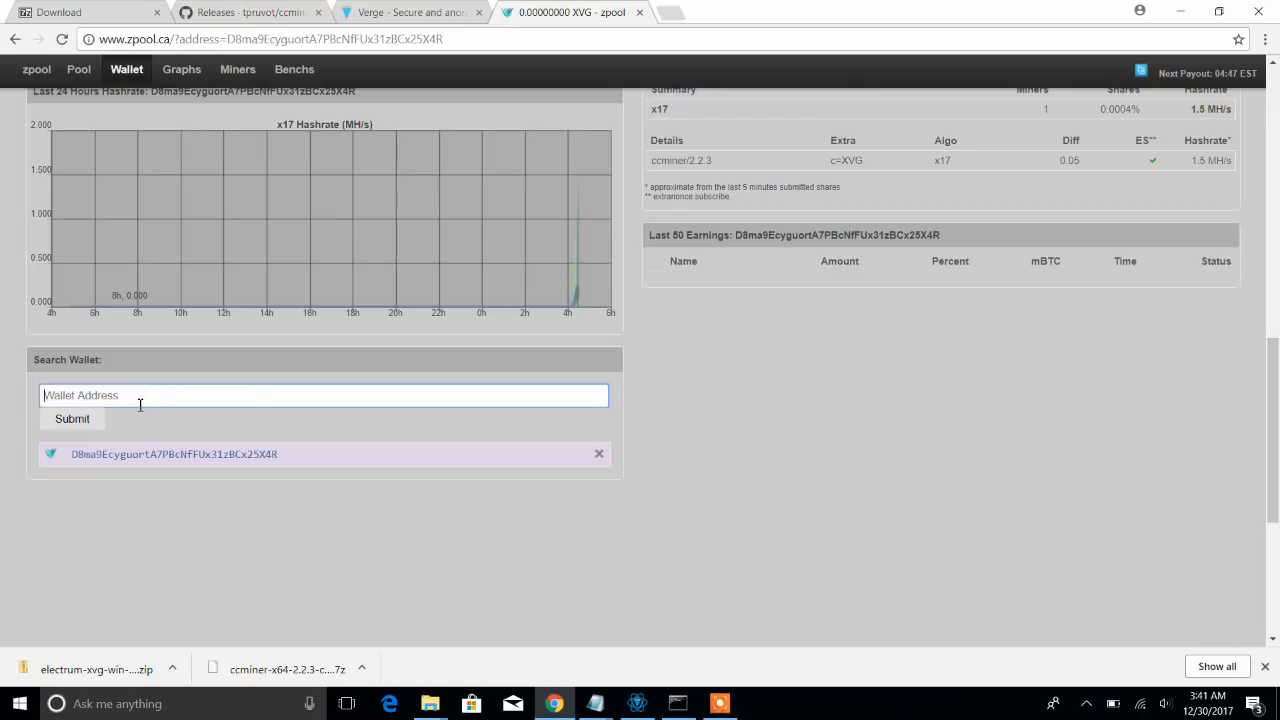
{"action": "type", "text": "D8ma9EcyguortA7PBcNfFUx31zBCx25X4R"}
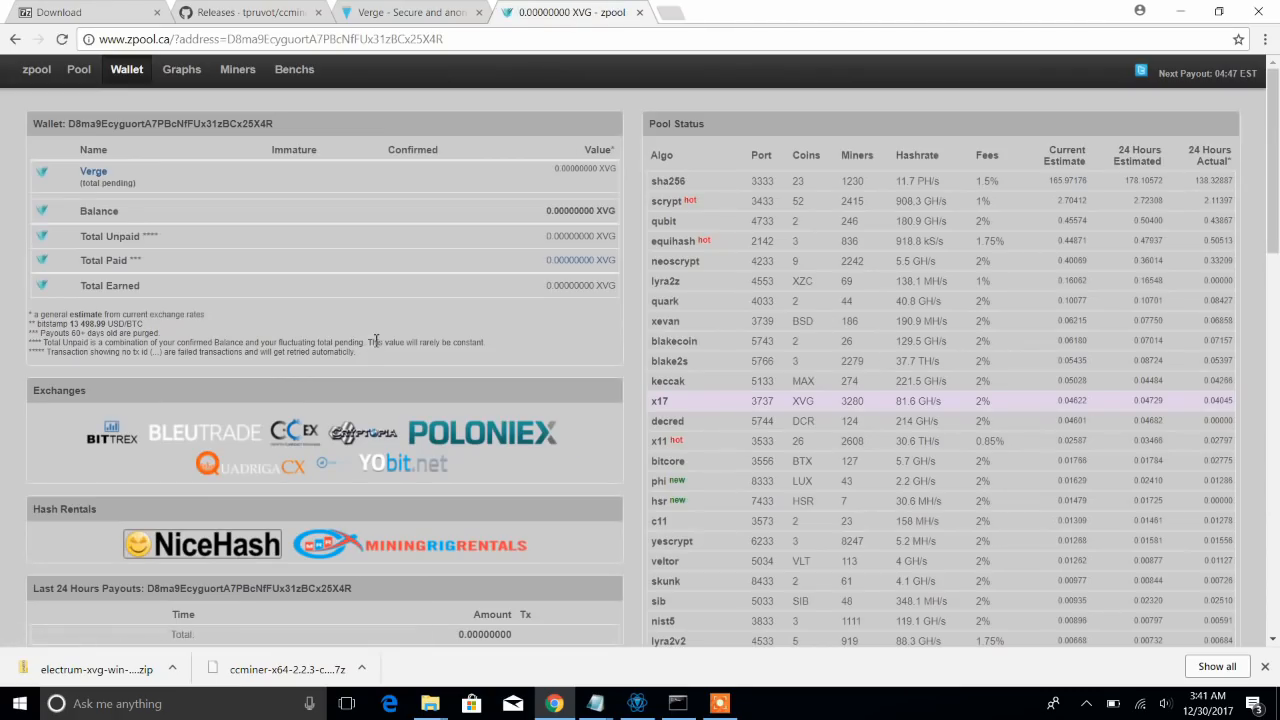
{"action": "mouse_move", "coordinate": [280, 200]}
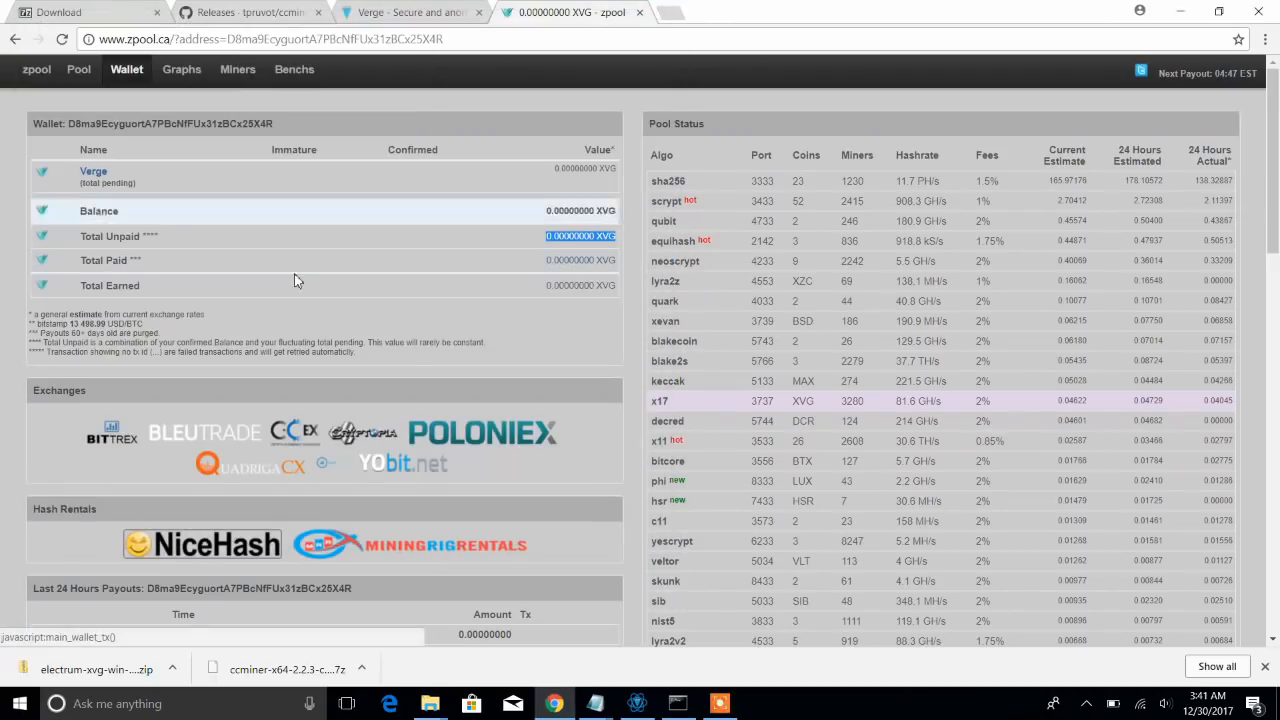
{"action": "double_click", "coordinate": [112, 260]}
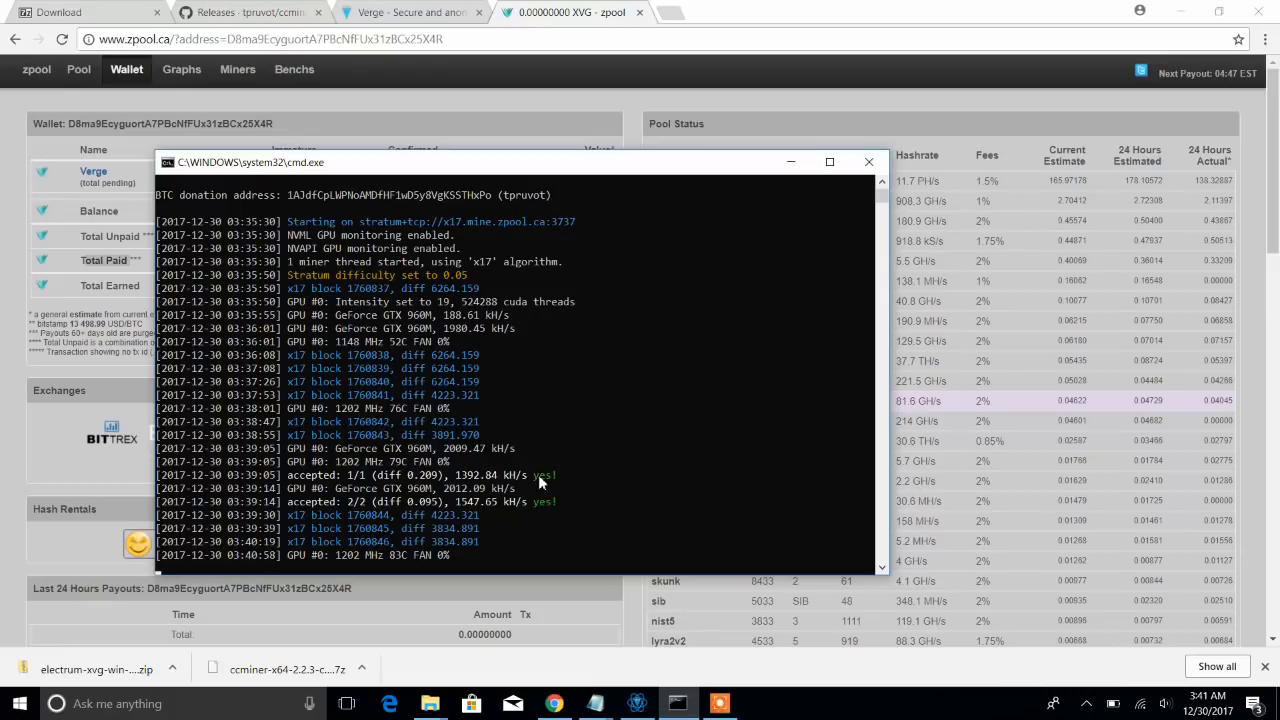
{"action": "mouse_move", "coordinate": [372, 114]}
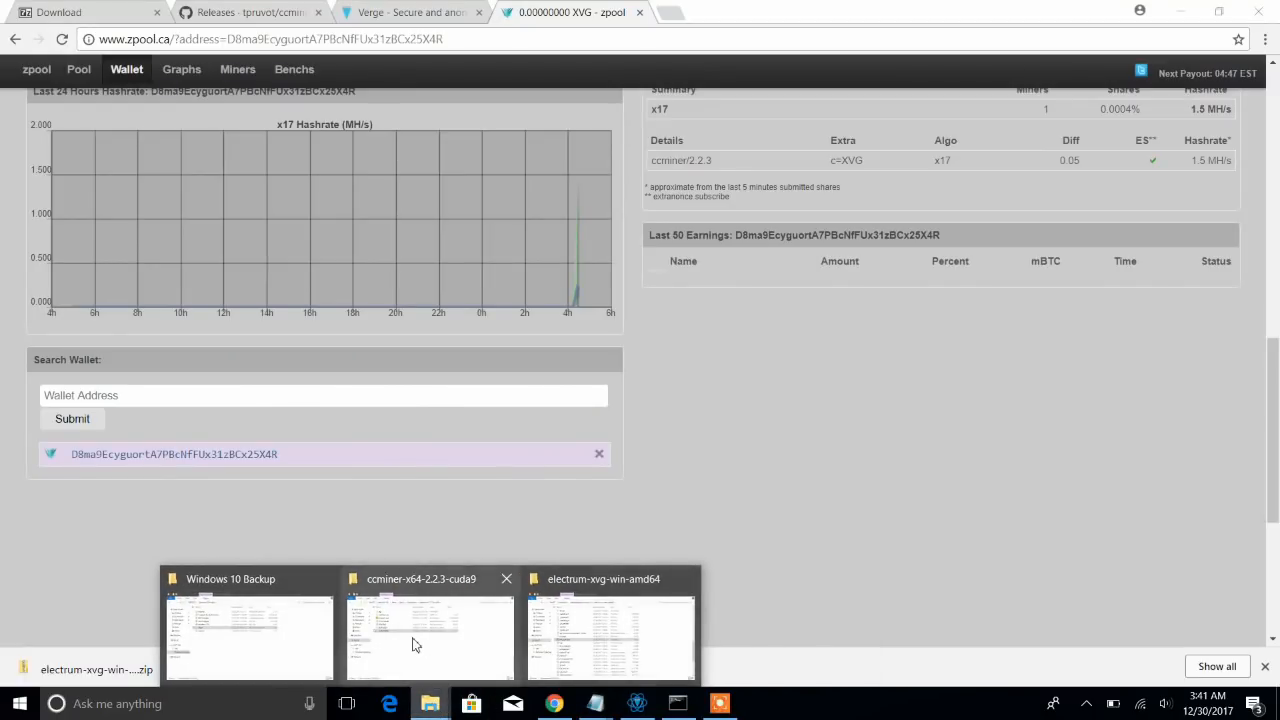
{"action": "left_click", "coordinate": [248, 578]}
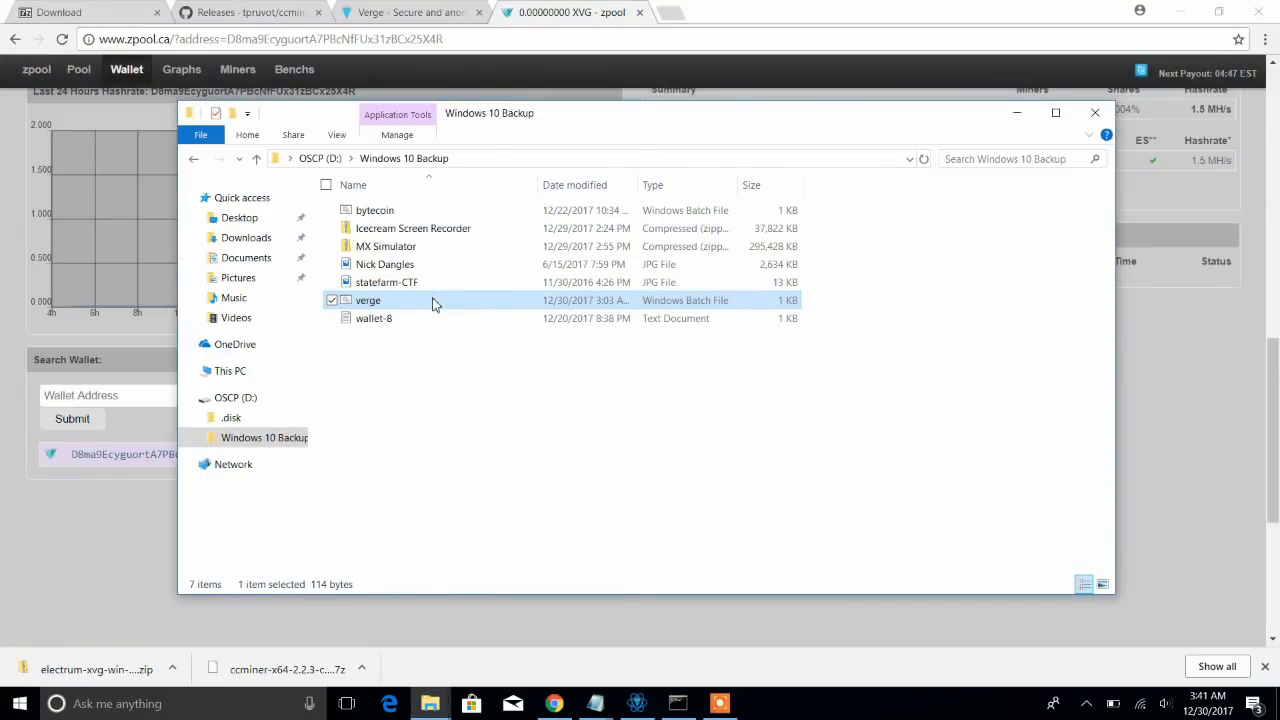
{"action": "double_click", "coordinate": [368, 300]}
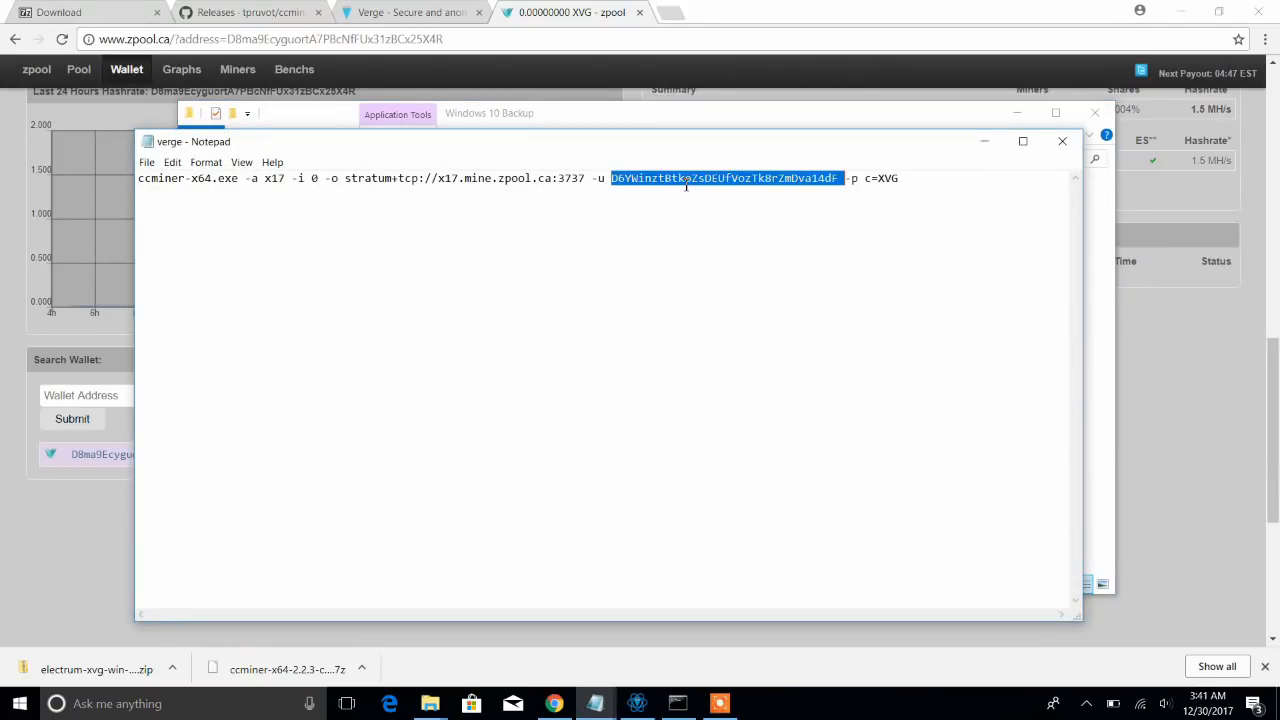
{"action": "left_click", "coordinate": [1062, 140]}
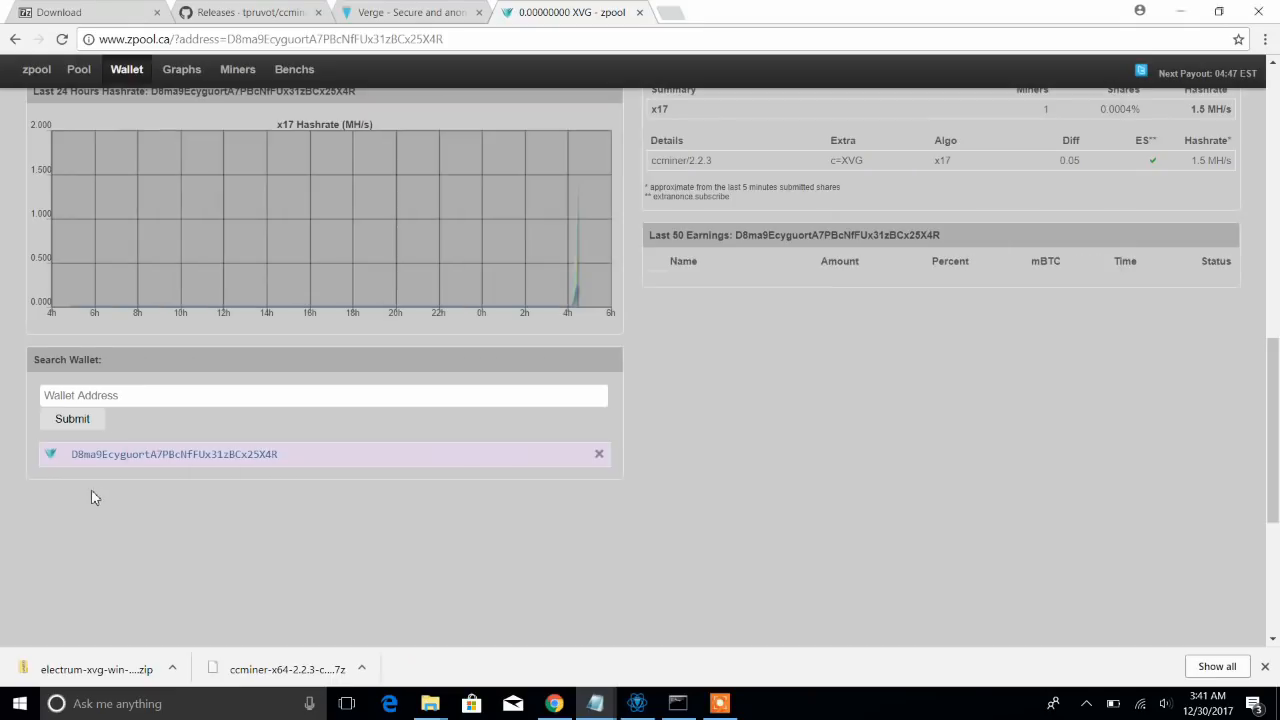
{"action": "scroll", "scroll_direction": "down", "scroll_amount": 3}
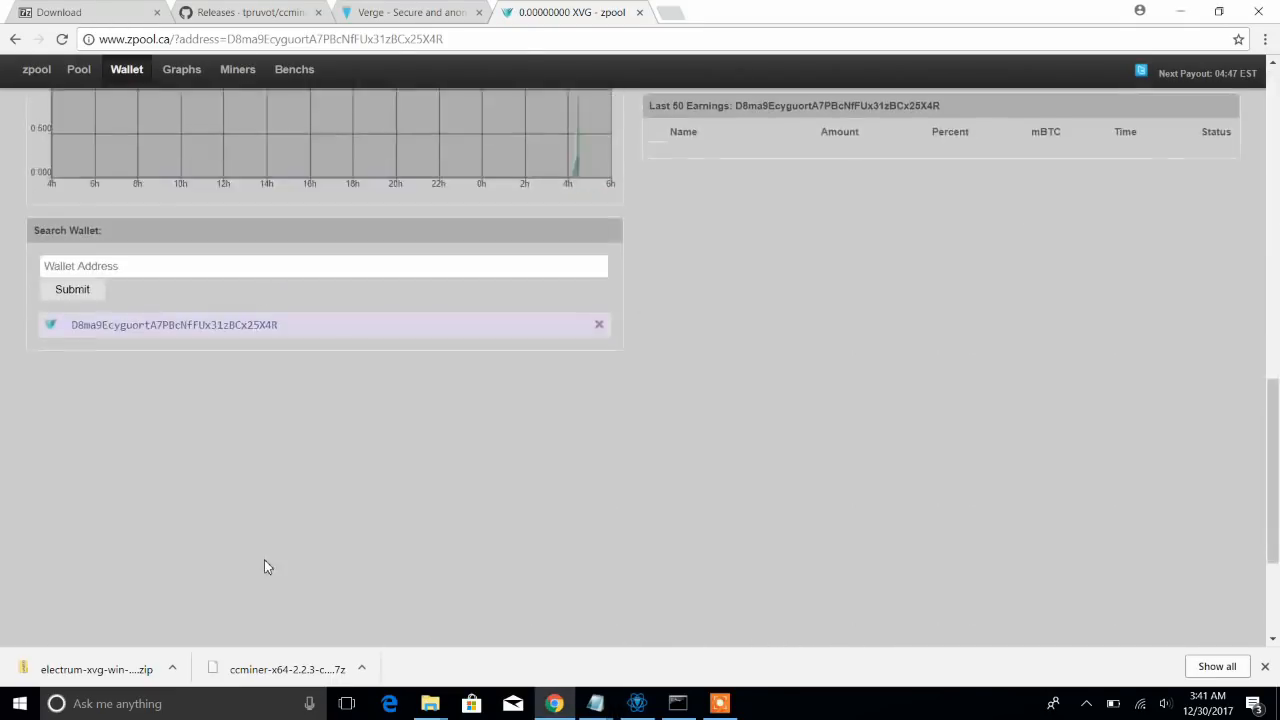
{"action": "type", "text": "D6YWinztBtkoZsDEUfVozTk8rZmDva14dF"}
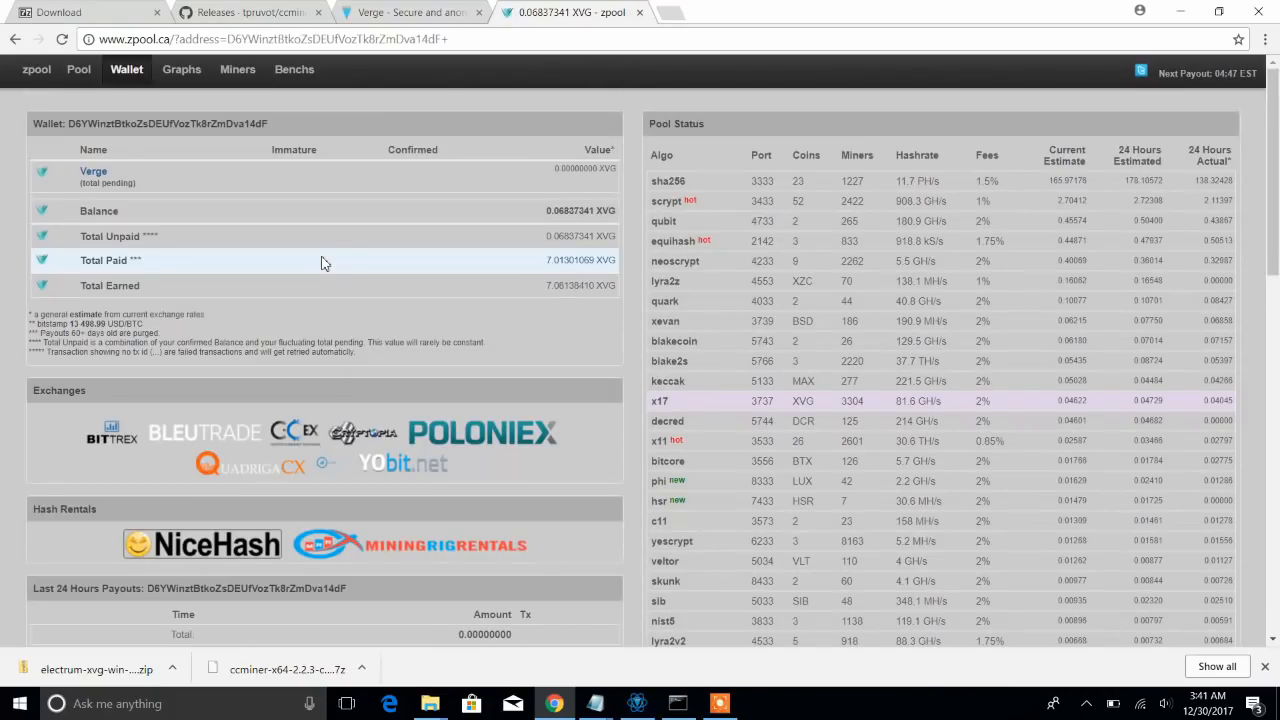
{"action": "mouse_move", "coordinate": [460, 294]}
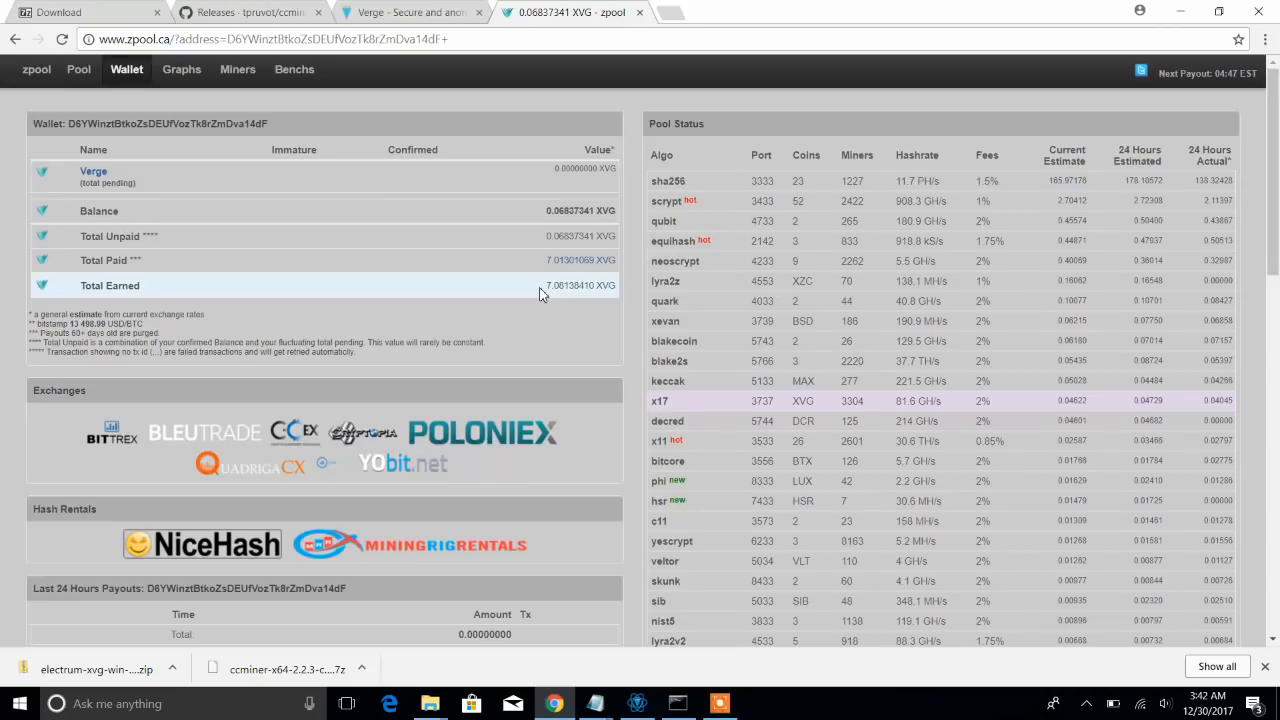
{"action": "mouse_move", "coordinate": [596, 704]}
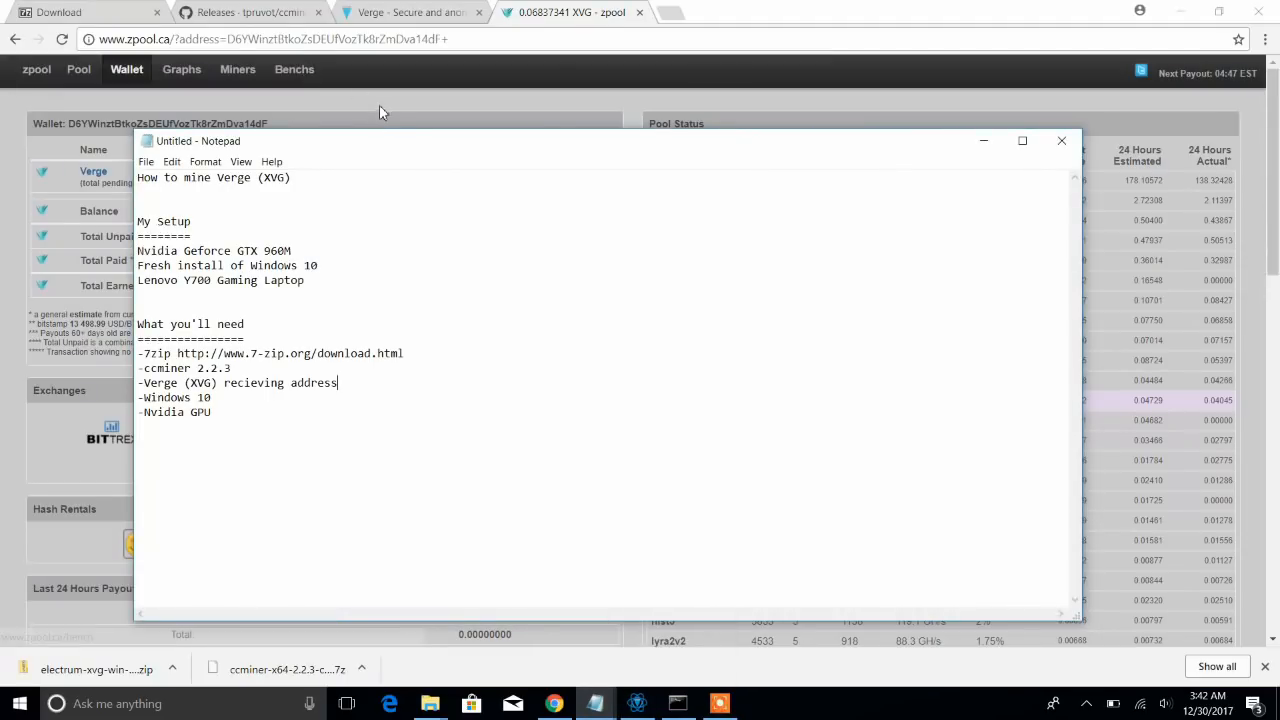
Dismiss the notes and return to the older address's 7.08 XVG earnings on zpool.
{"action": "left_click", "coordinate": [1060, 140]}
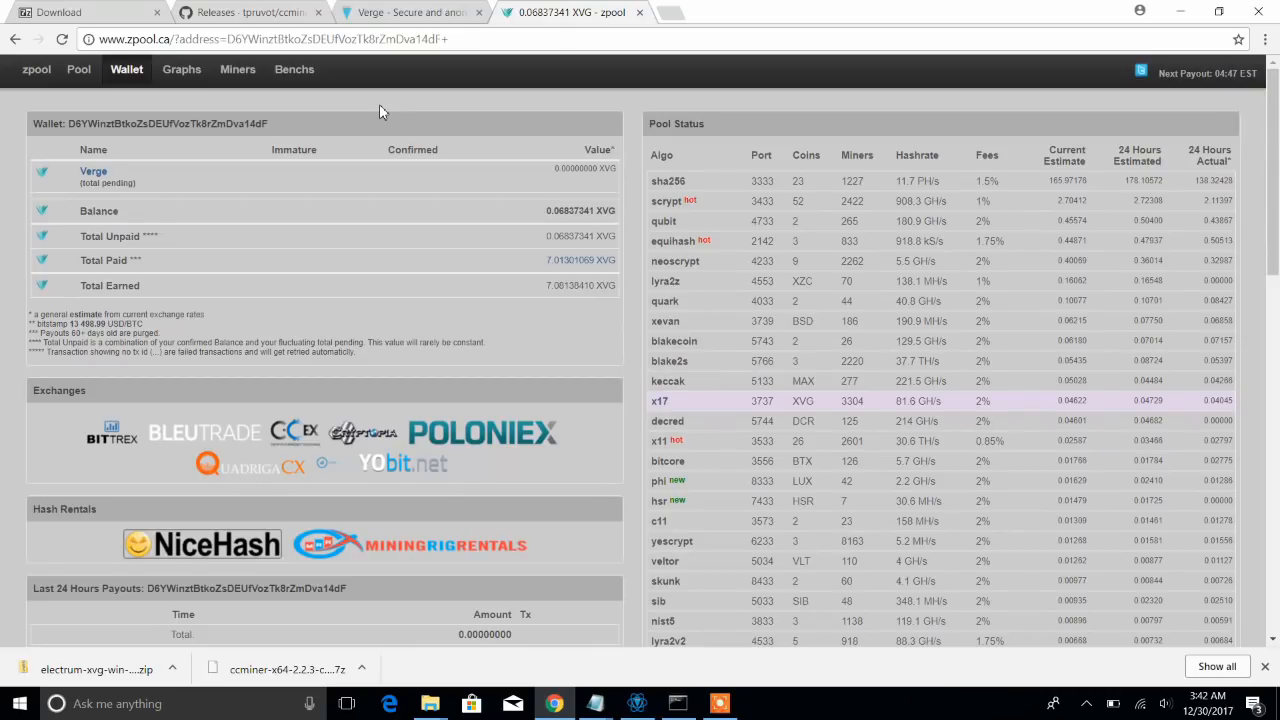